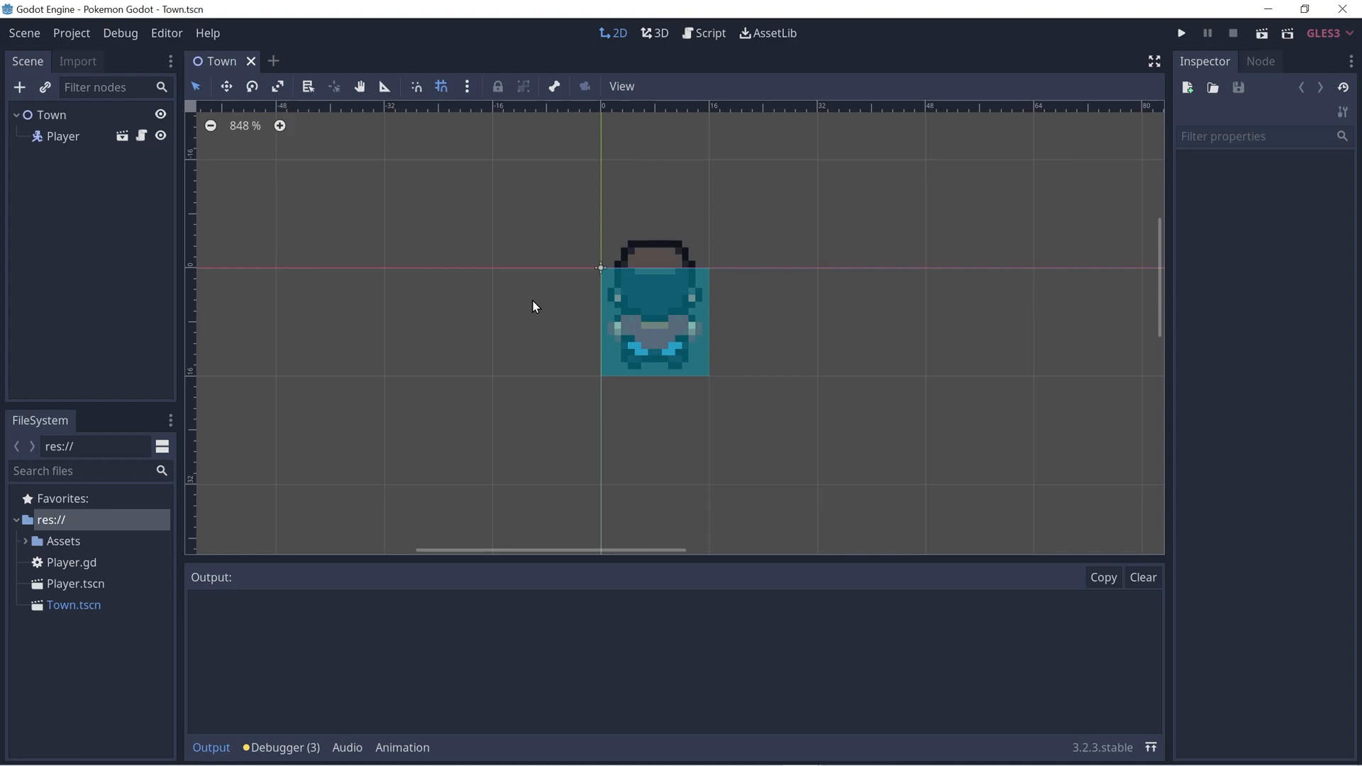
Add a TileMap child to Town, rename it OverworldTileMap, and give it a new TileSet.
left_click(19, 87)
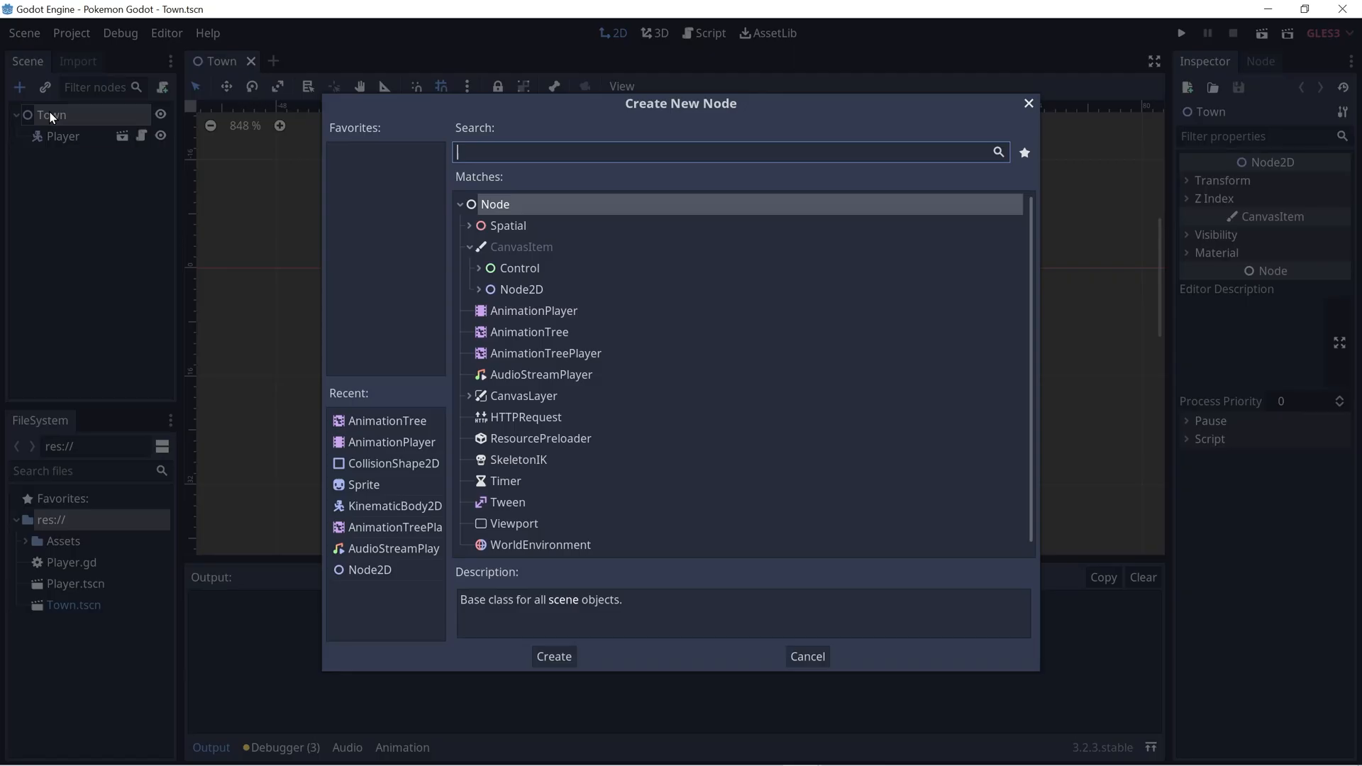
type("TileMap")
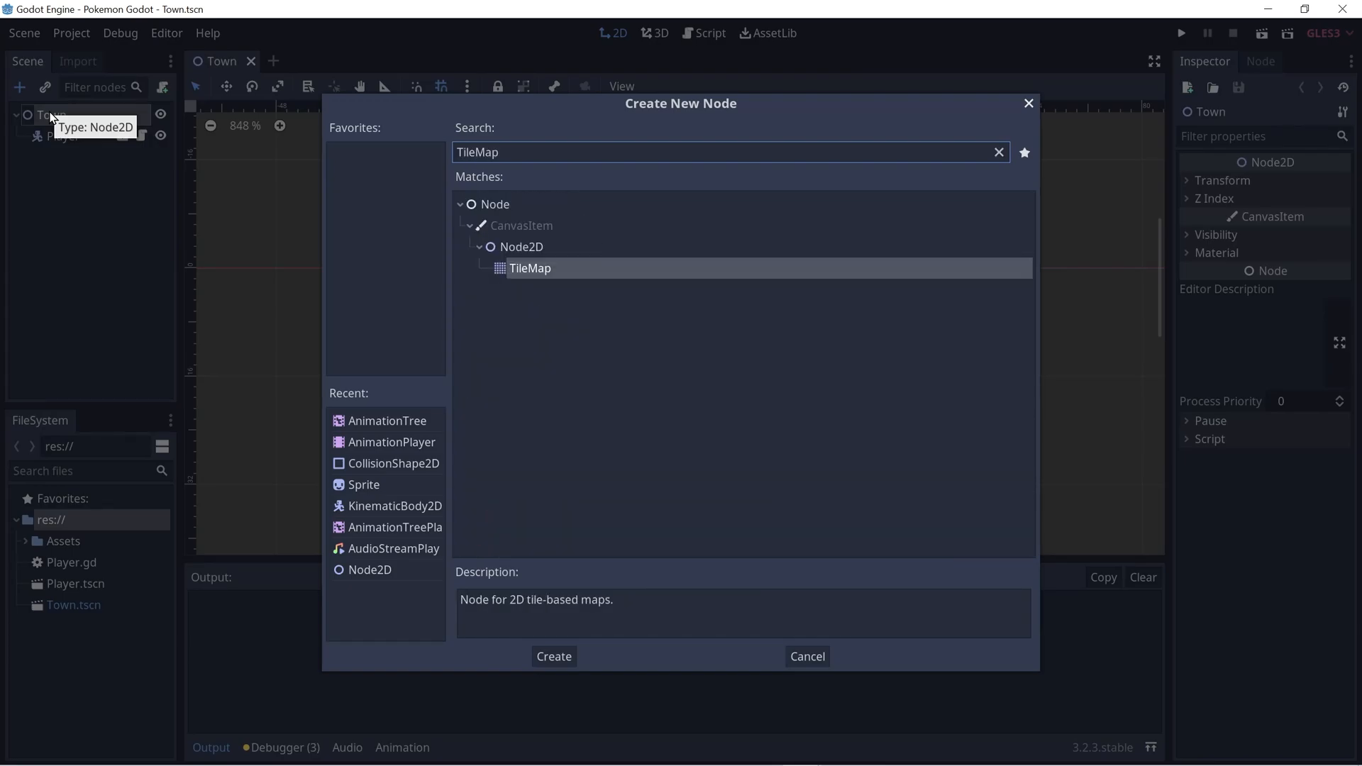
left_click(554, 656)
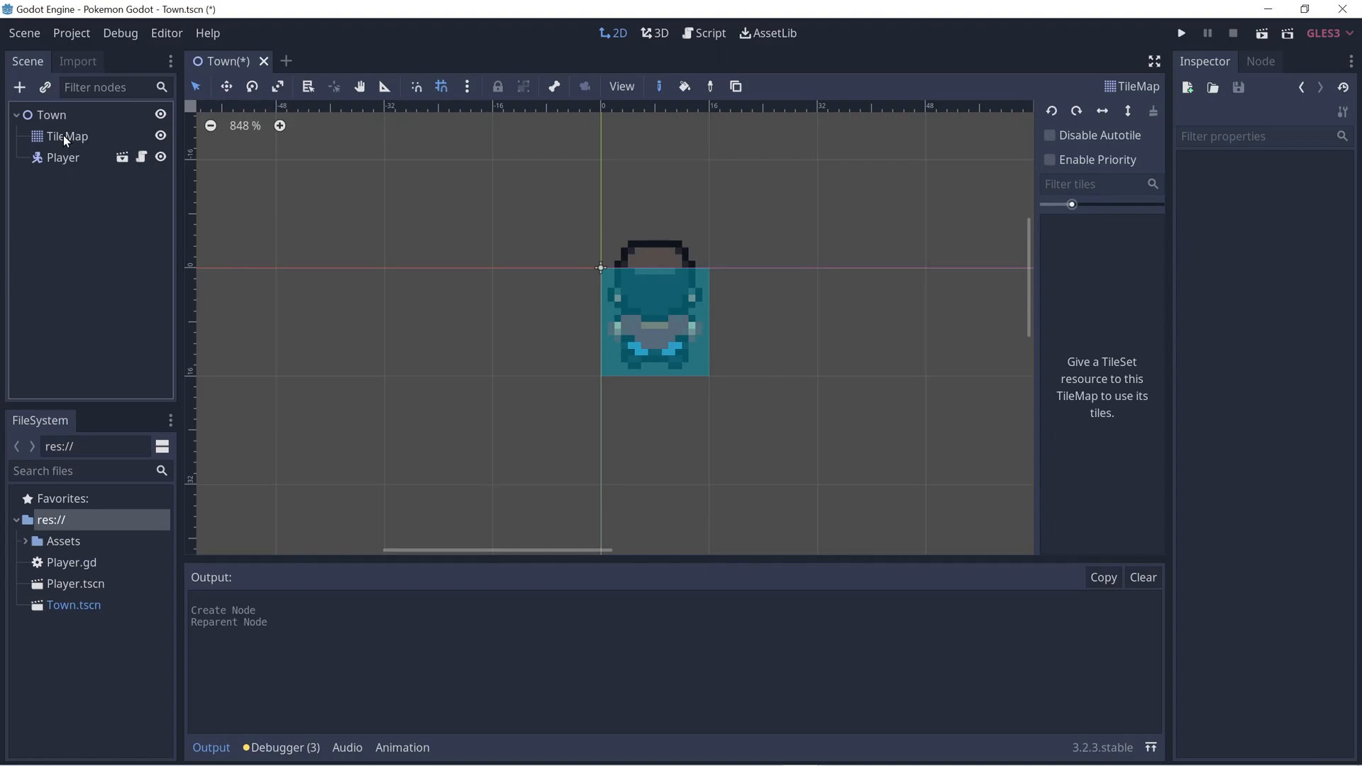
double_click(65, 136)
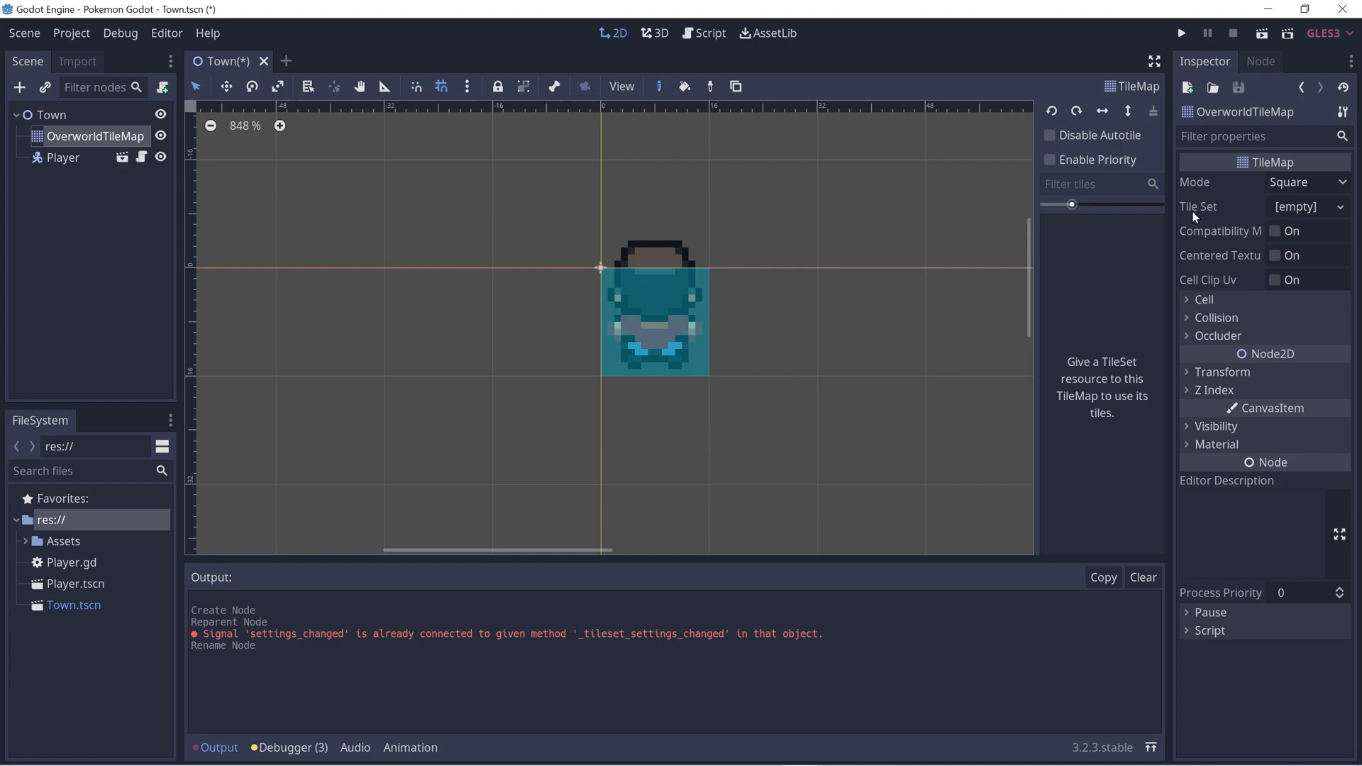
left_click(1308, 206)
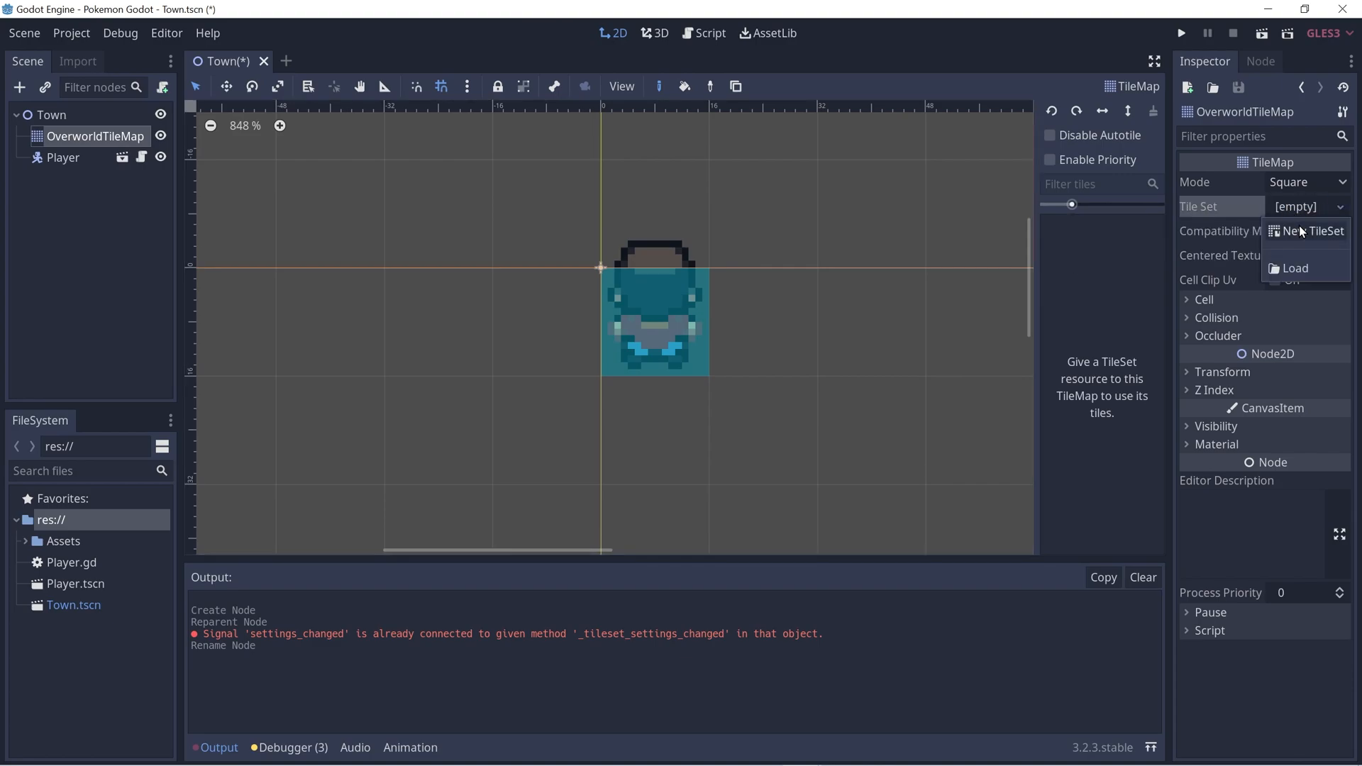
left_click(1307, 230)
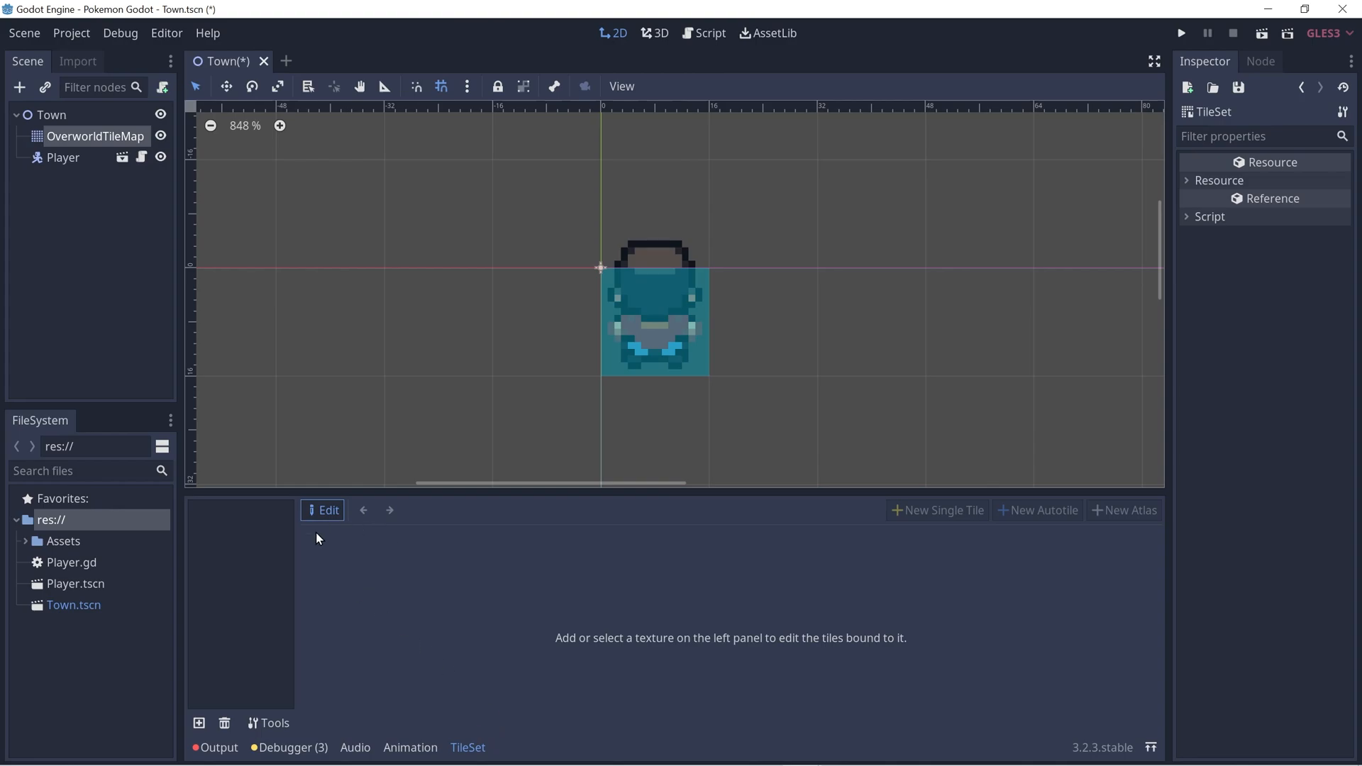
mouse_move(199, 724)
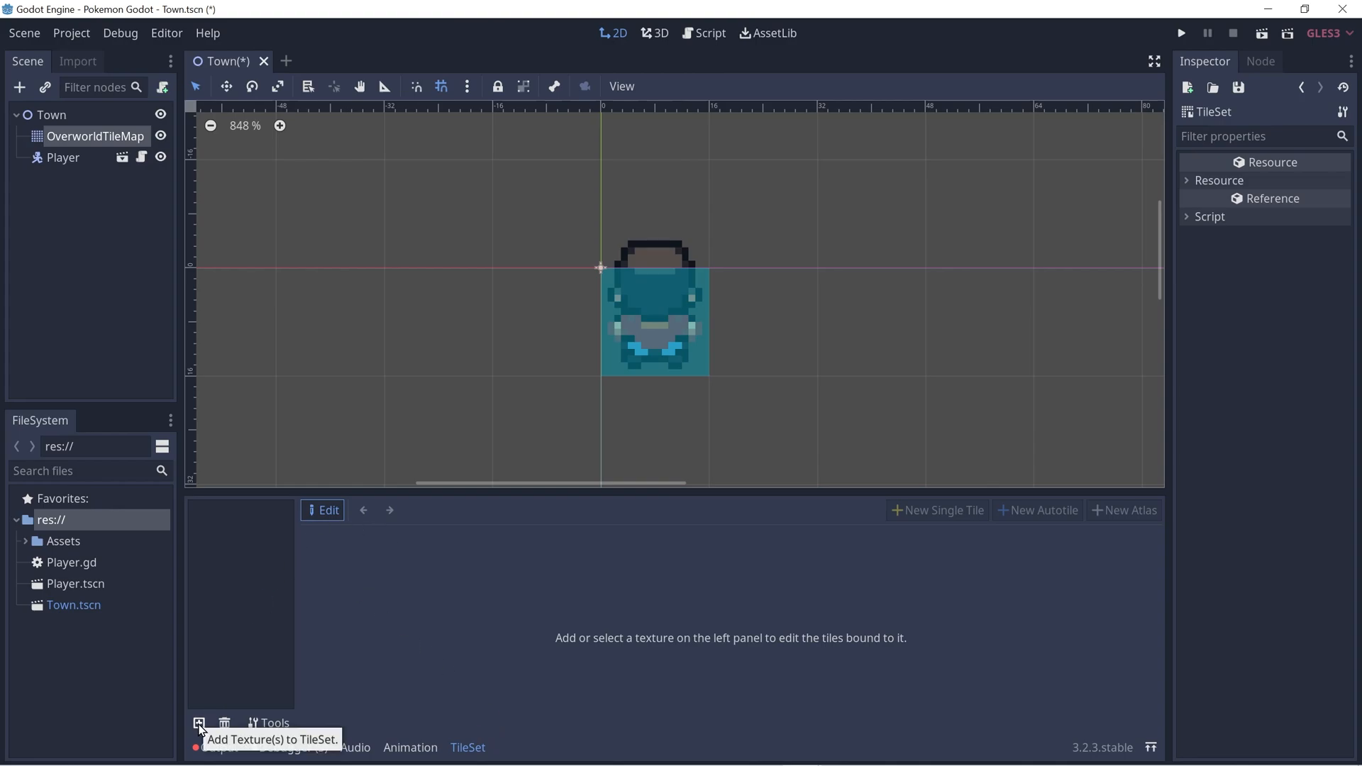
Load grass1_tileset.png from Assets/Tilesets into the tile set as a texture.
left_click(198, 723)
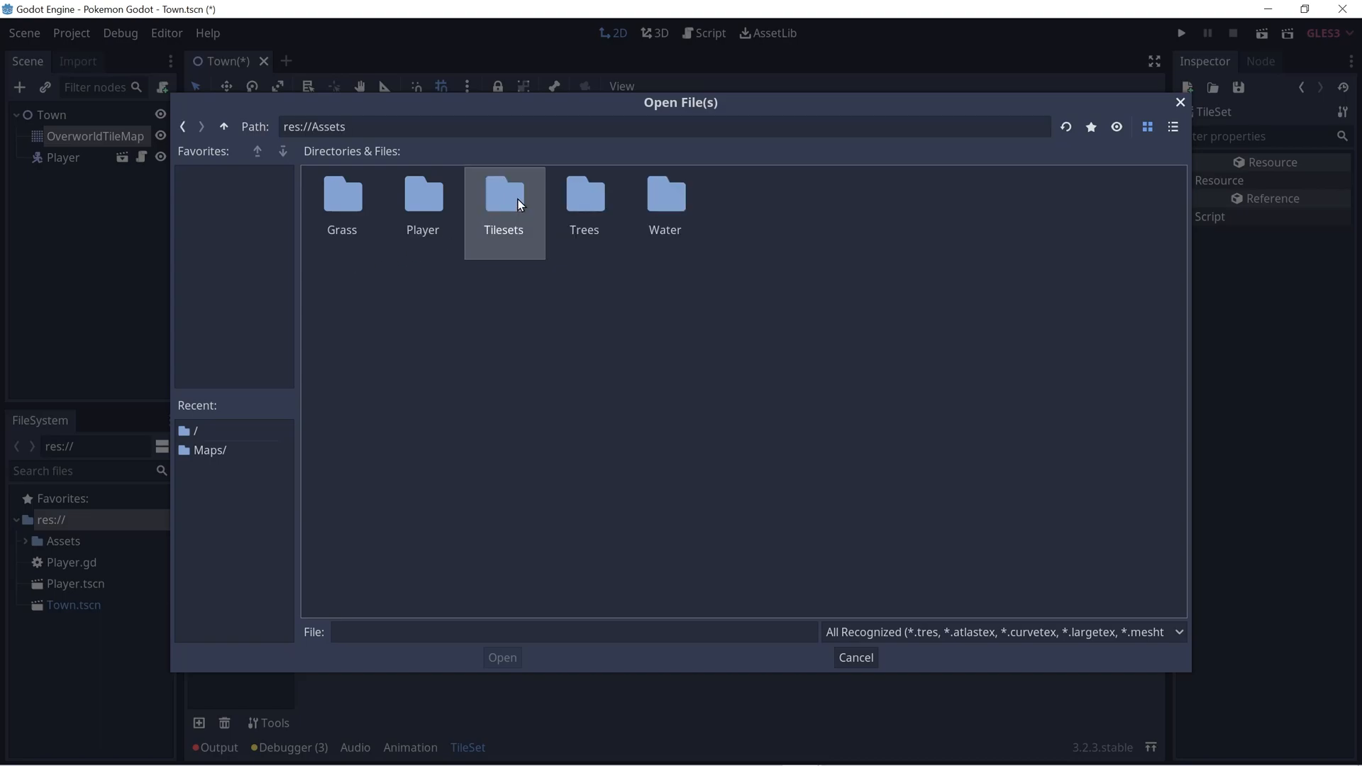
double_click(504, 194)
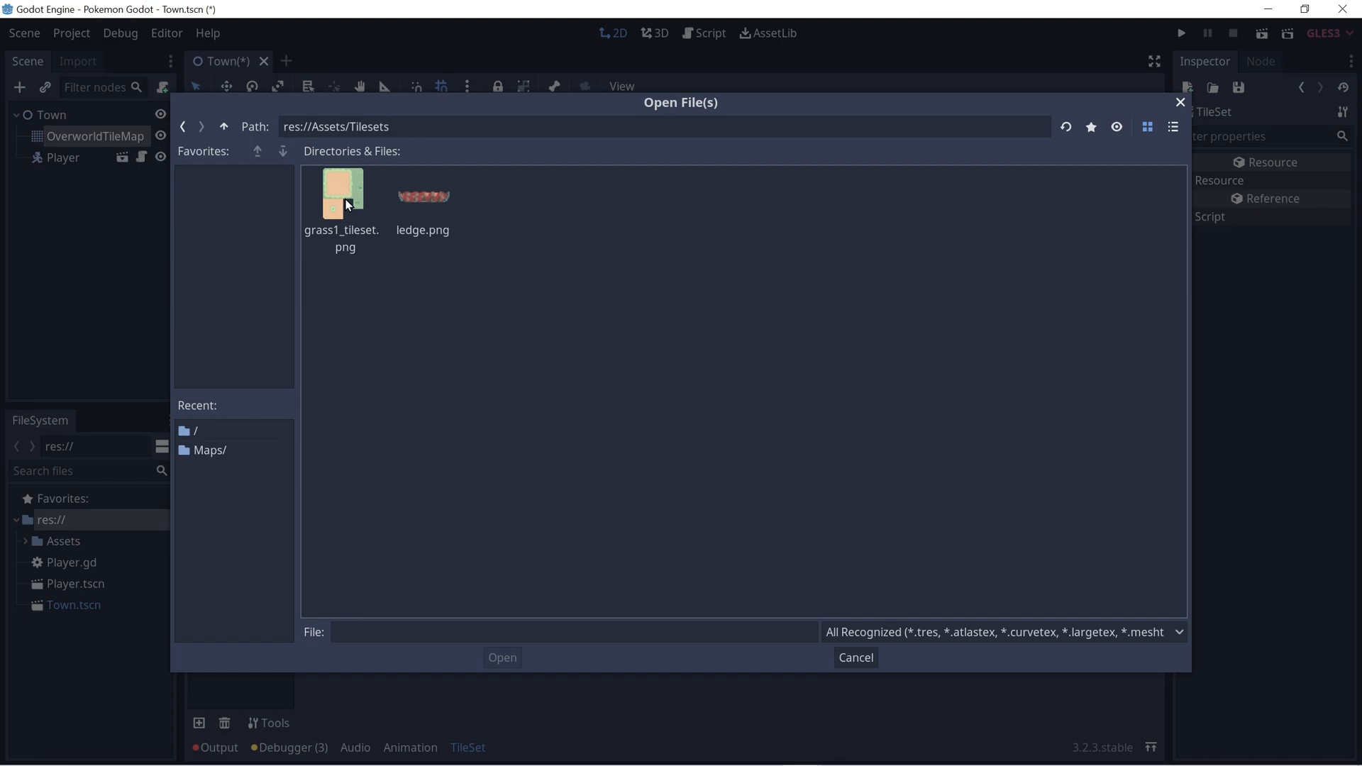
double_click(342, 189)
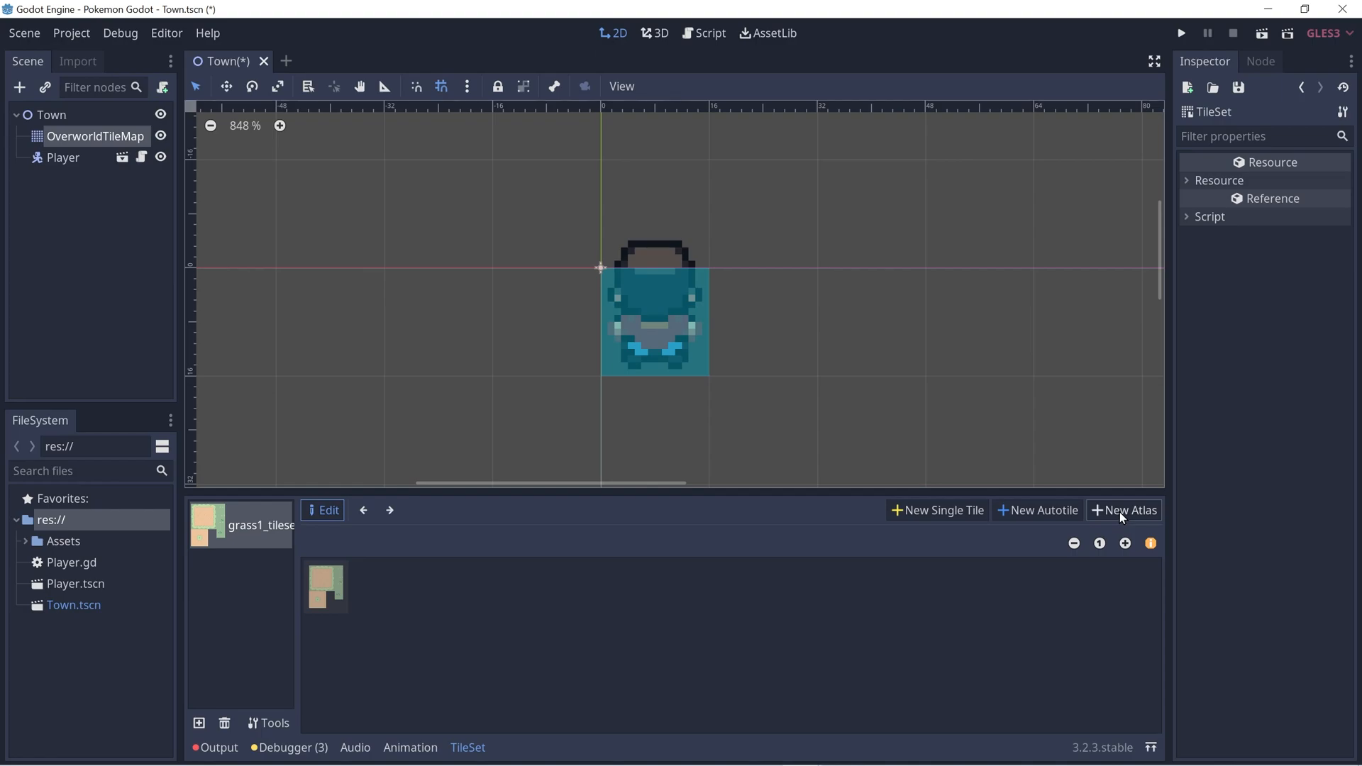
Create a new atlas from the grass texture with grid snapping on and its region marked.
left_click(1130, 510)
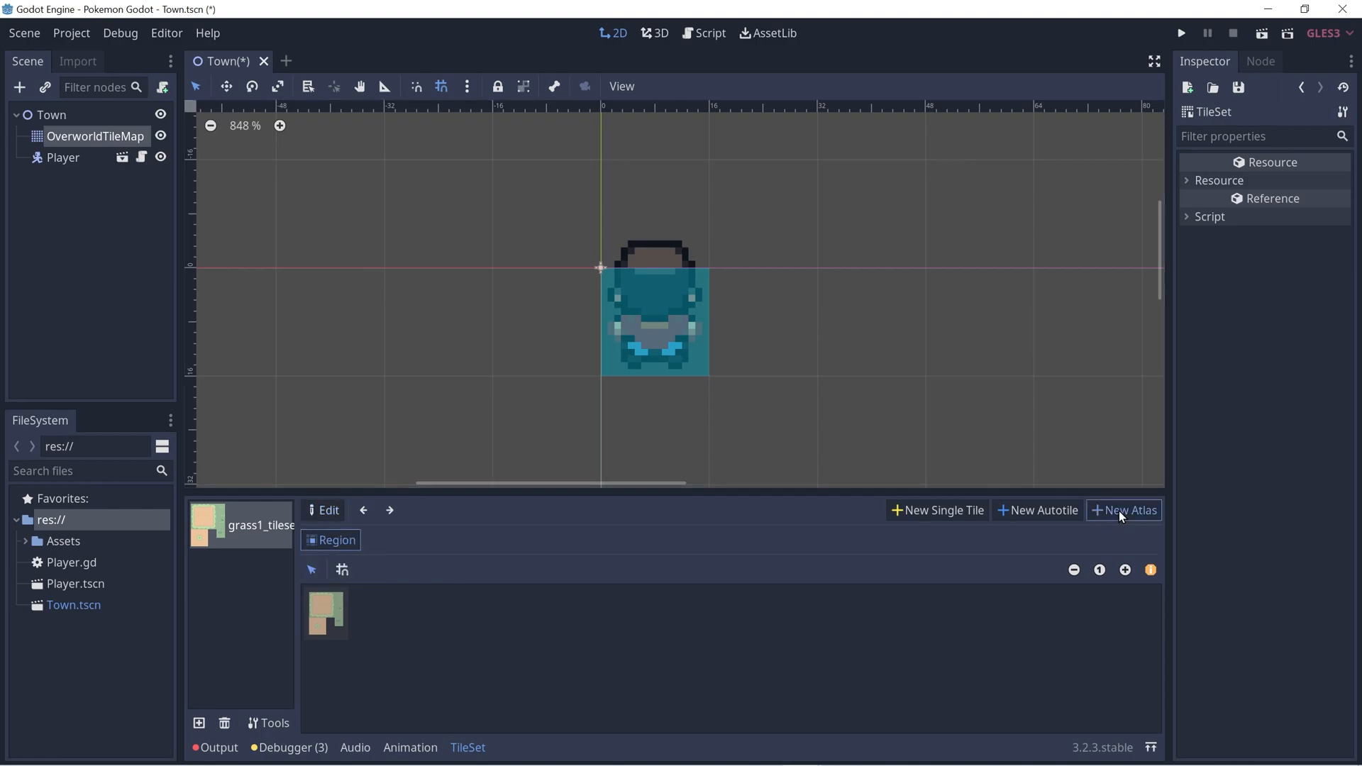
mouse_move(315, 553)
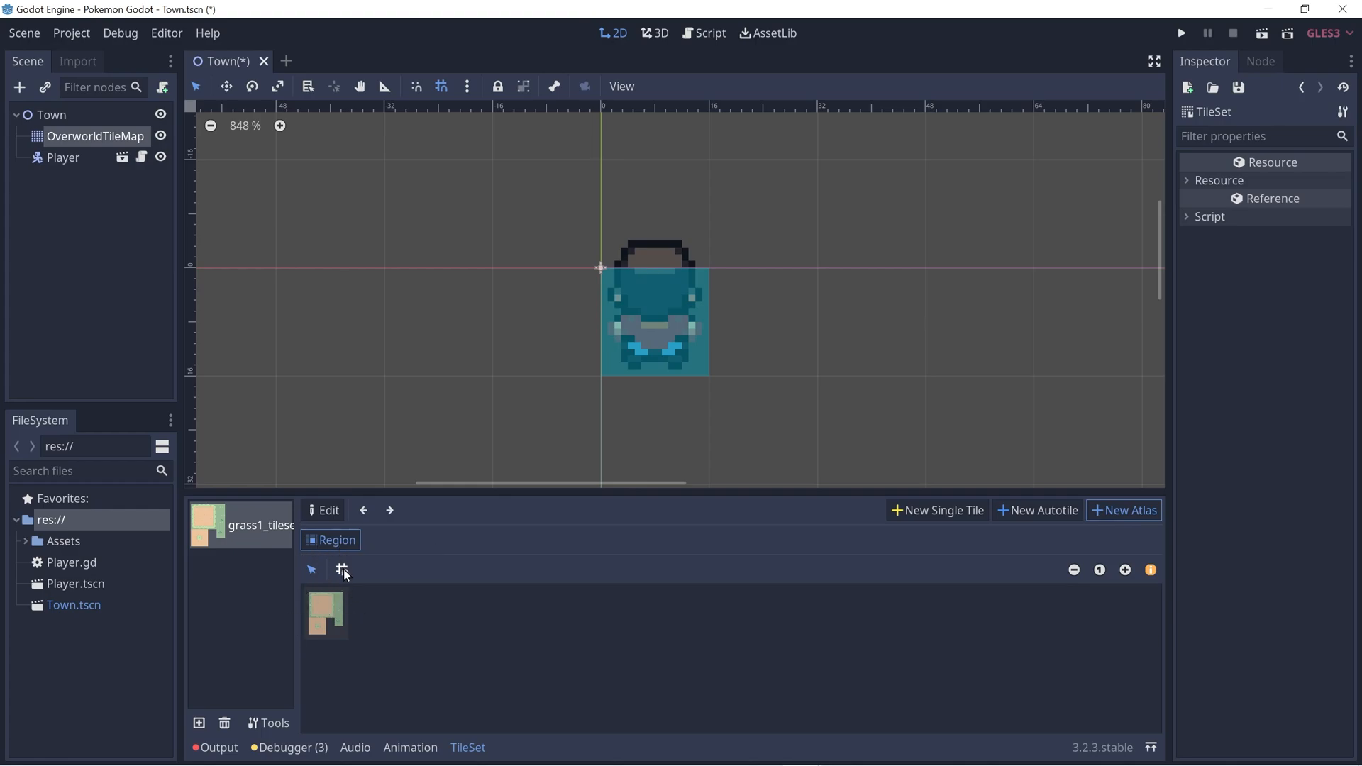
left_click(342, 569)
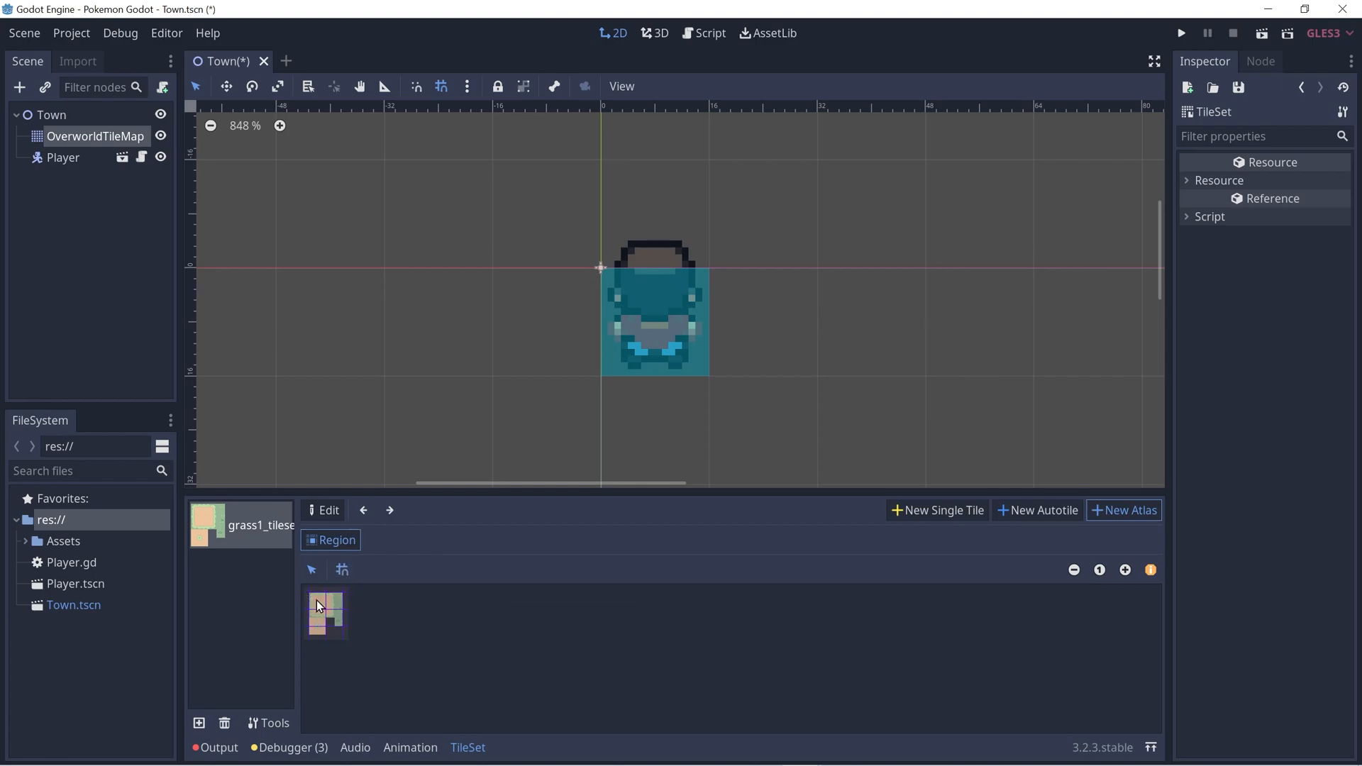
mouse_move(324, 609)
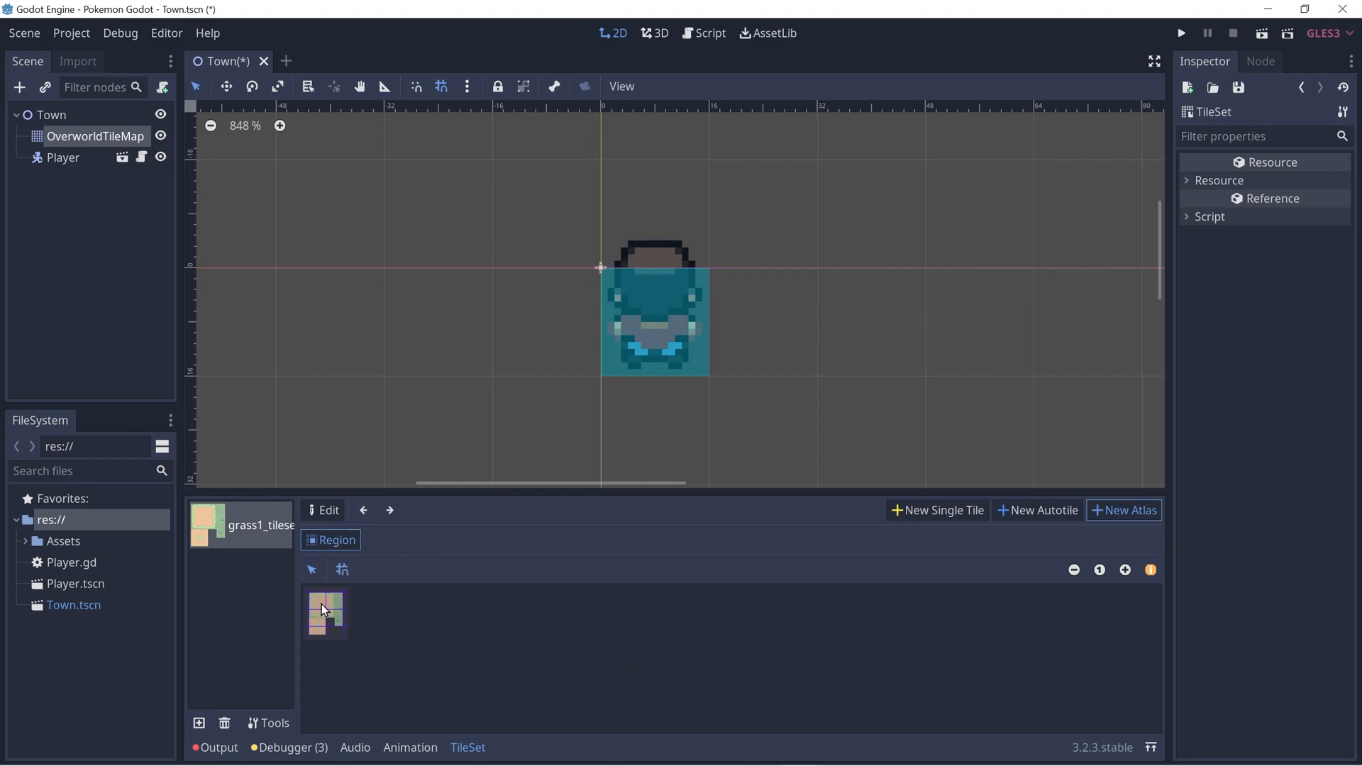
left_click(326, 612)
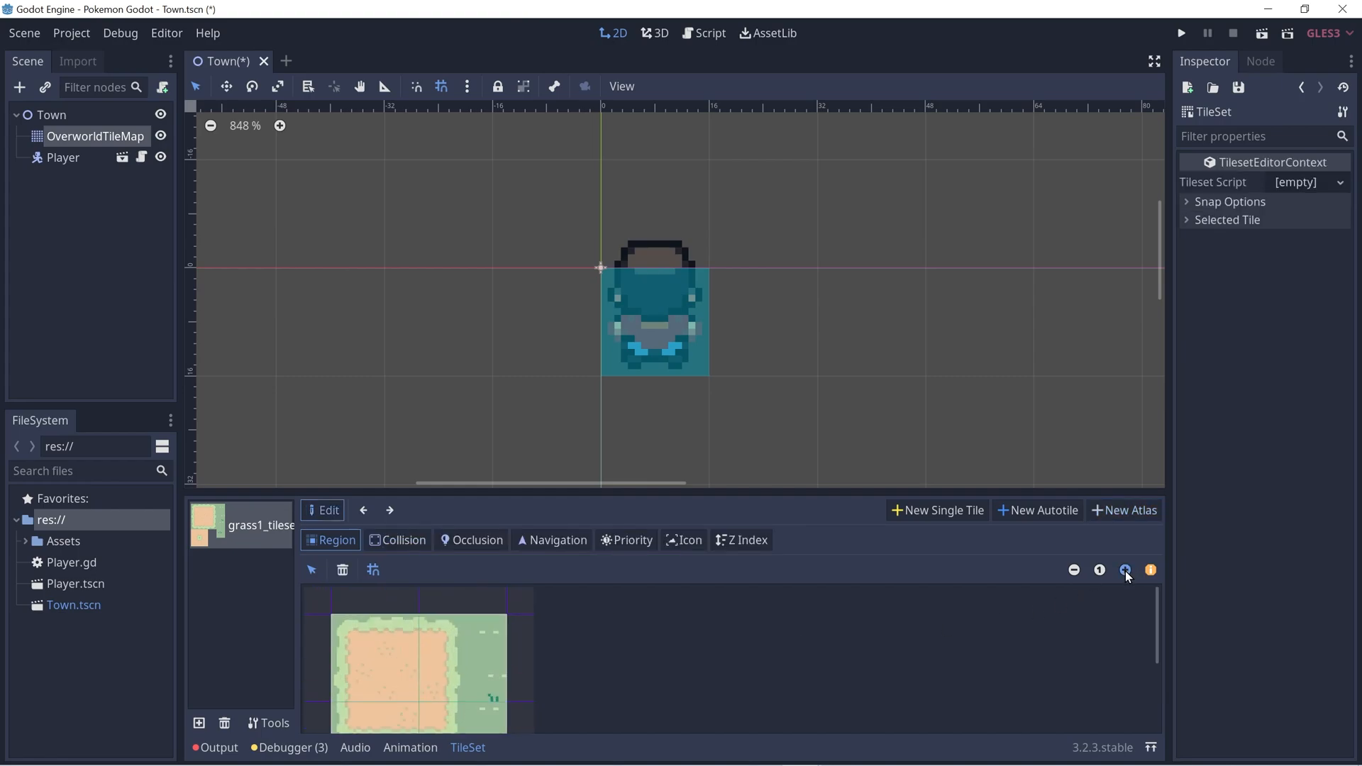
left_click(1126, 570)
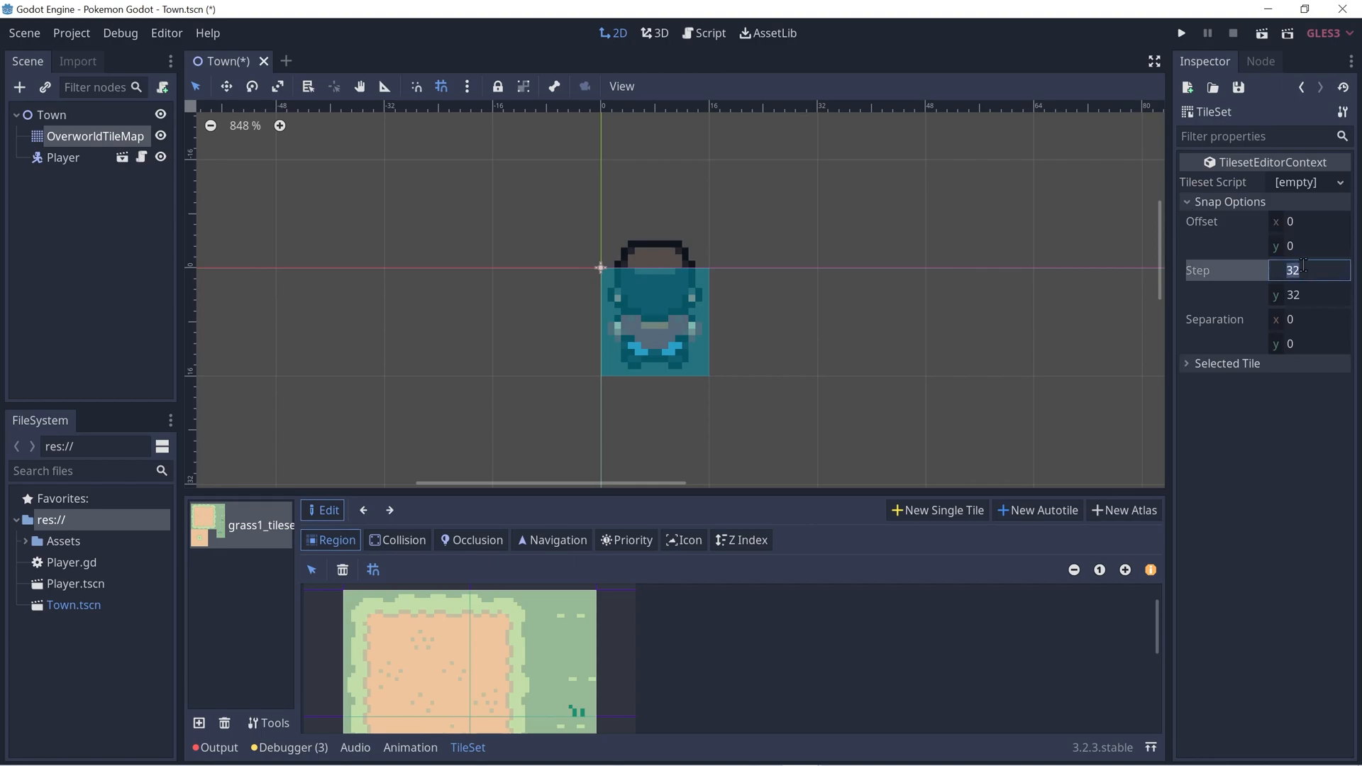
Set the atlas snap step and subtile size to 16×16 and begin naming it GrassAtlas.
type("16")
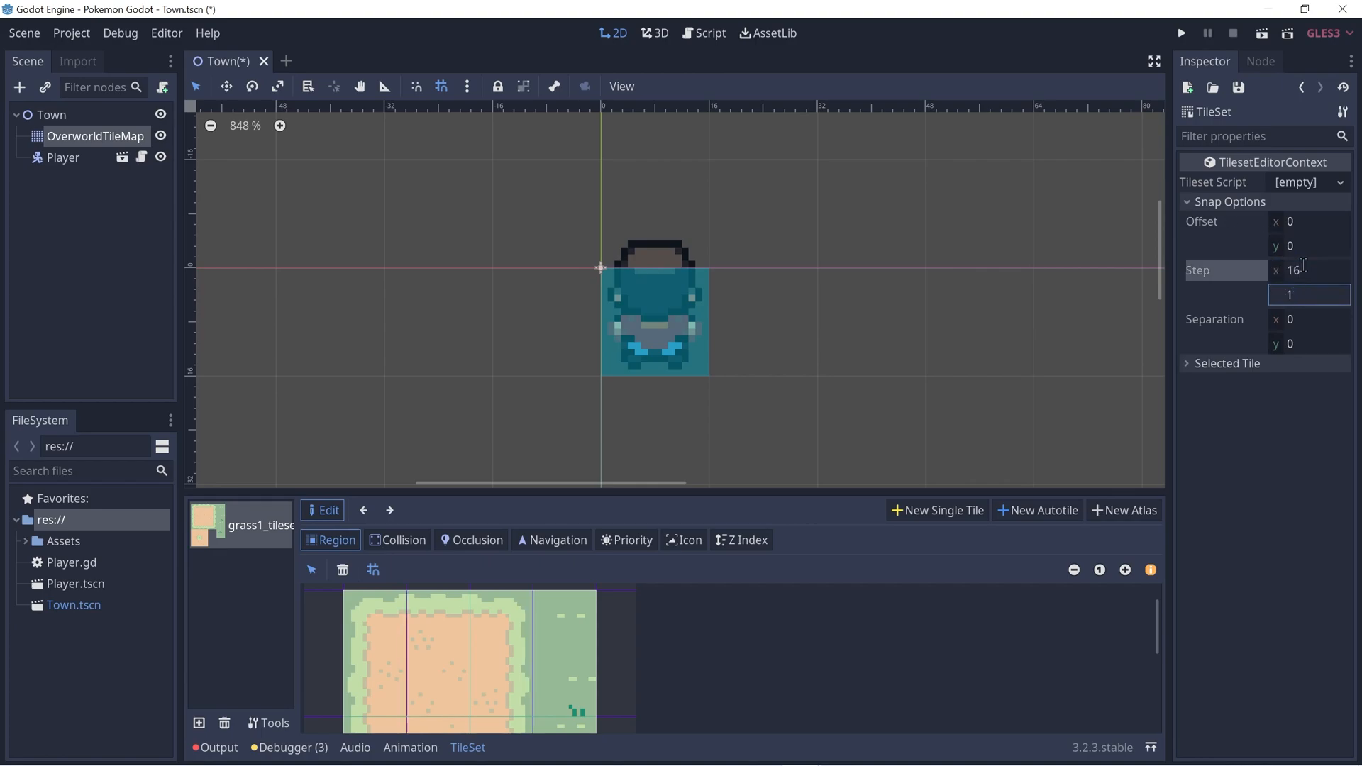
type("16")
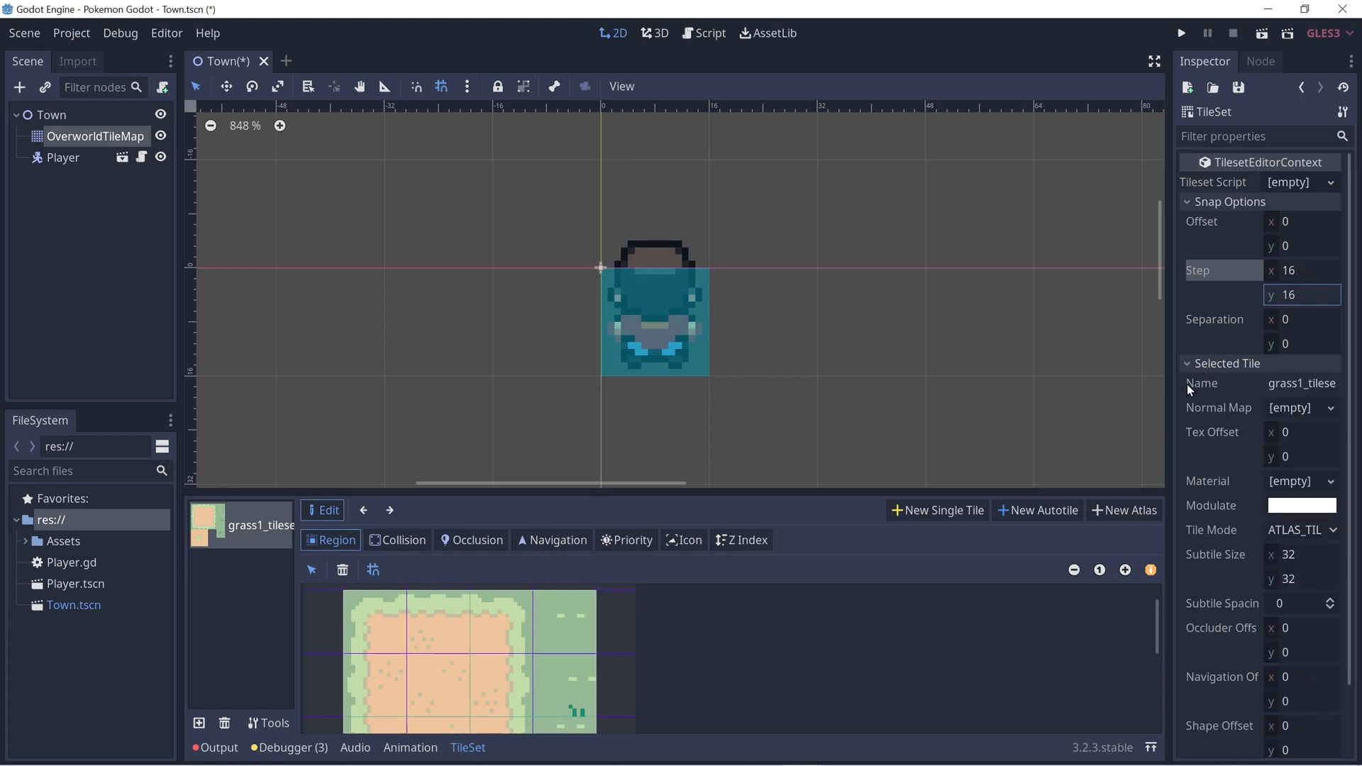
mouse_move(1245, 361)
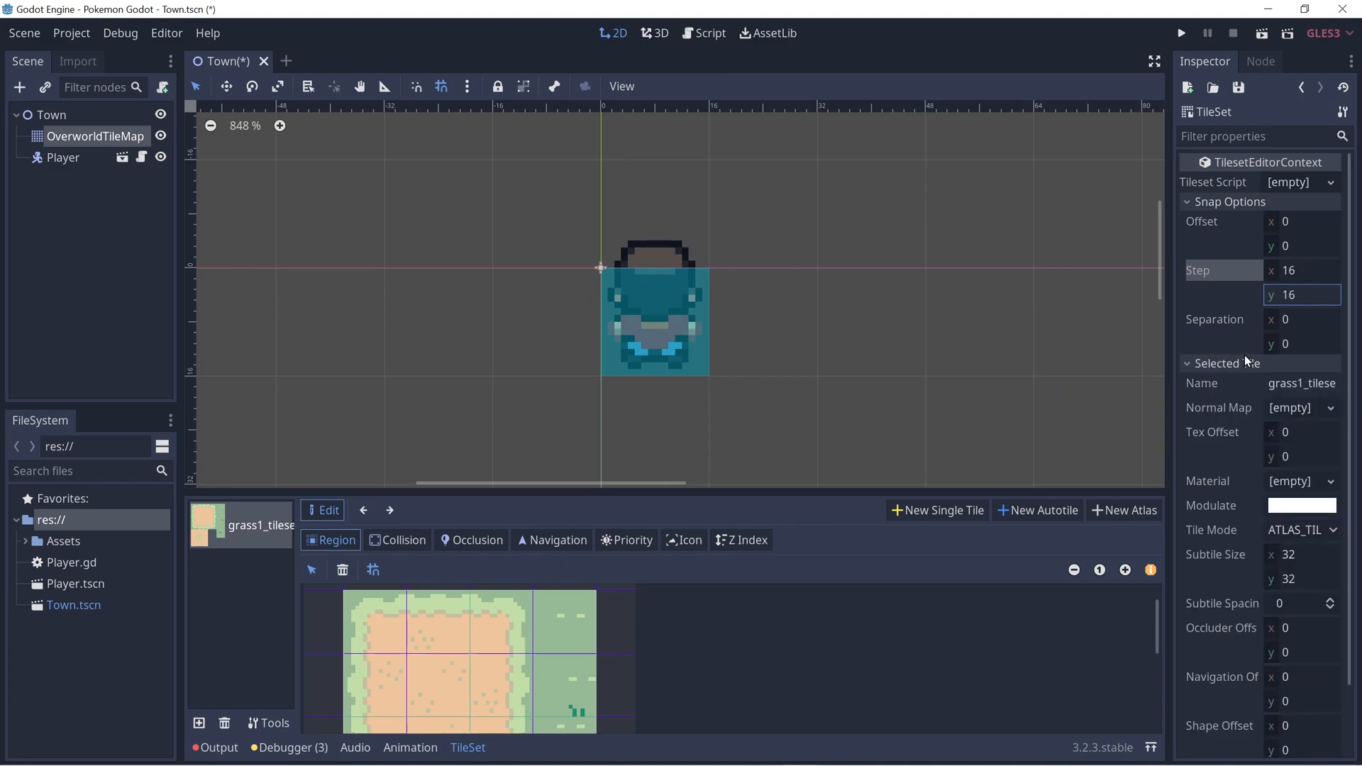
mouse_move(1271, 549)
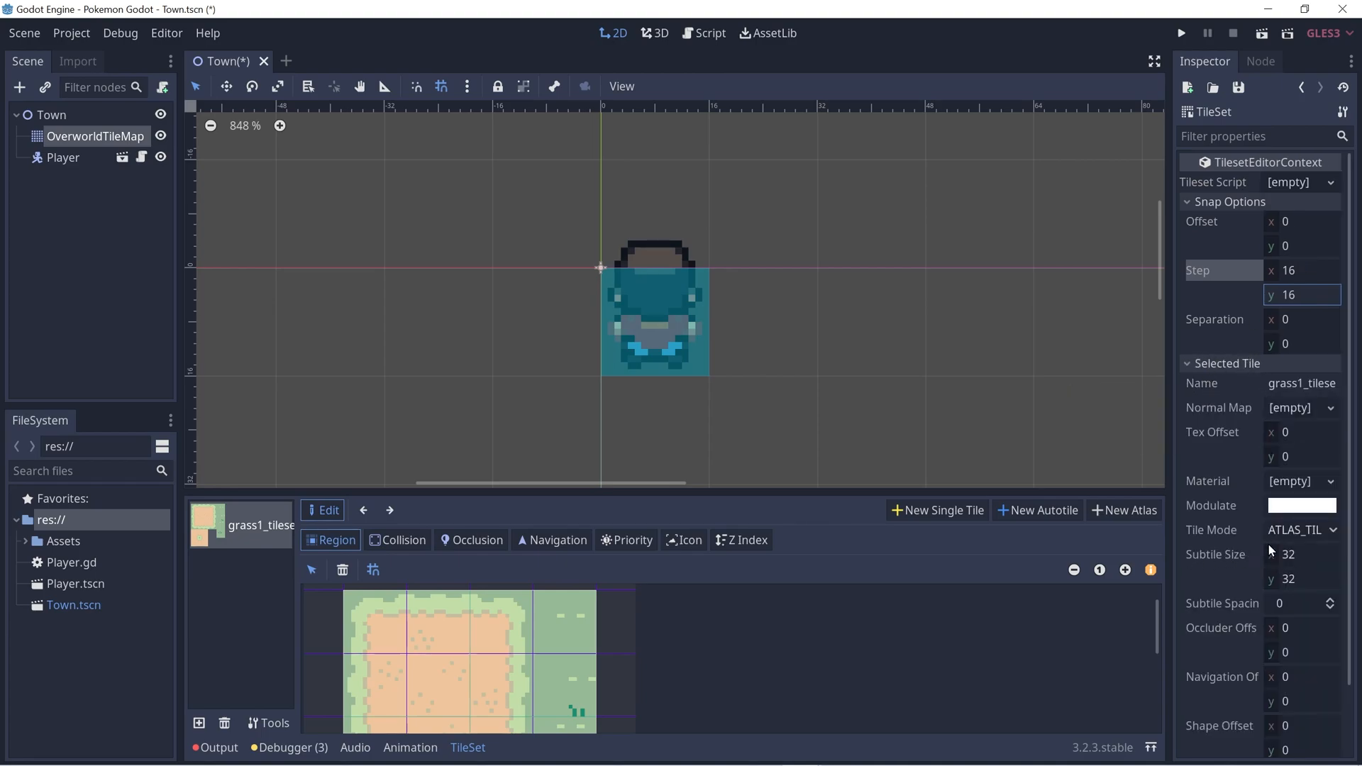
left_click(1303, 555)
type("16")
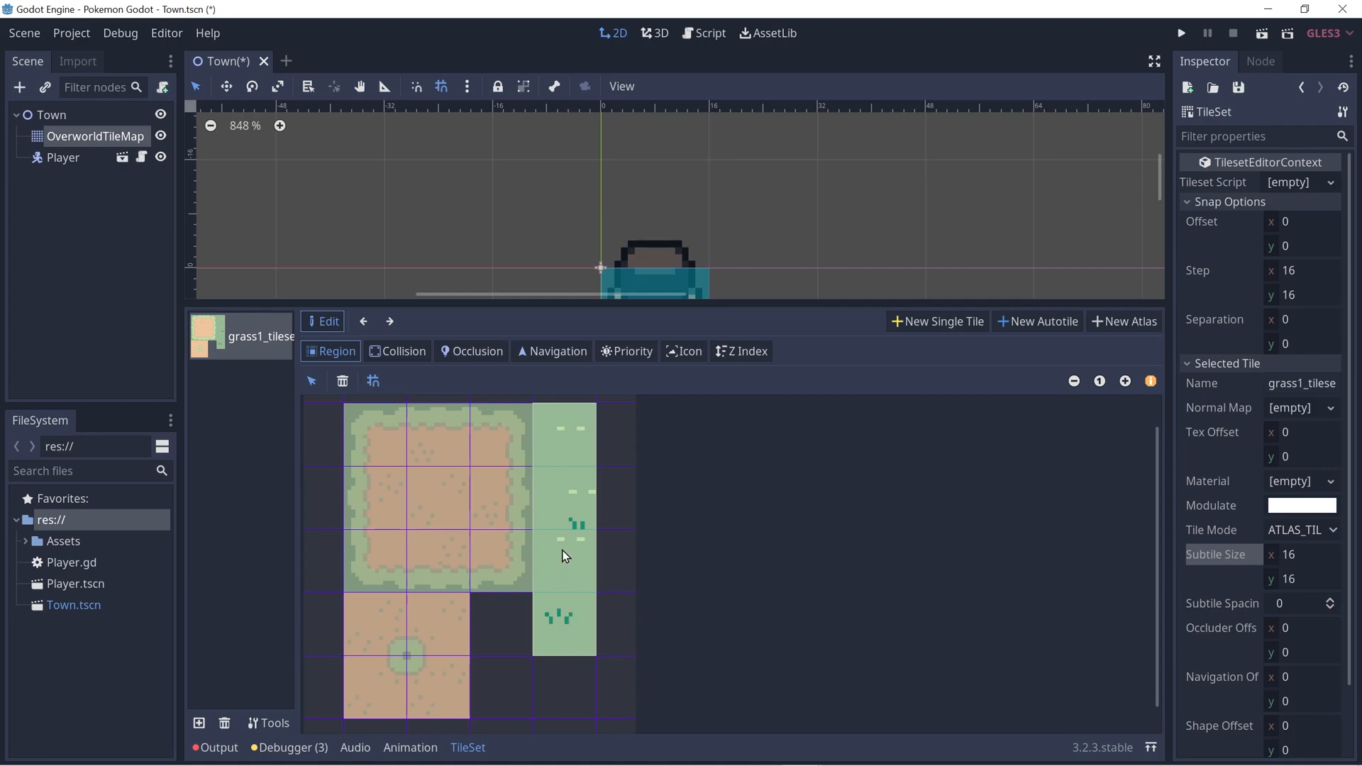
mouse_move(568, 589)
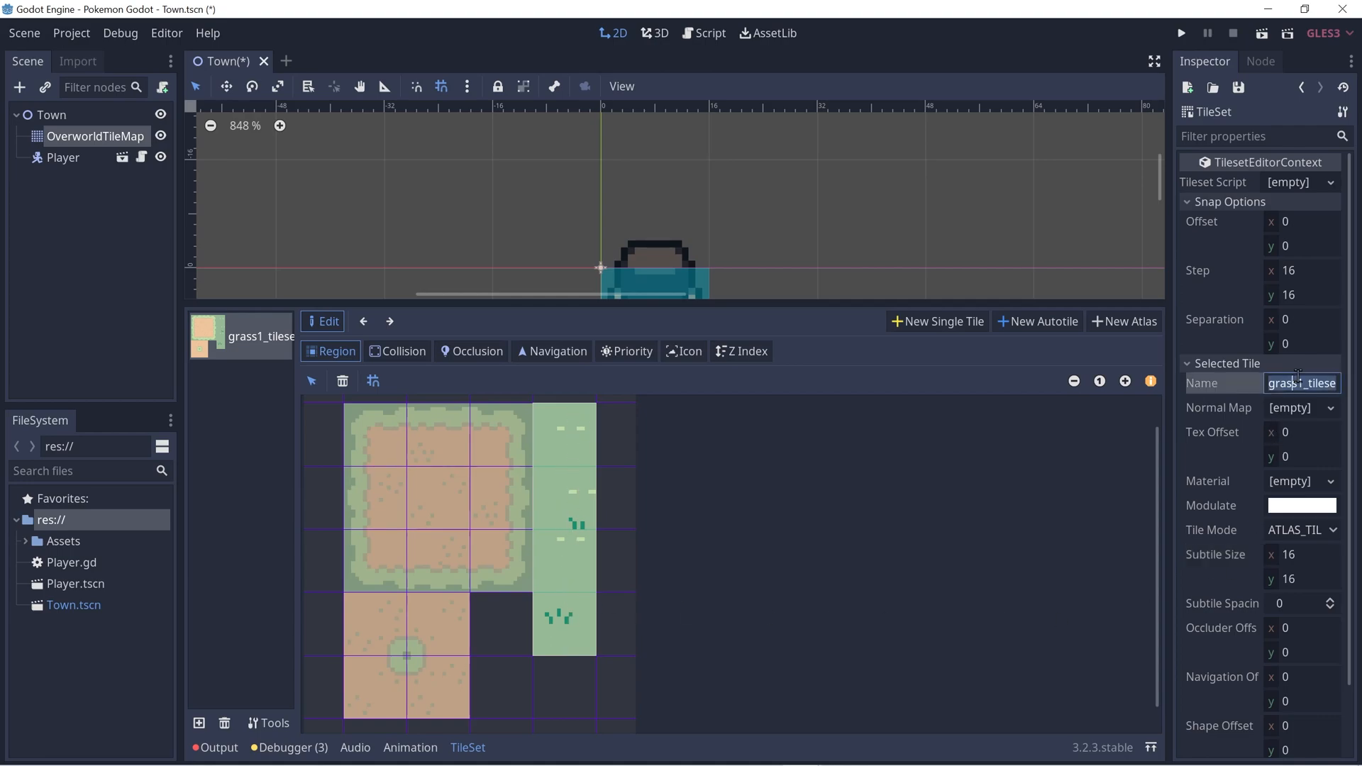
type("GrassAt")
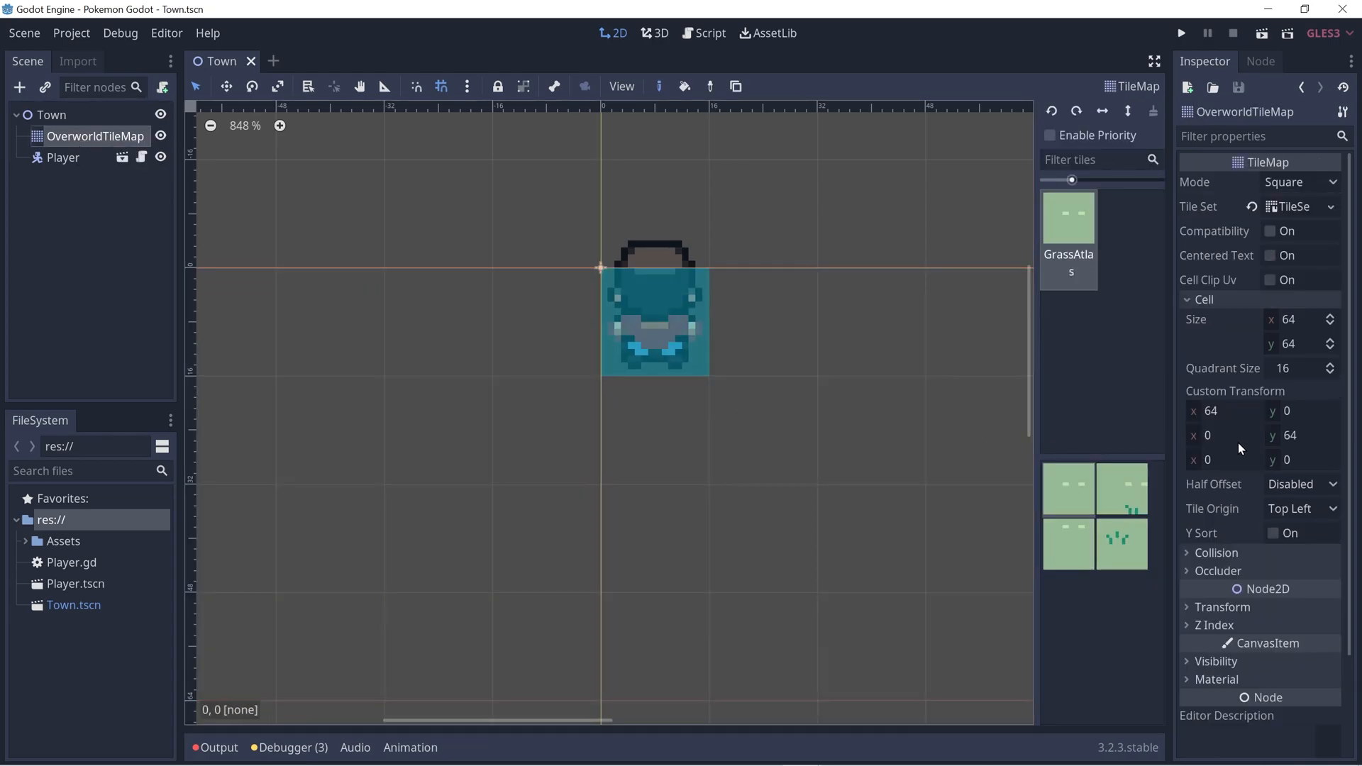
mouse_move(1187, 328)
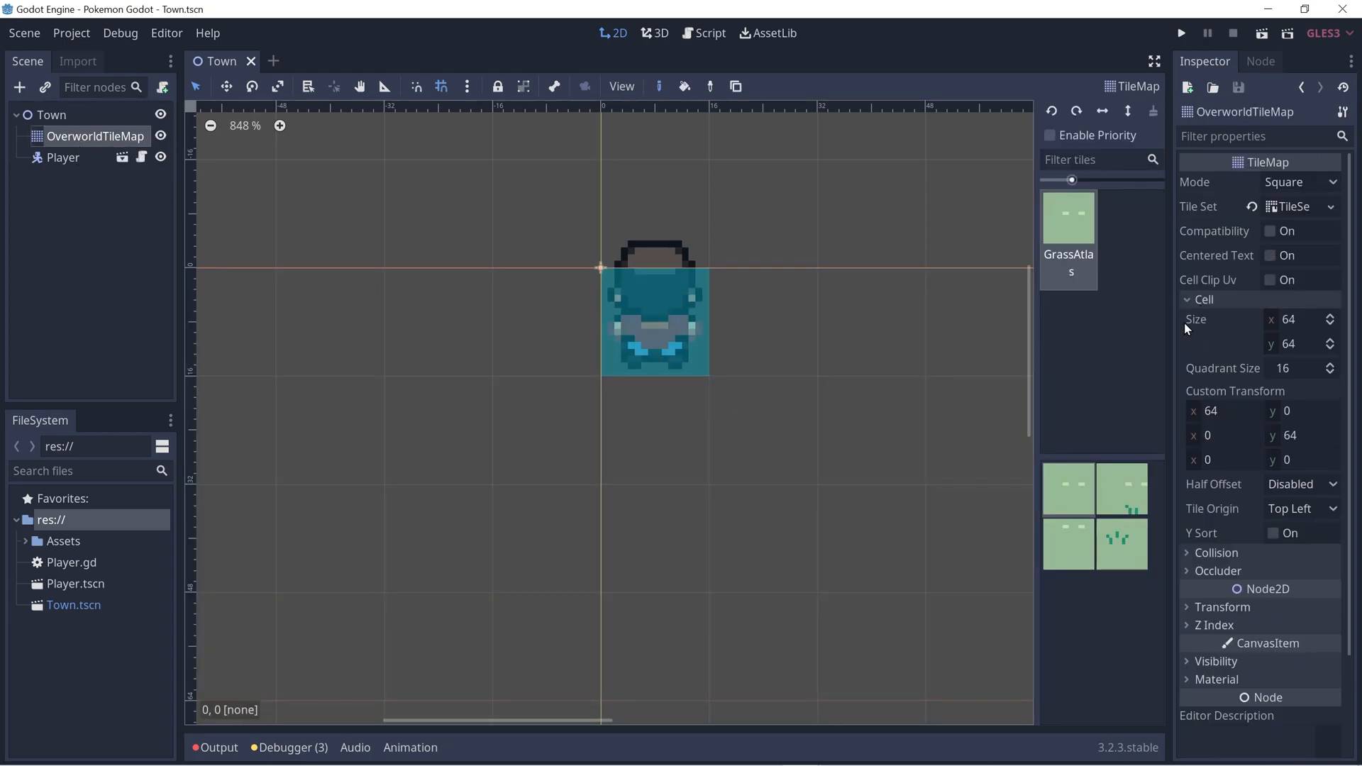
Set OverworldTileMap's cell size to 16×16, reopen the grass texture, and enter Priority mode.
left_click(1294, 319)
type("16")
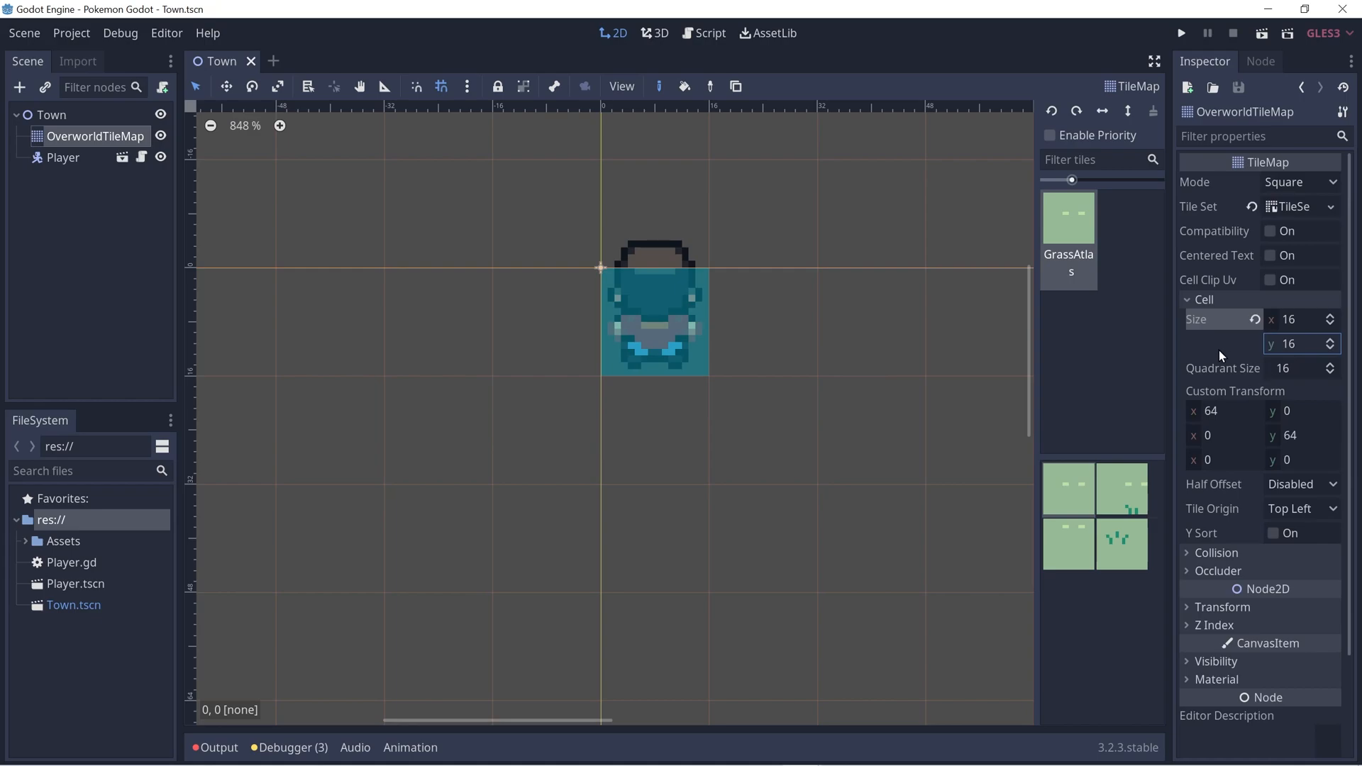
mouse_move(1283, 214)
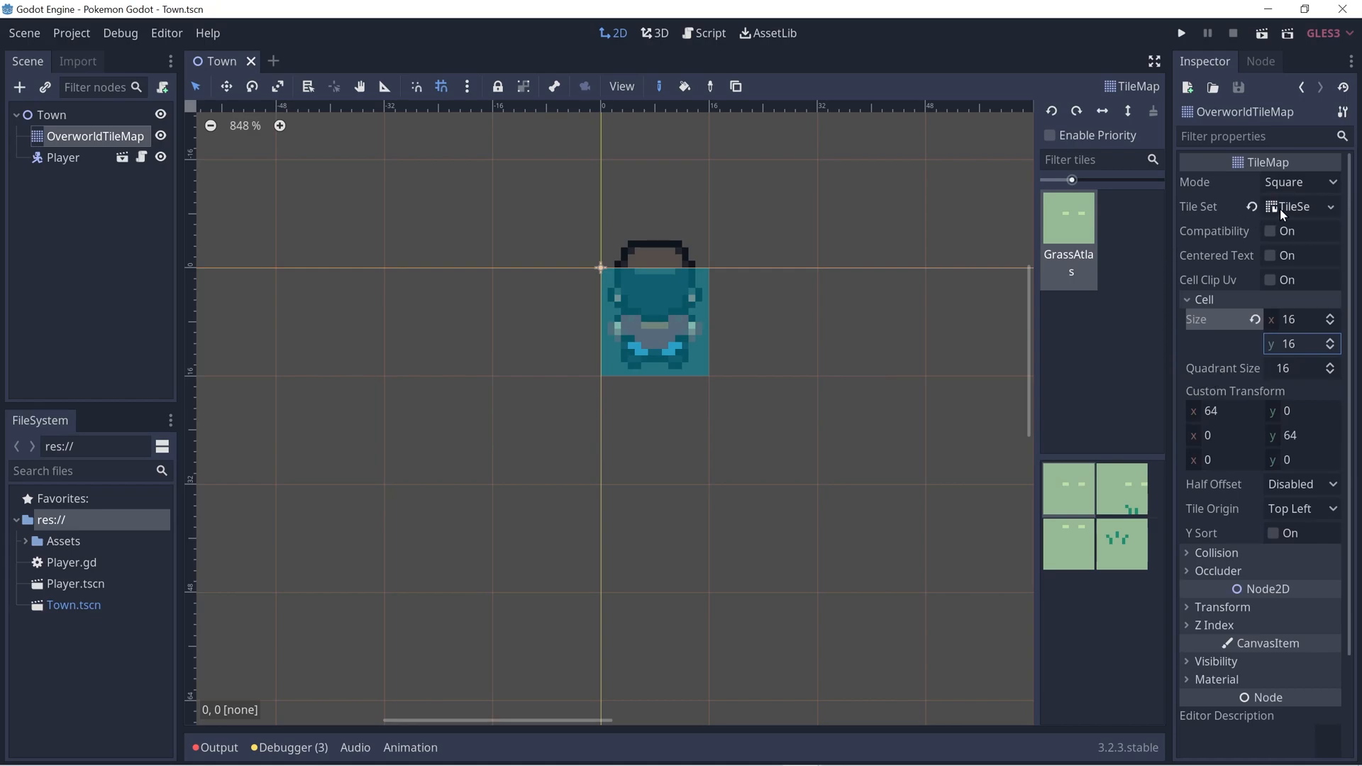
left_click(1293, 206)
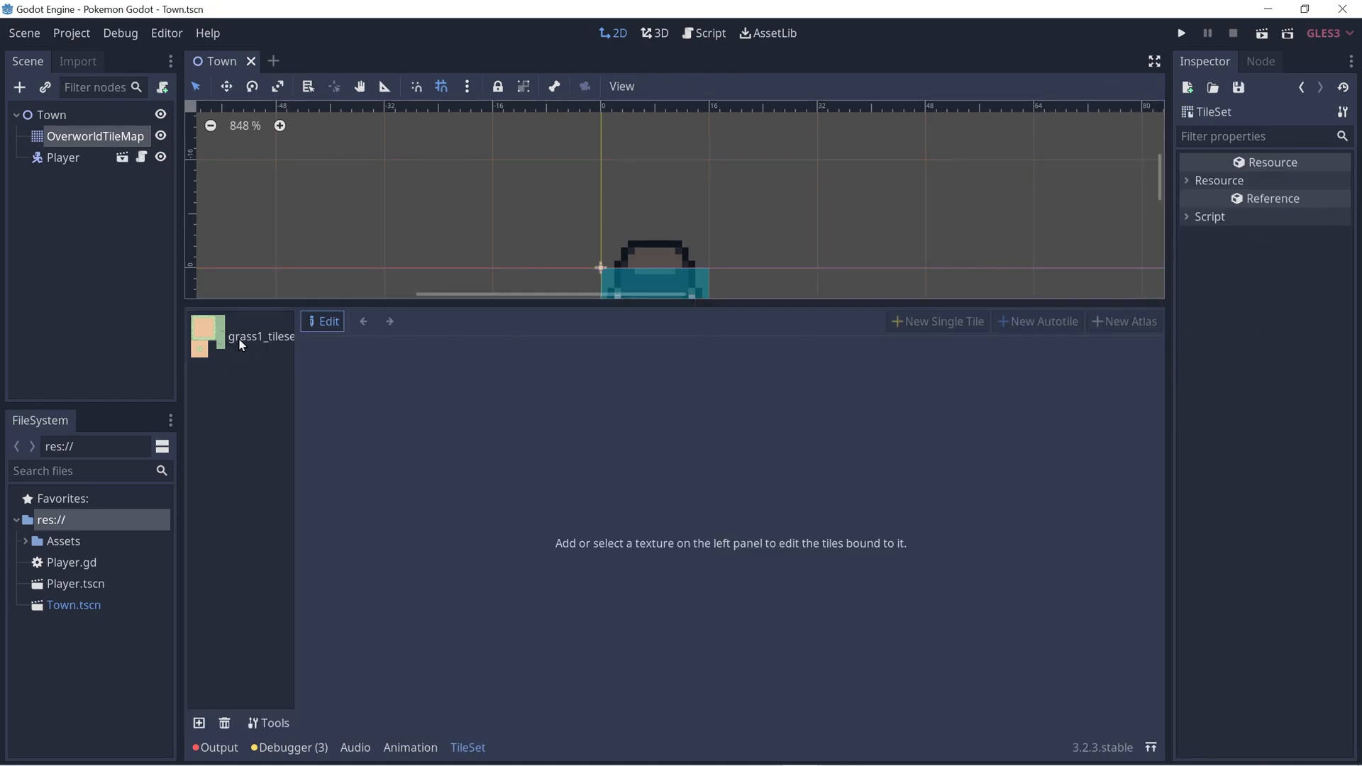
left_click(206, 335)
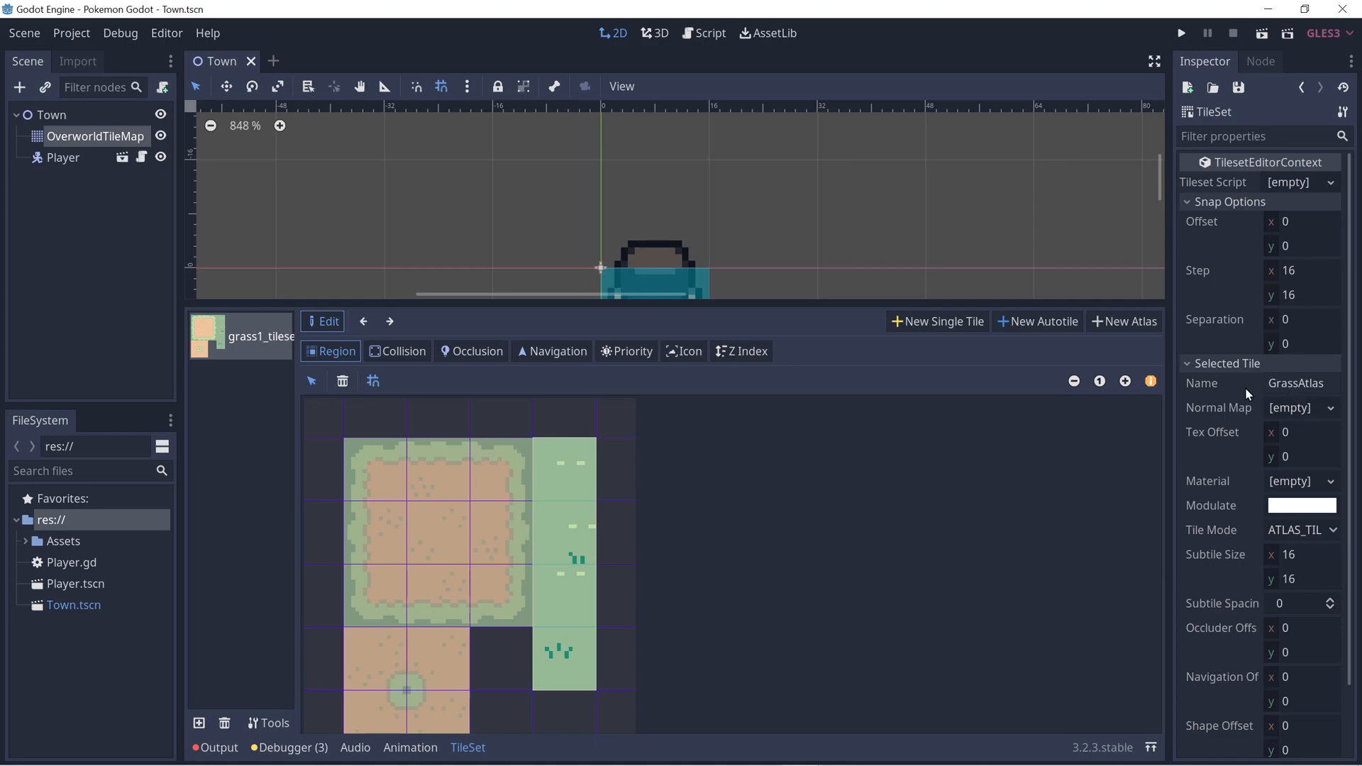
mouse_move(392, 410)
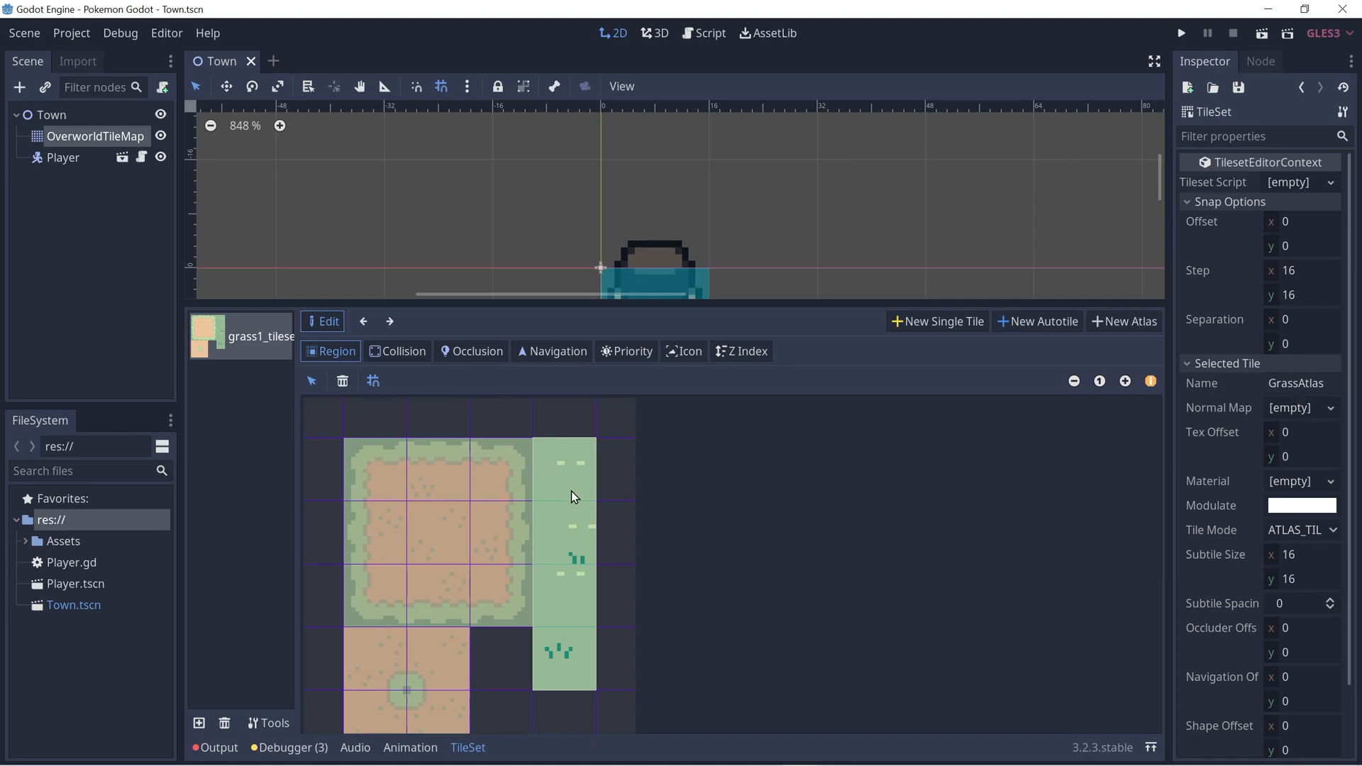
mouse_move(558, 605)
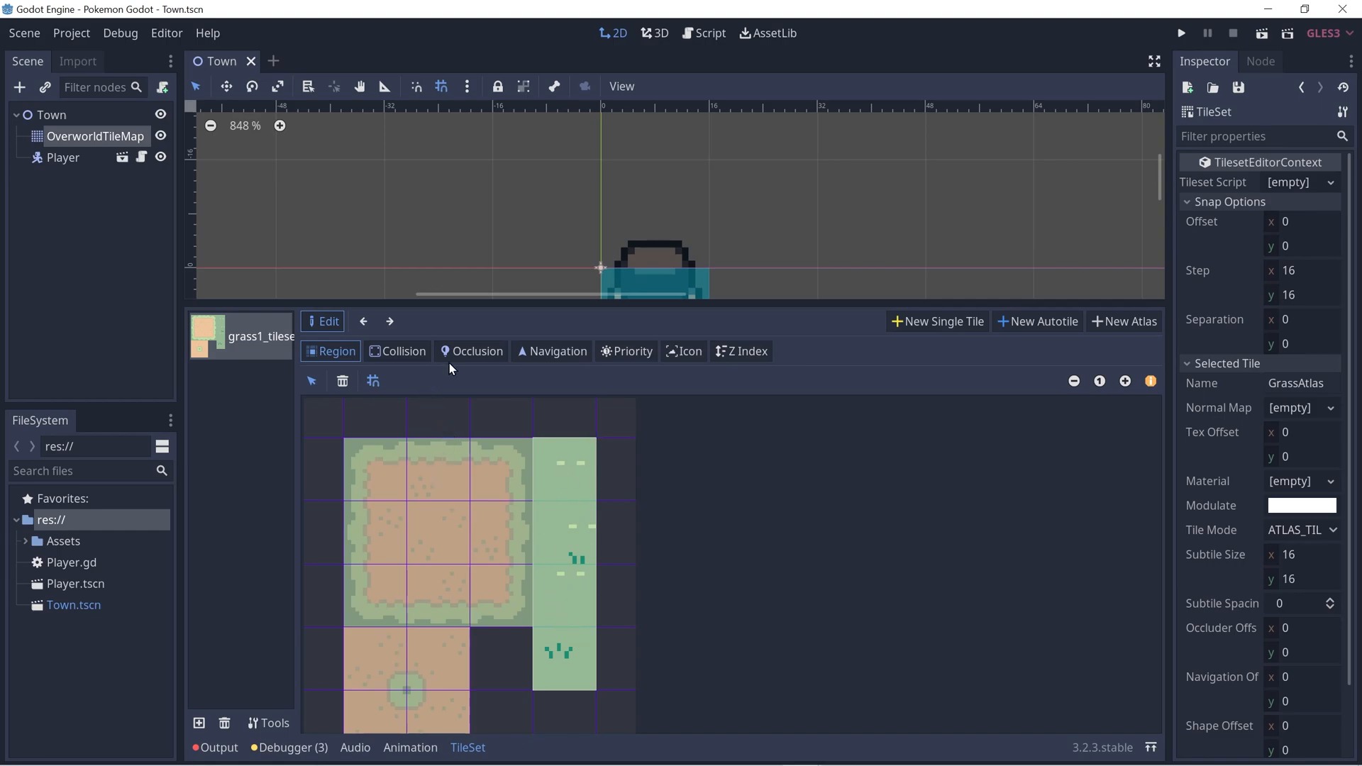
left_click(626, 351)
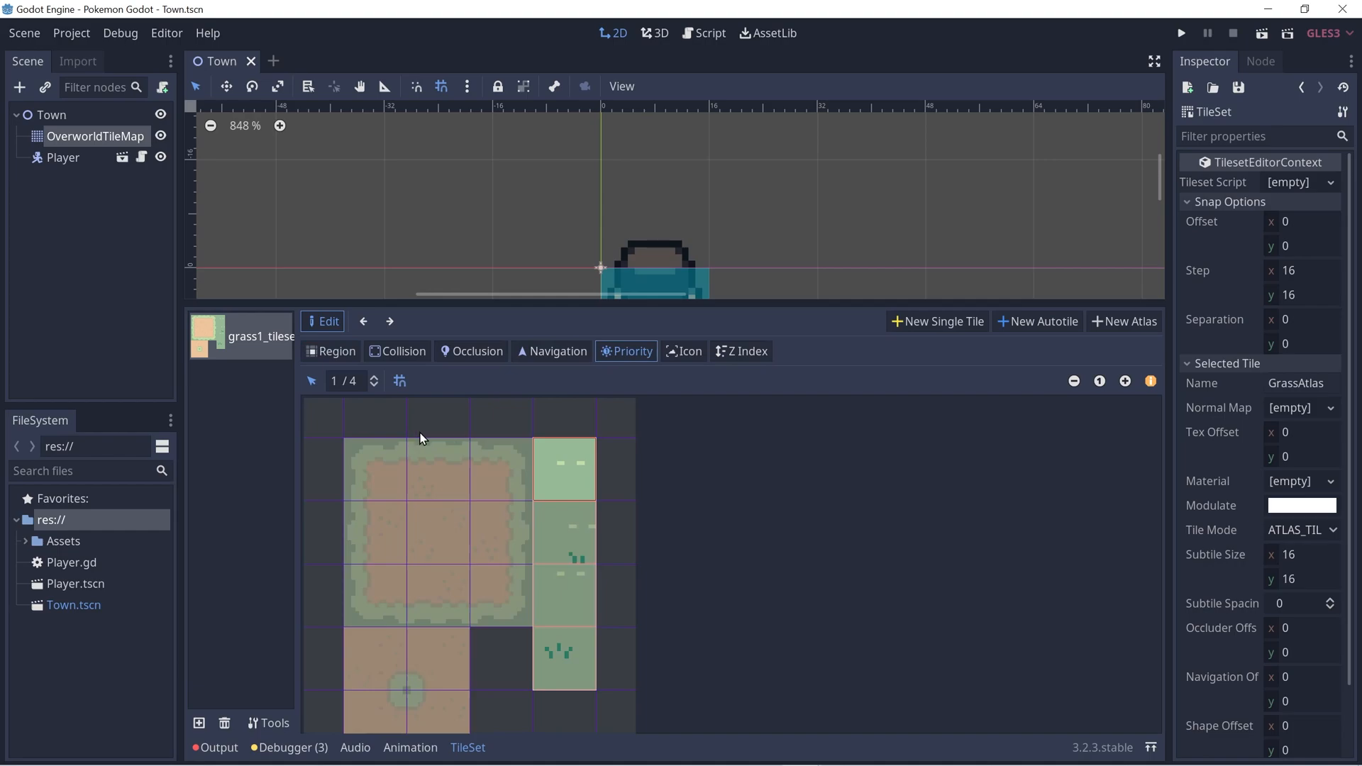
mouse_move(508, 514)
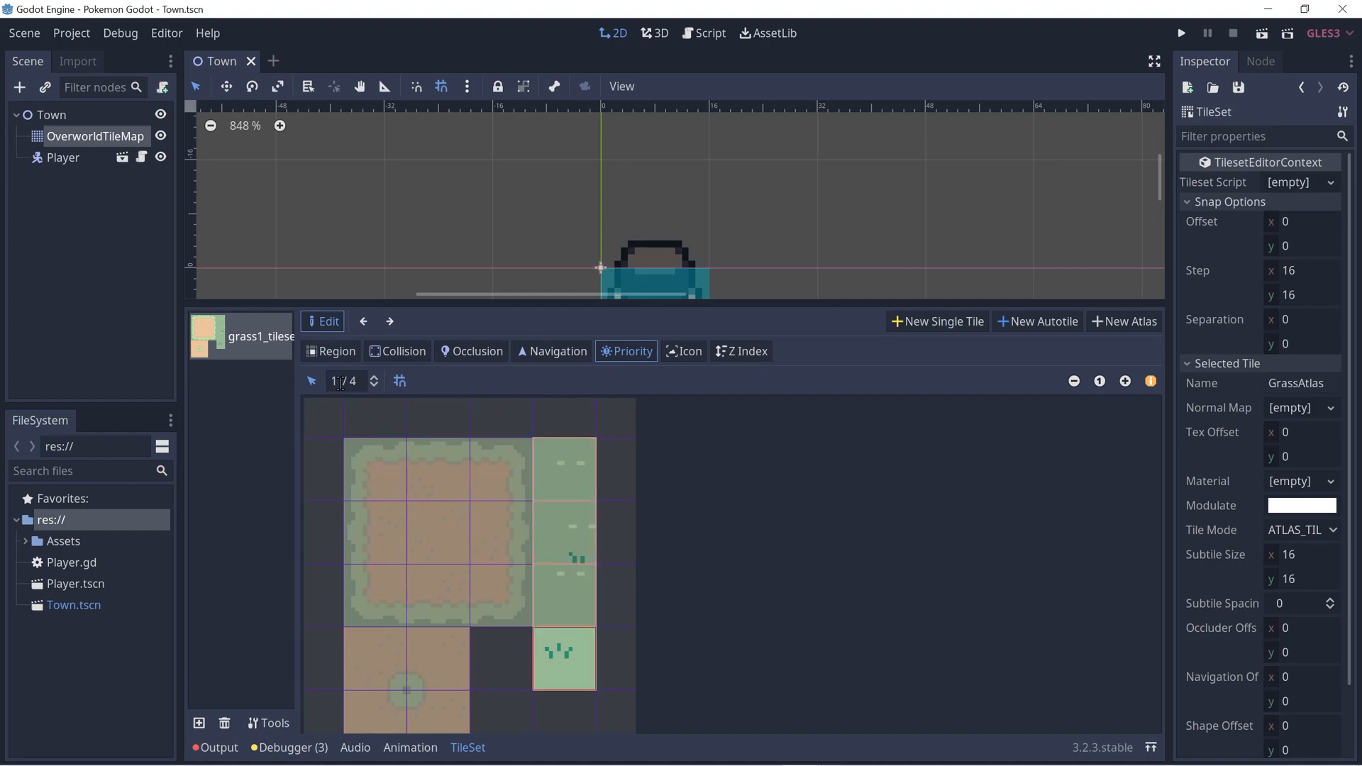
mouse_move(499, 522)
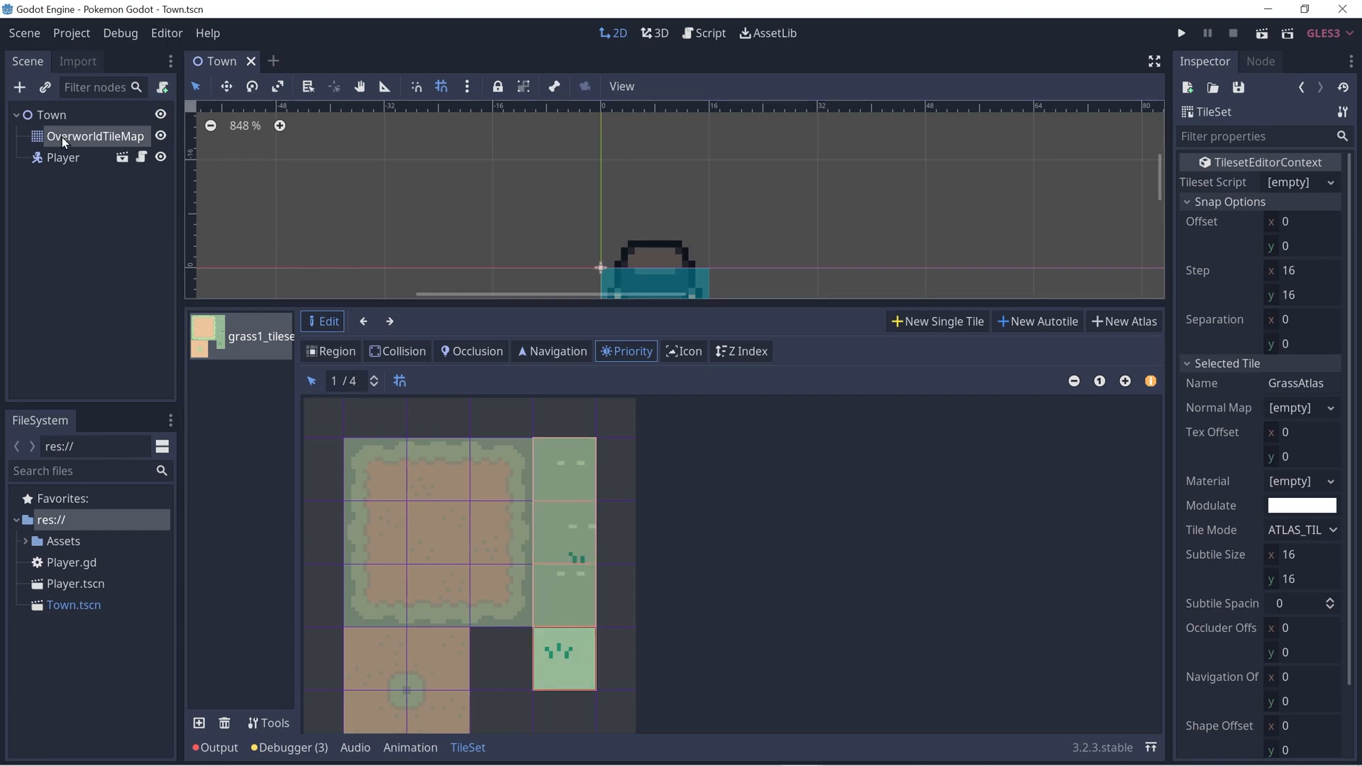
Select OverworldTileMap and paint a large GrassAtlas grass field around the player, zooming out.
left_click(94, 136)
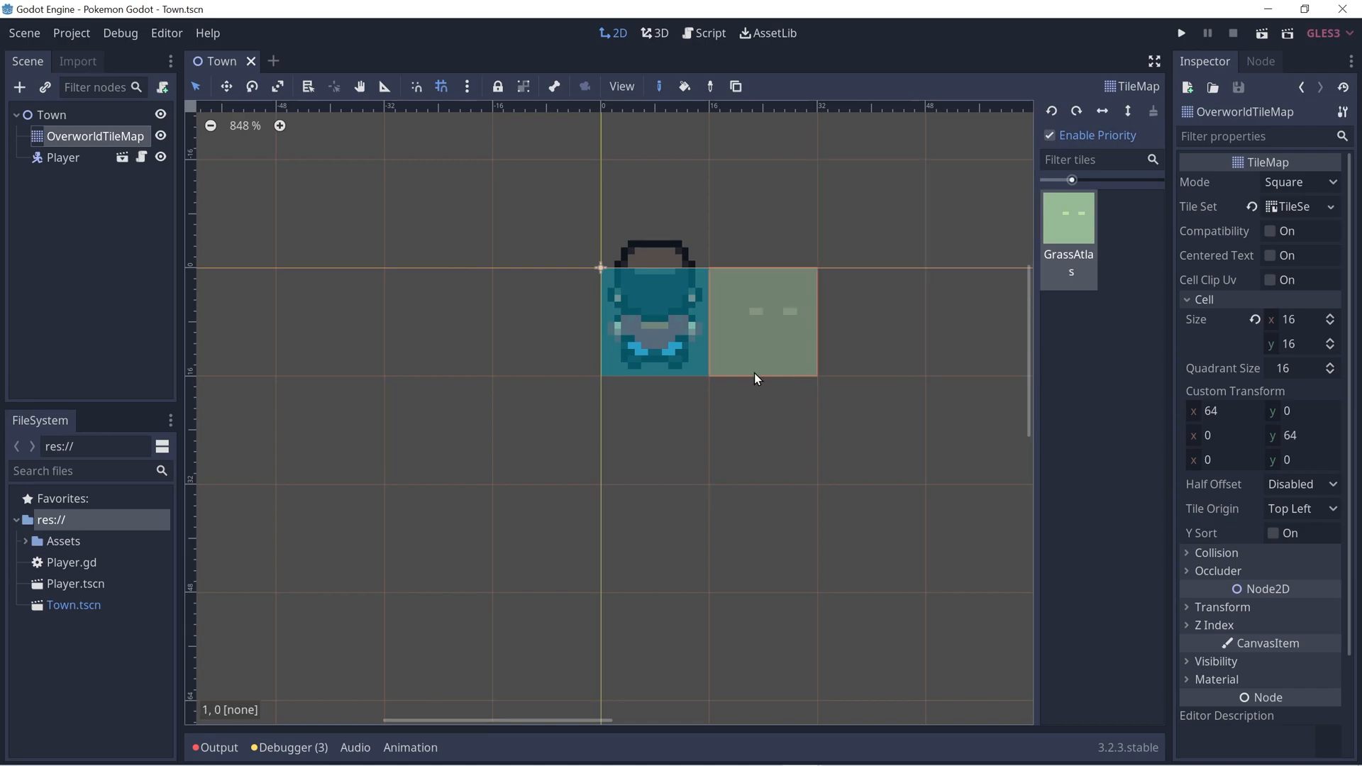
scroll("down", 3)
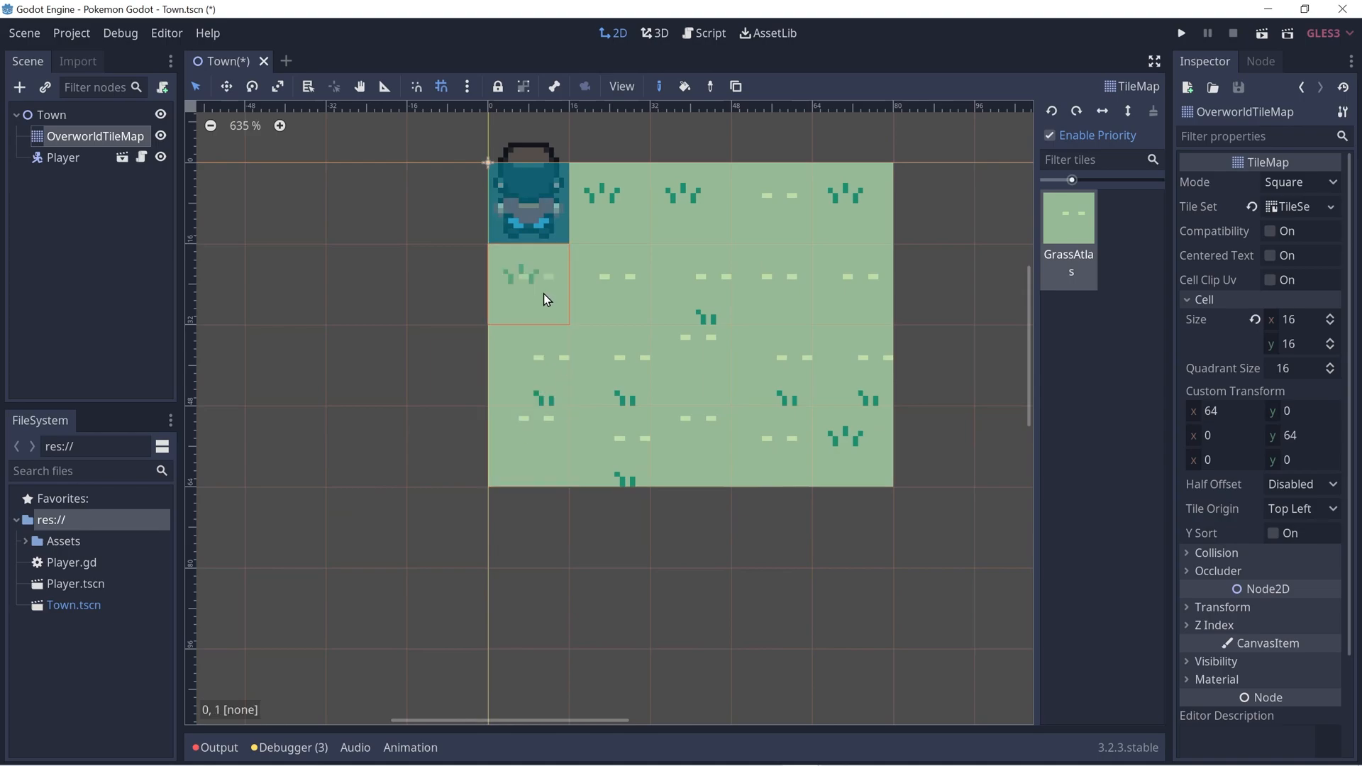
scroll("down", 3)
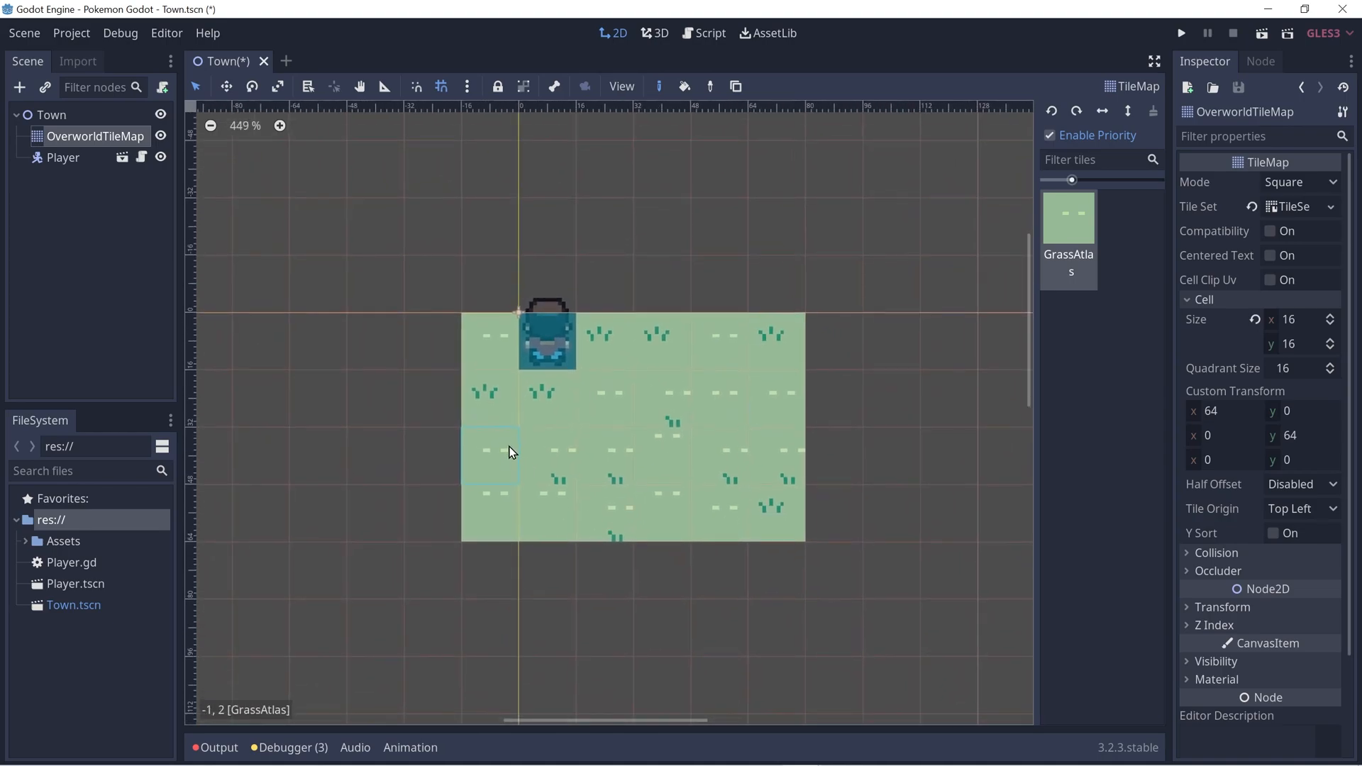
scroll("down", 3)
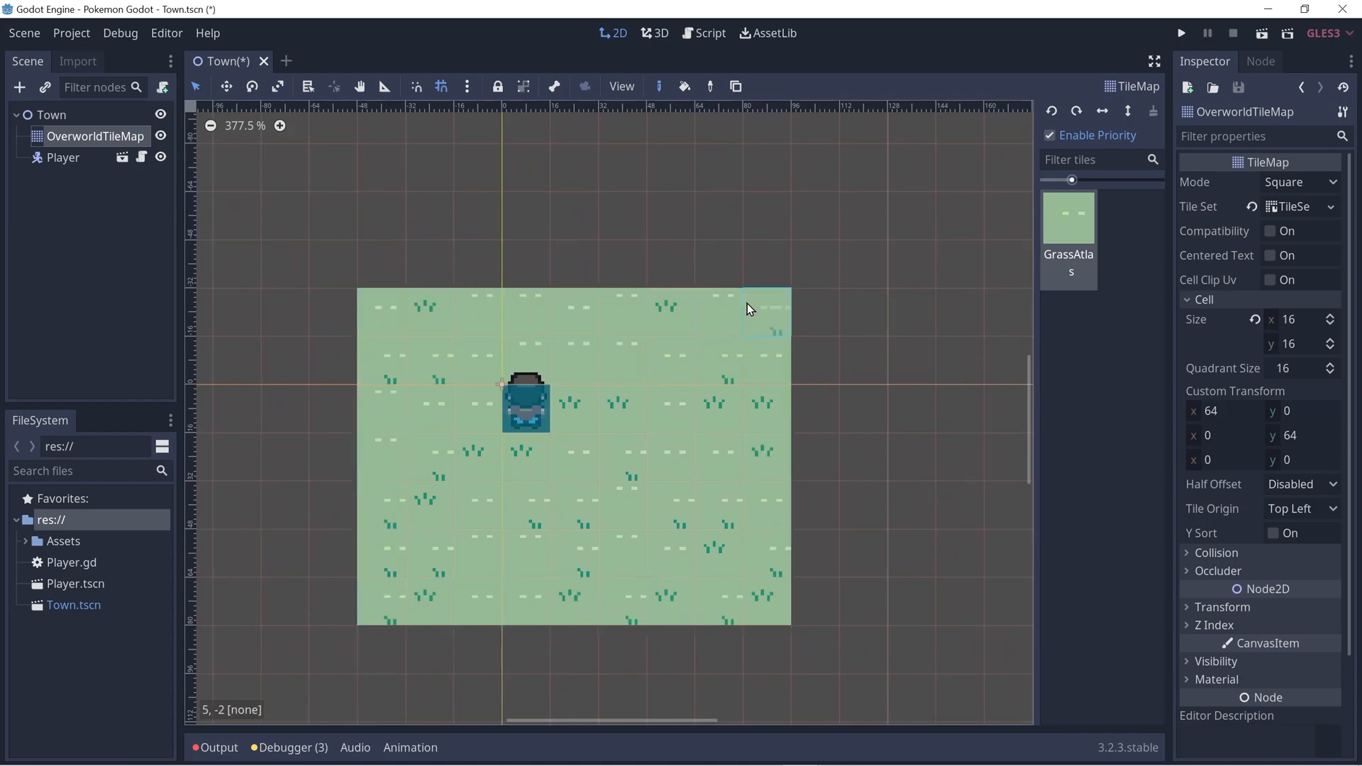
scroll("down", 3)
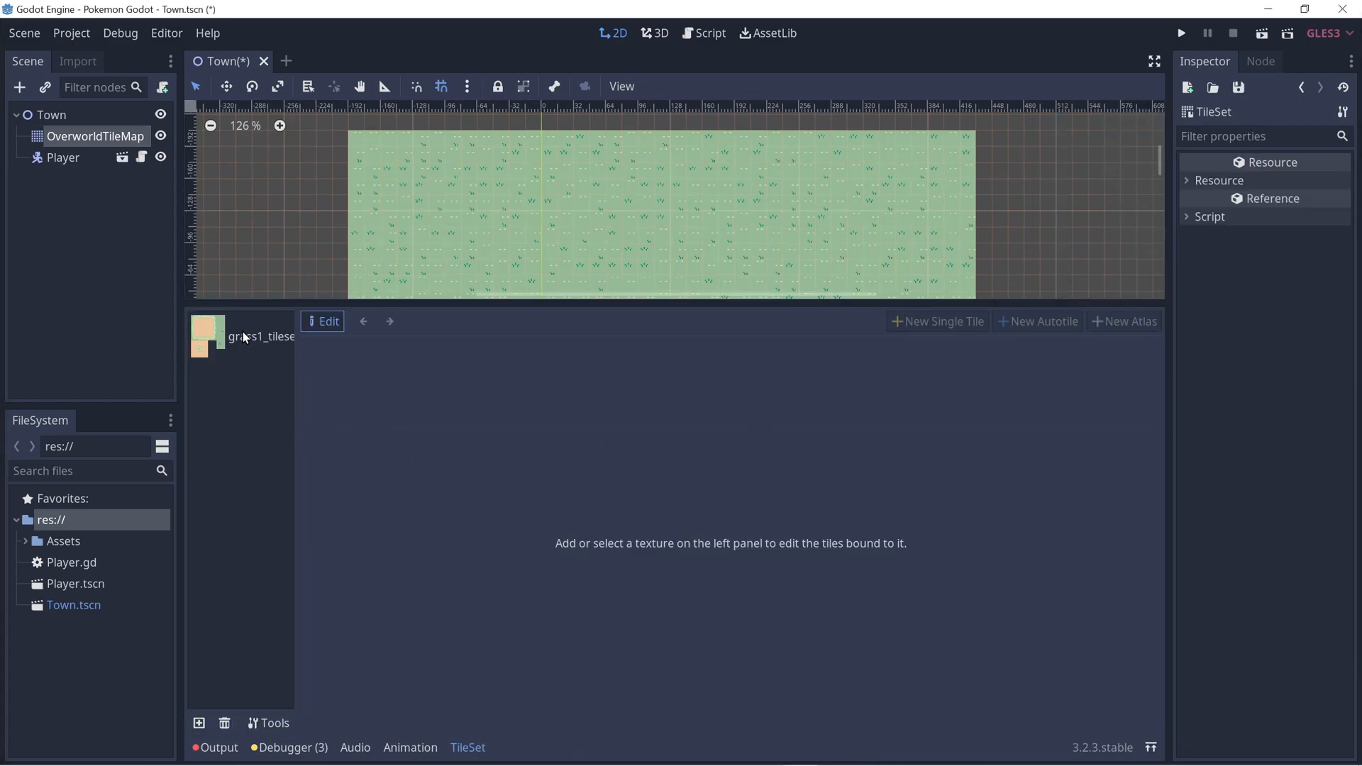
Make the sand region of grass1_tileset an autotile using 3X3 (minimal) bitmask mode.
left_click(207, 337)
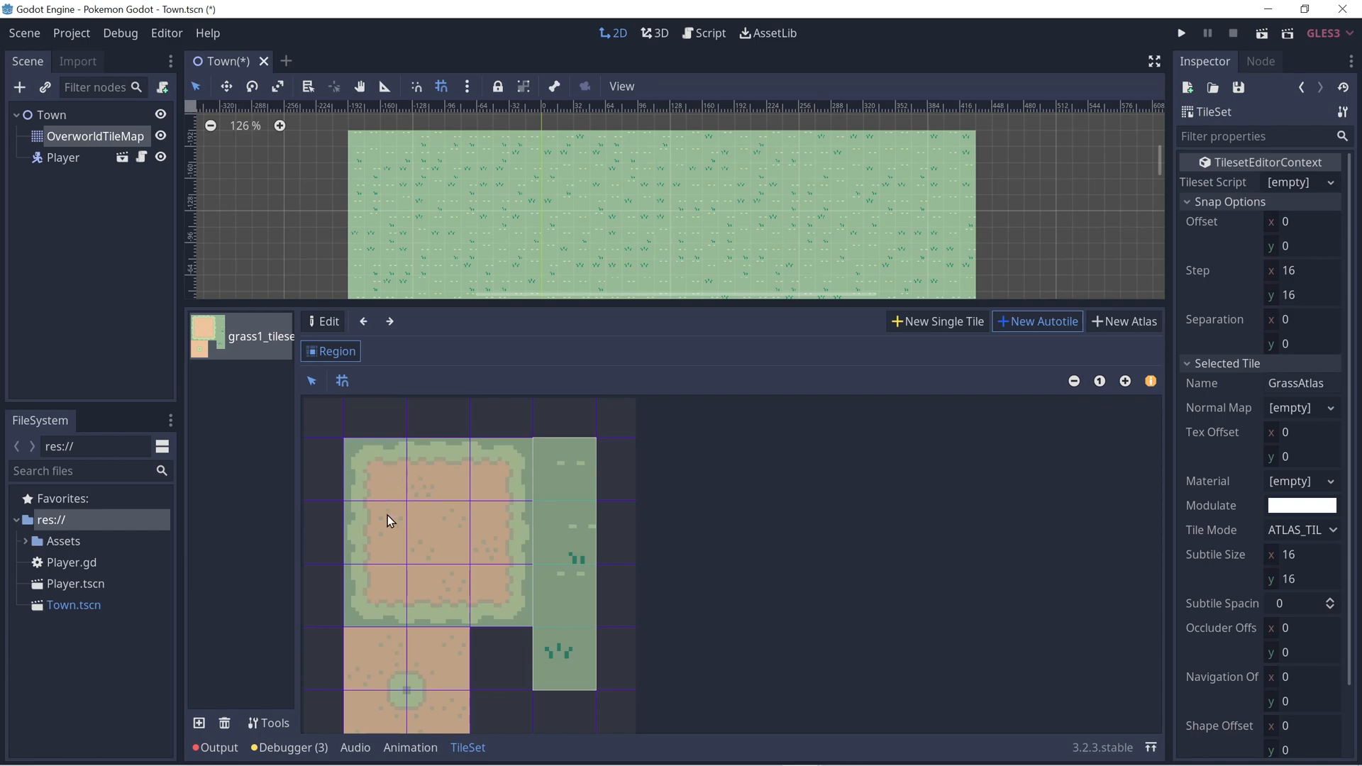
mouse_move(399, 629)
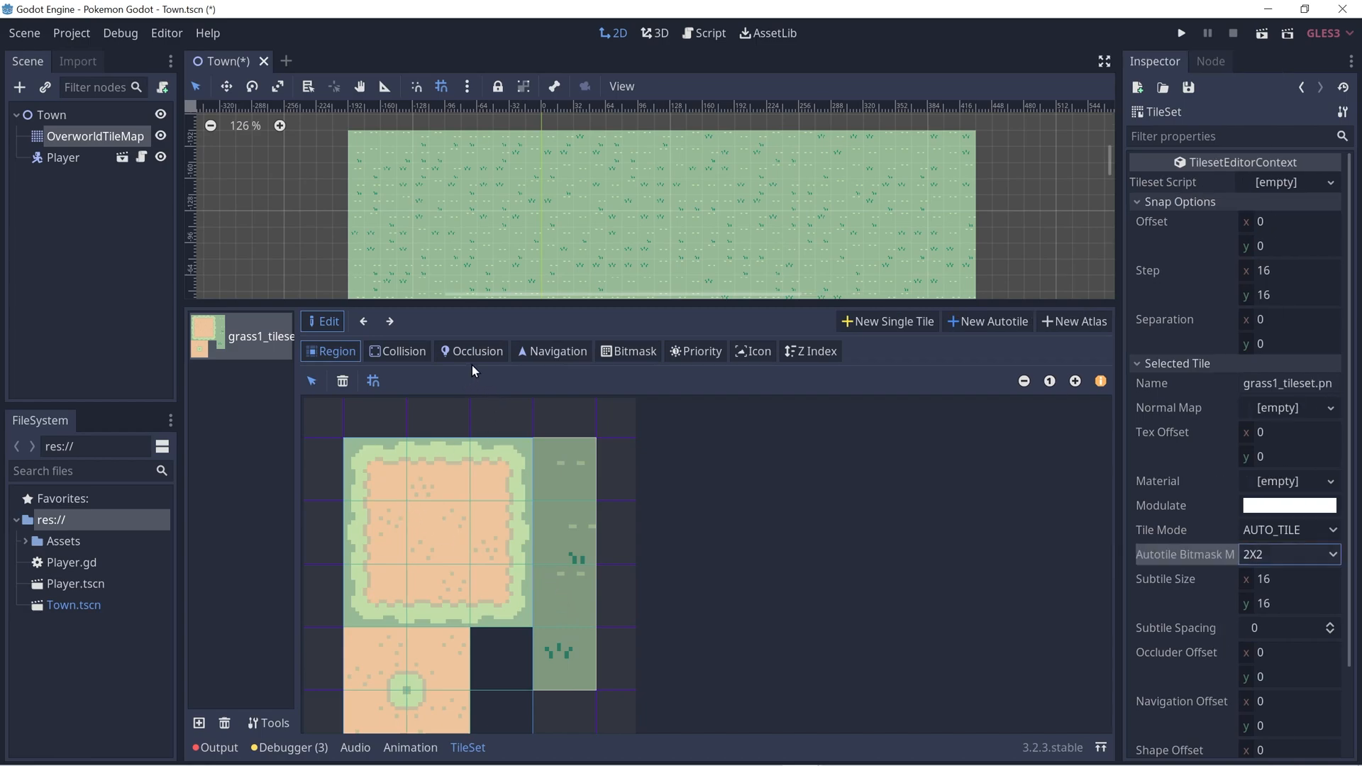
mouse_move(634, 351)
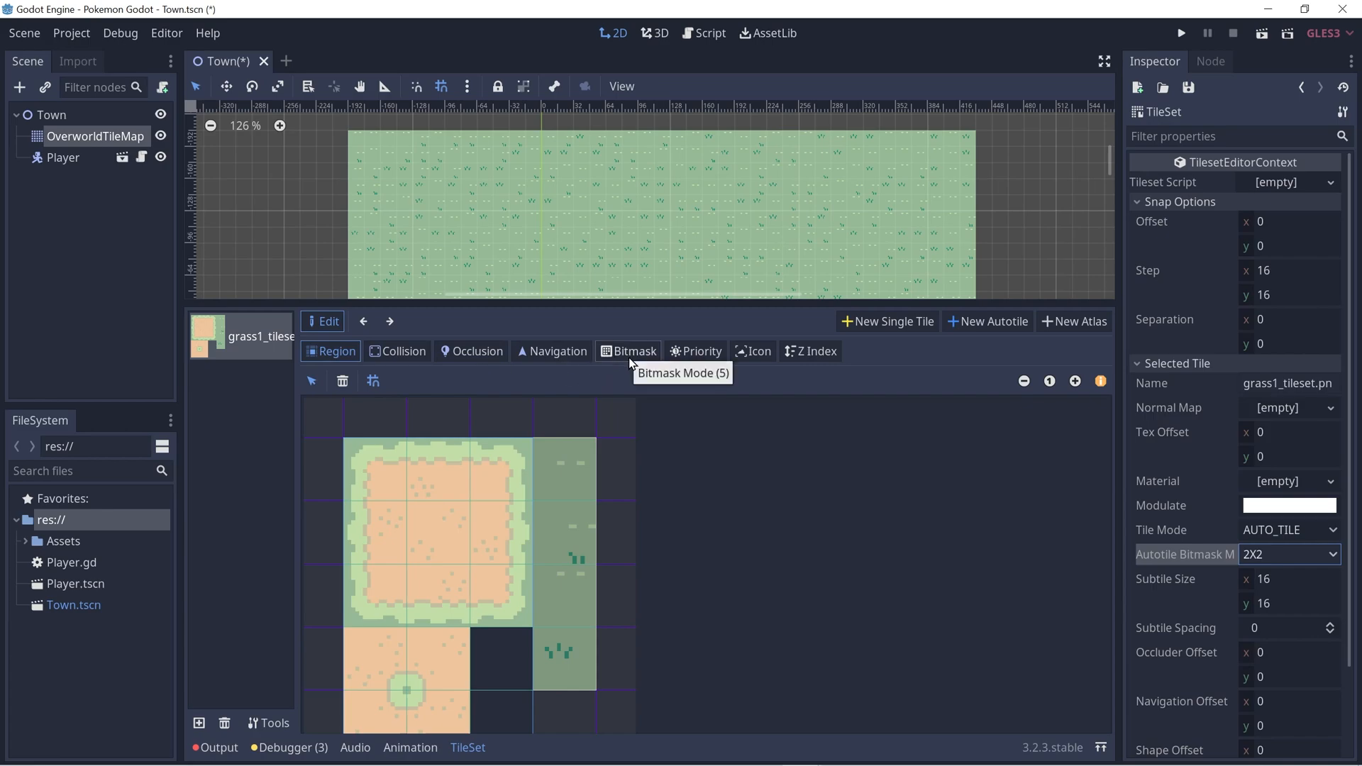
left_click(628, 351)
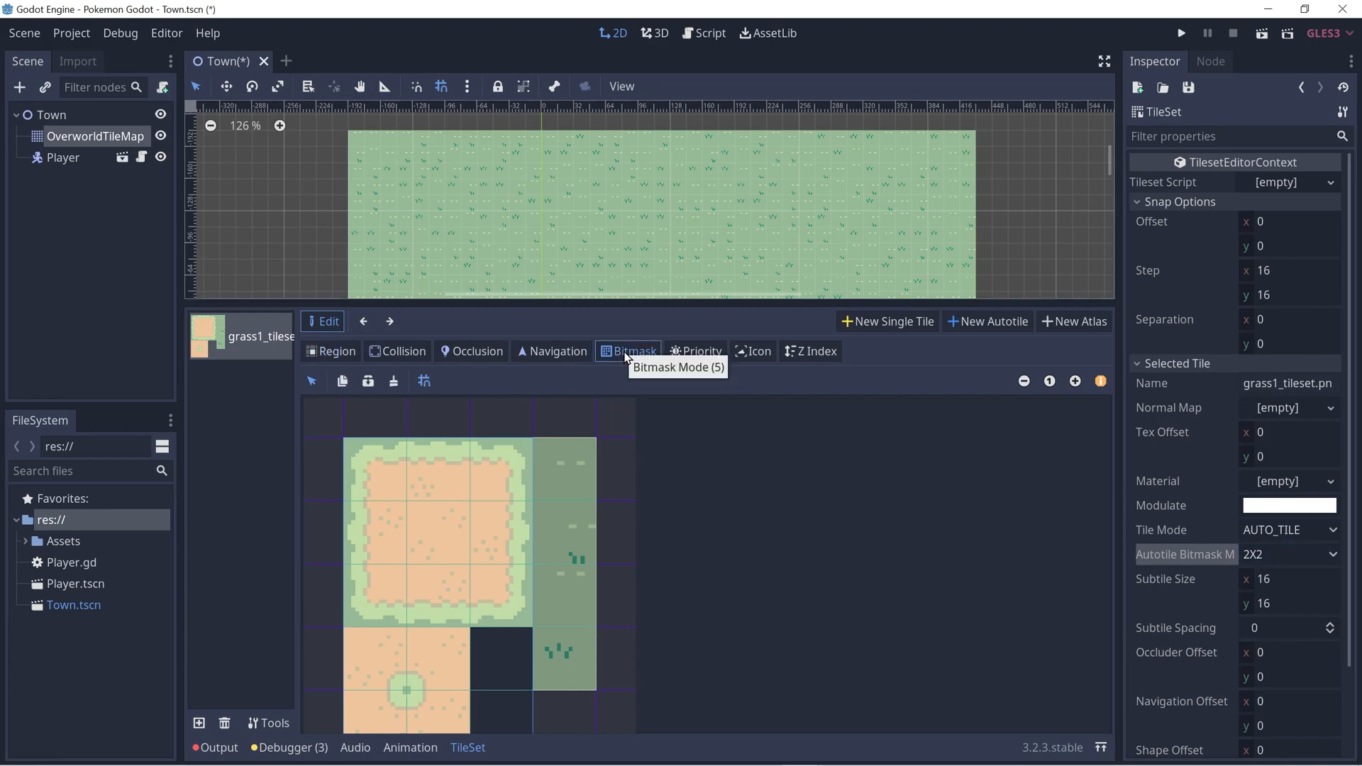
mouse_move(1224, 560)
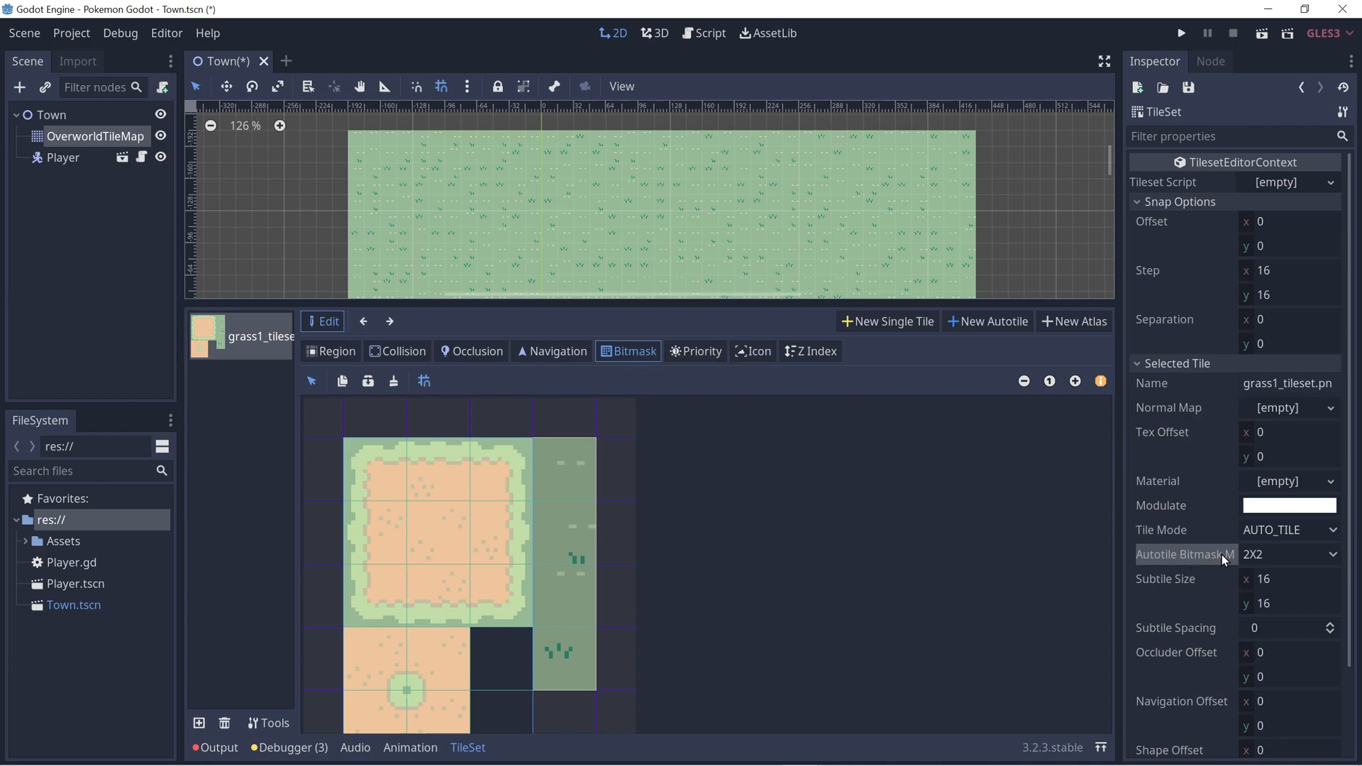
left_click(1290, 554)
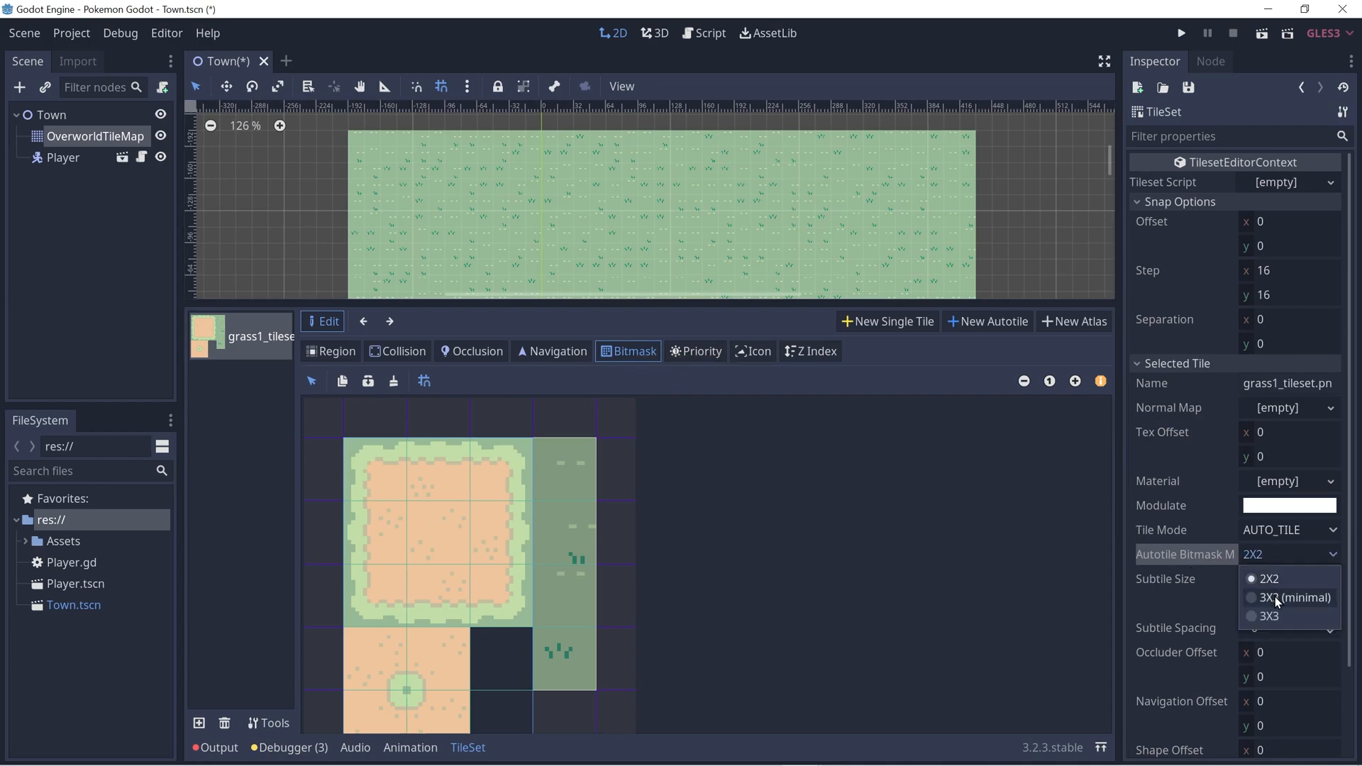
left_click(1290, 597)
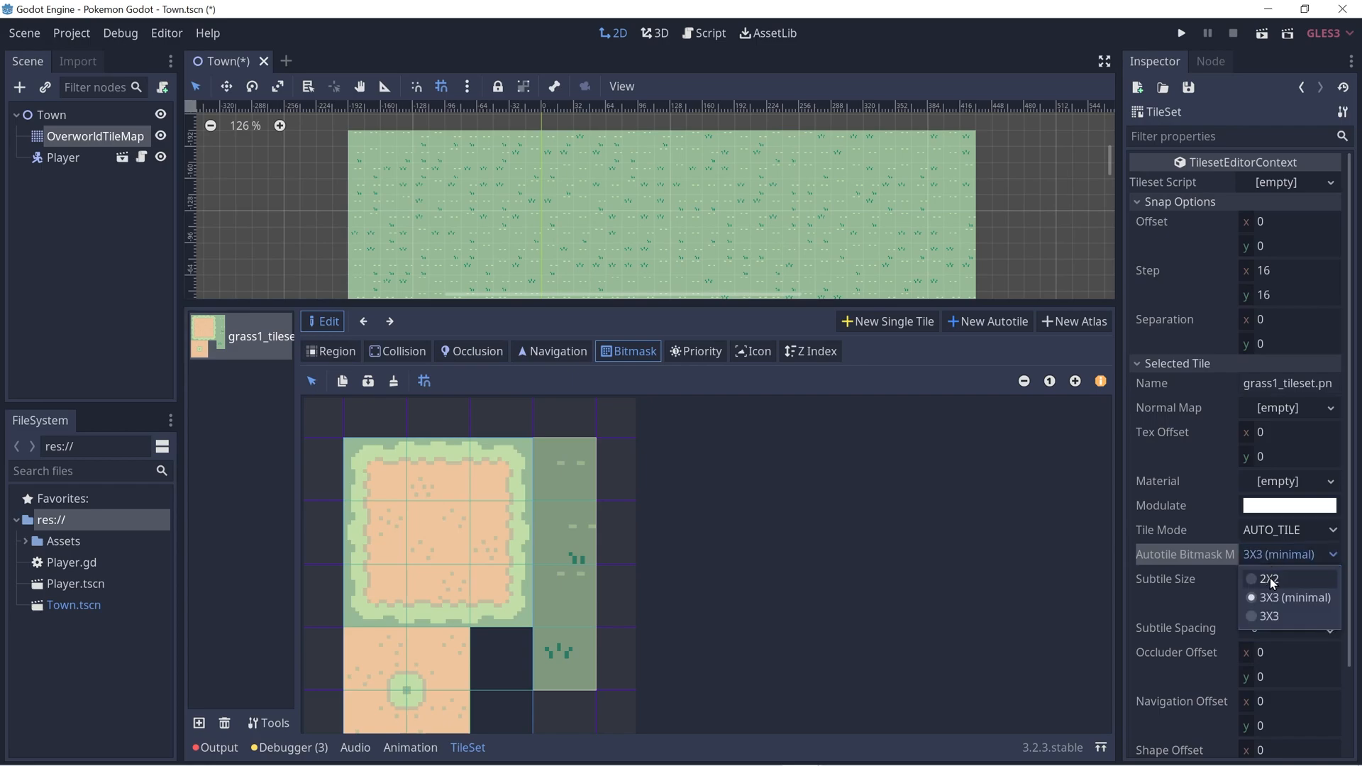
mouse_move(1270, 588)
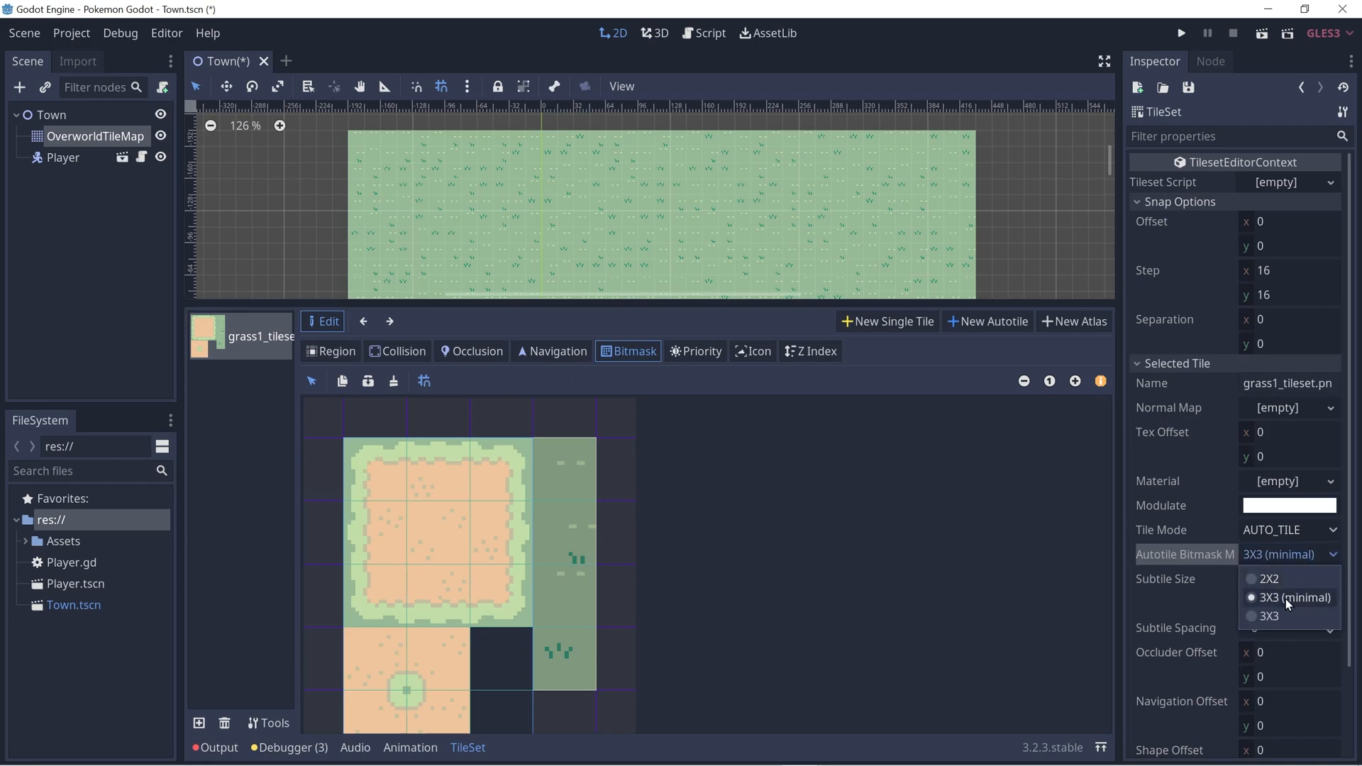
mouse_move(1294, 601)
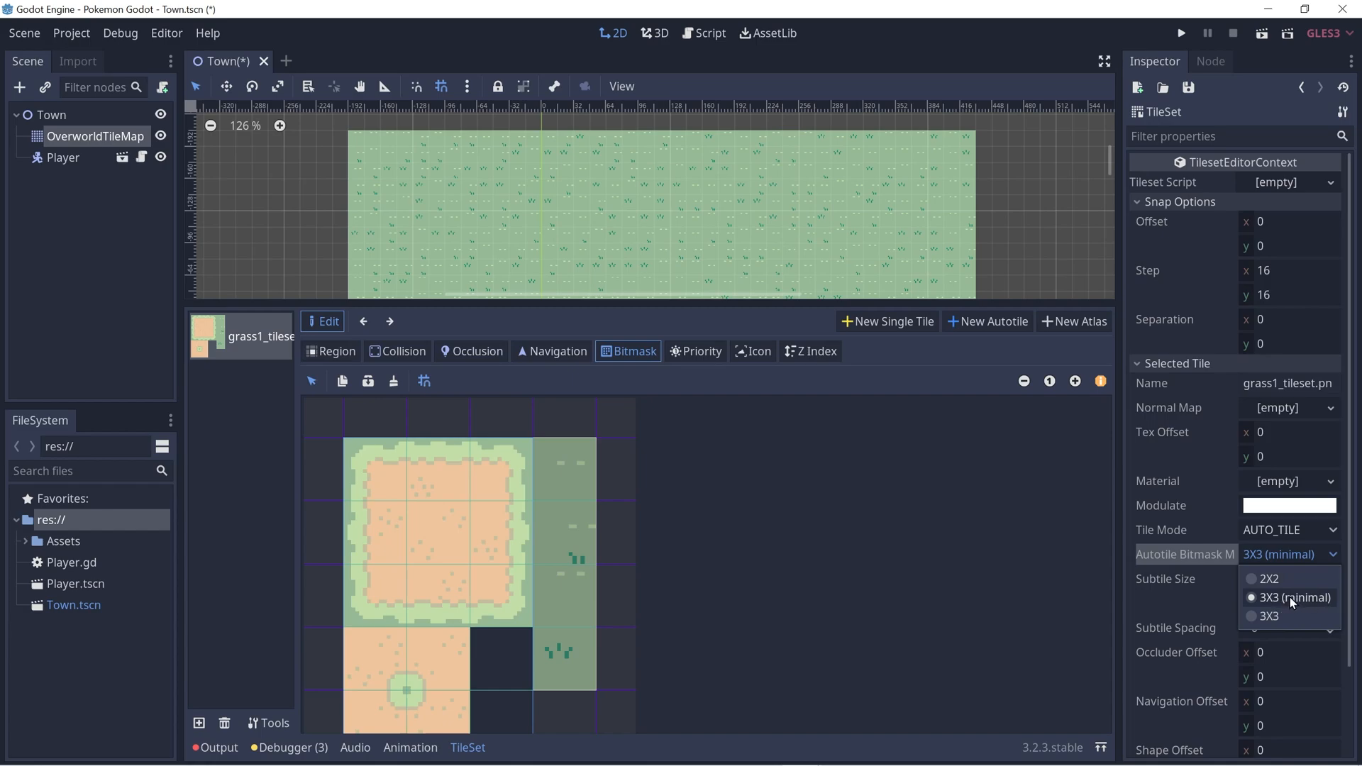
left_click(1292, 597)
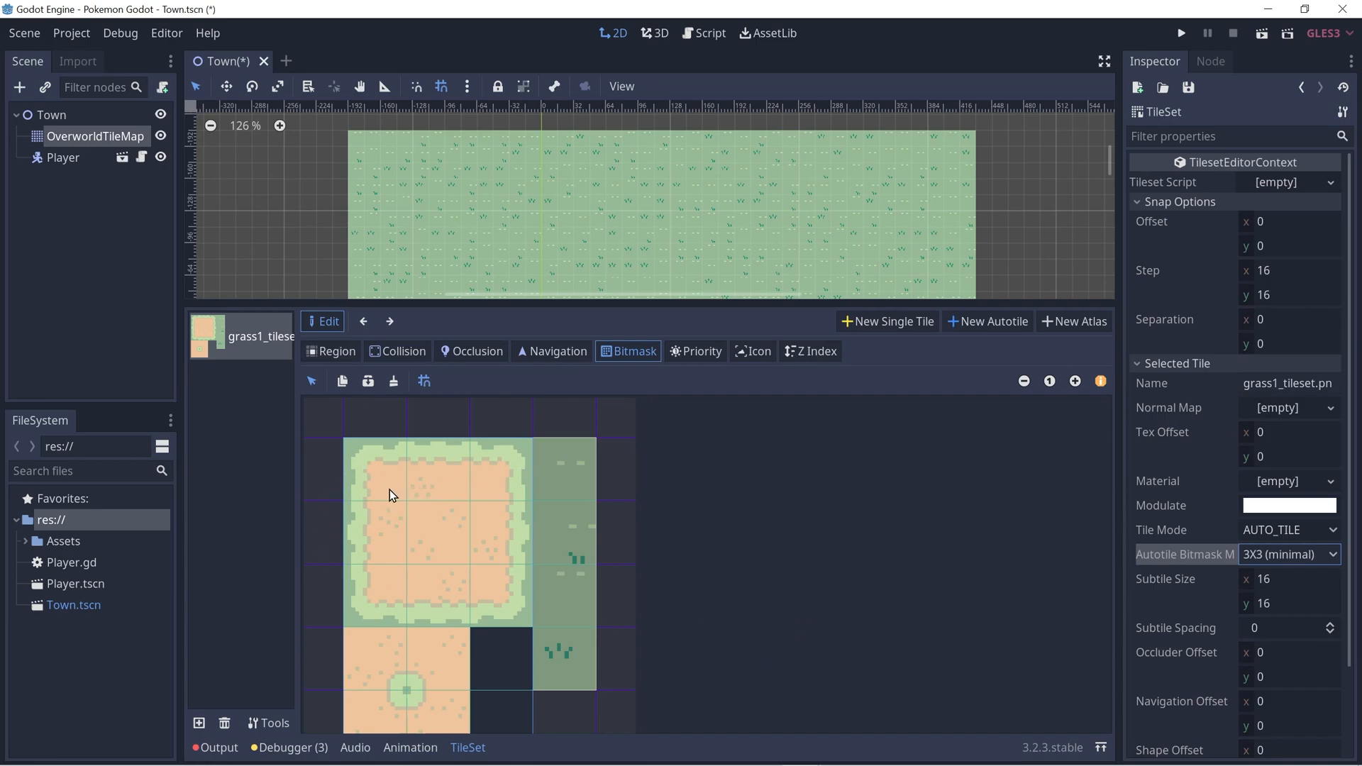
mouse_move(400, 484)
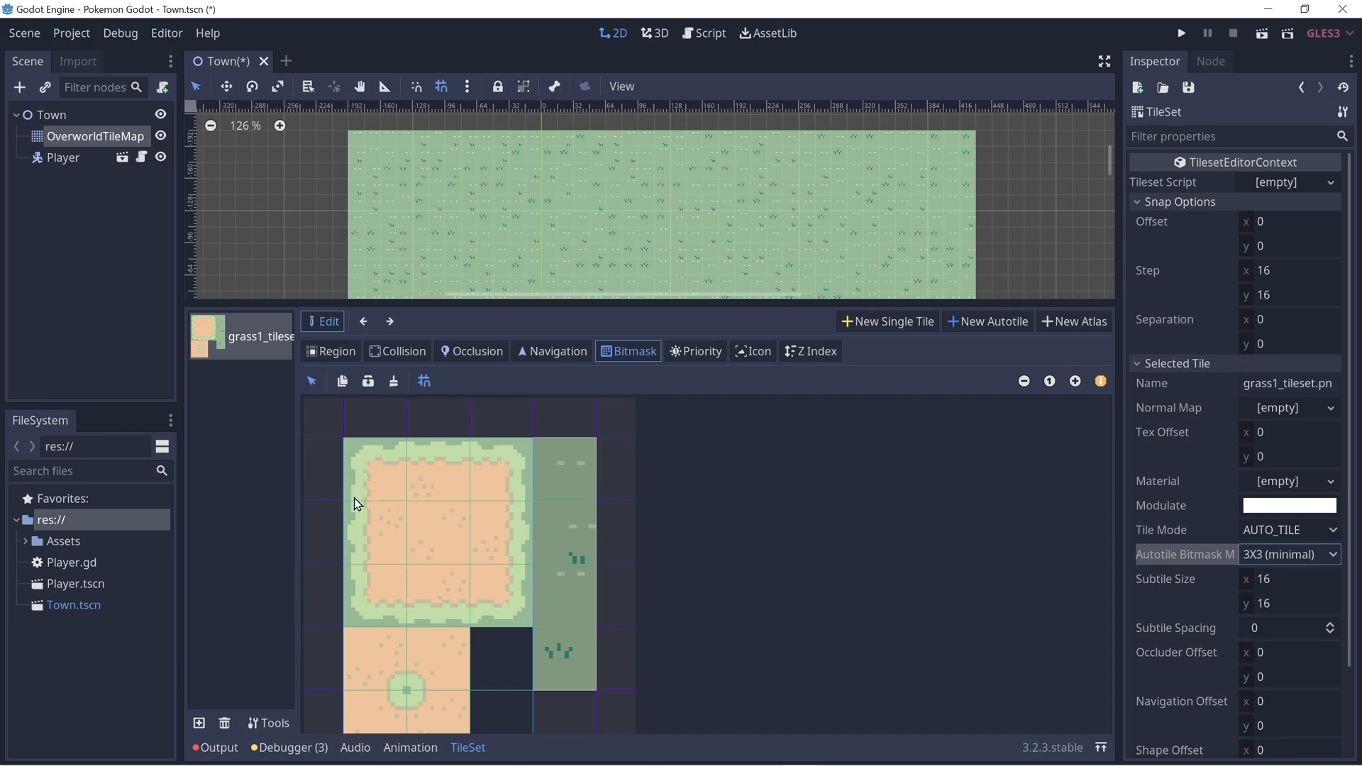
mouse_move(388, 471)
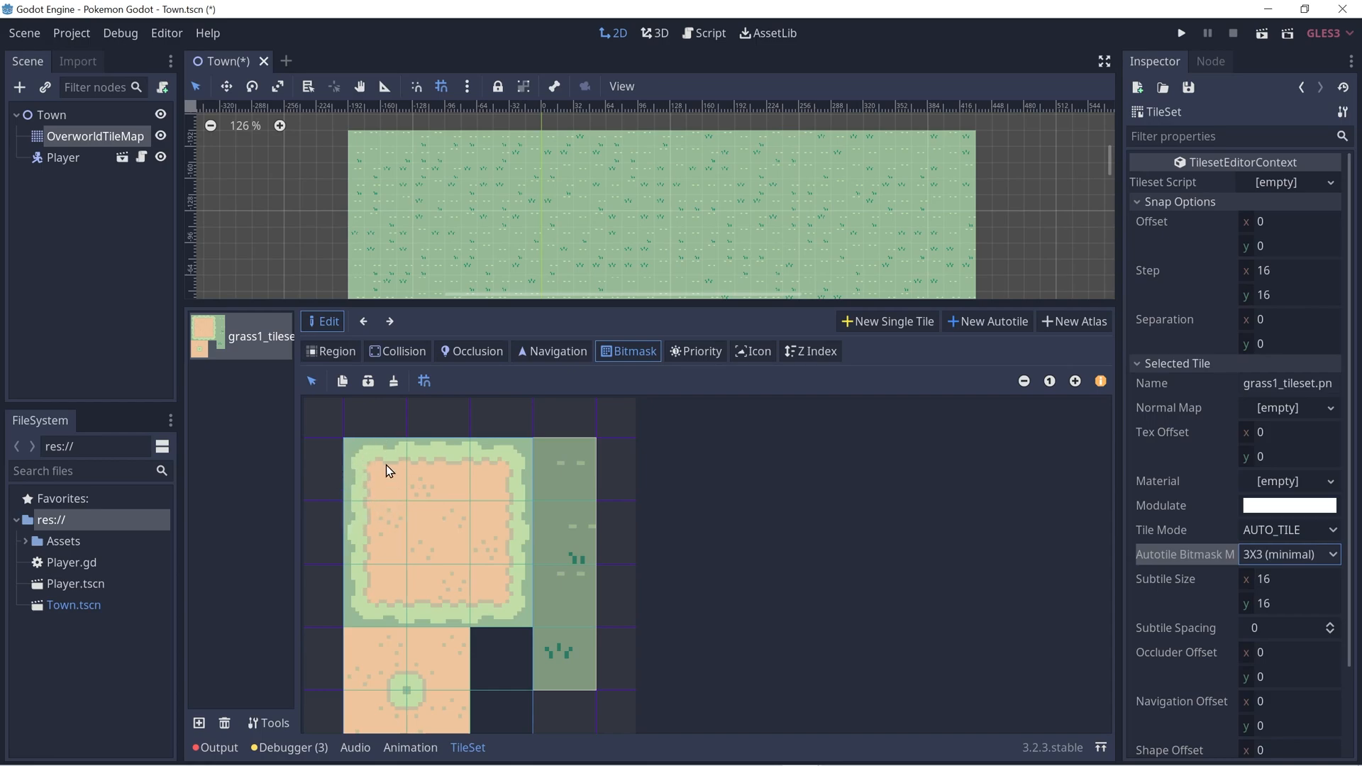
mouse_move(365, 481)
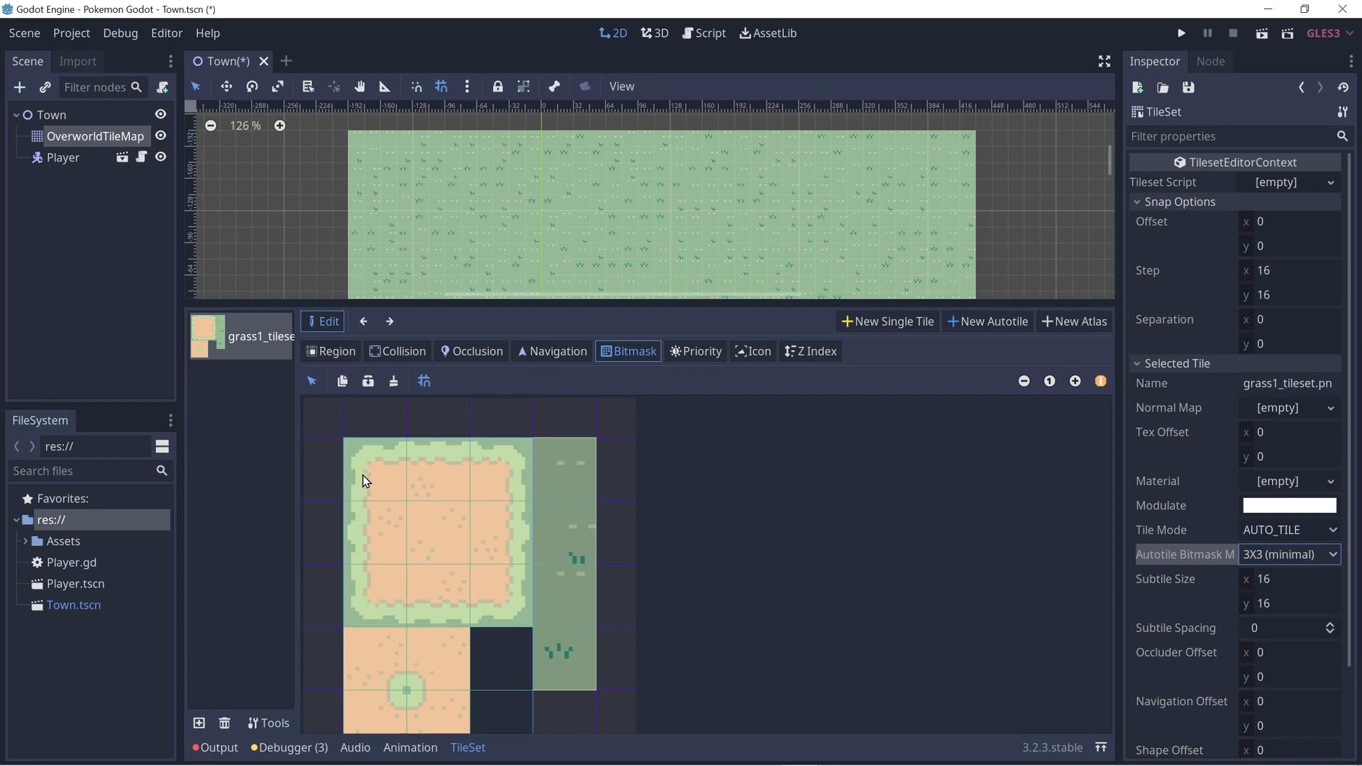
Paint bitmask cells across the top 3x3 interior of the large bordered sand block.
left_click(374, 469)
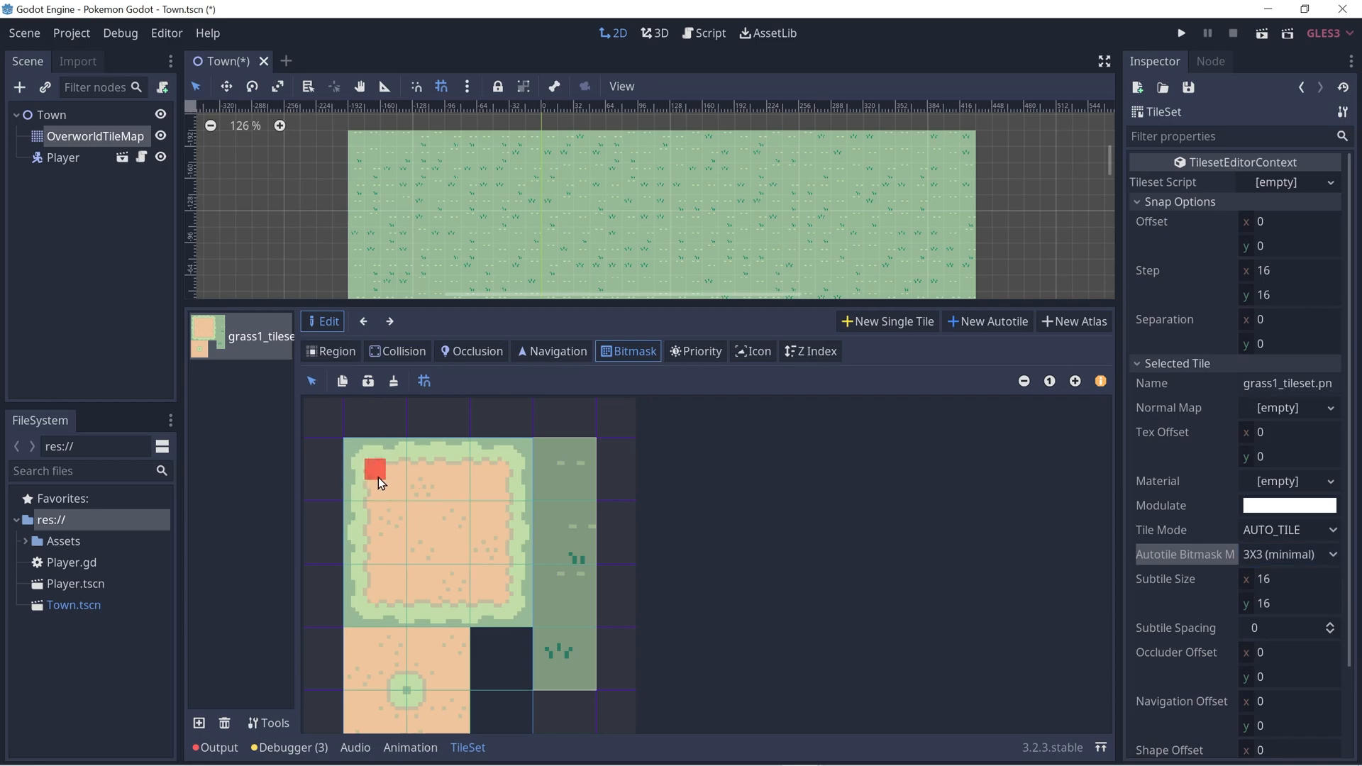
mouse_move(355, 487)
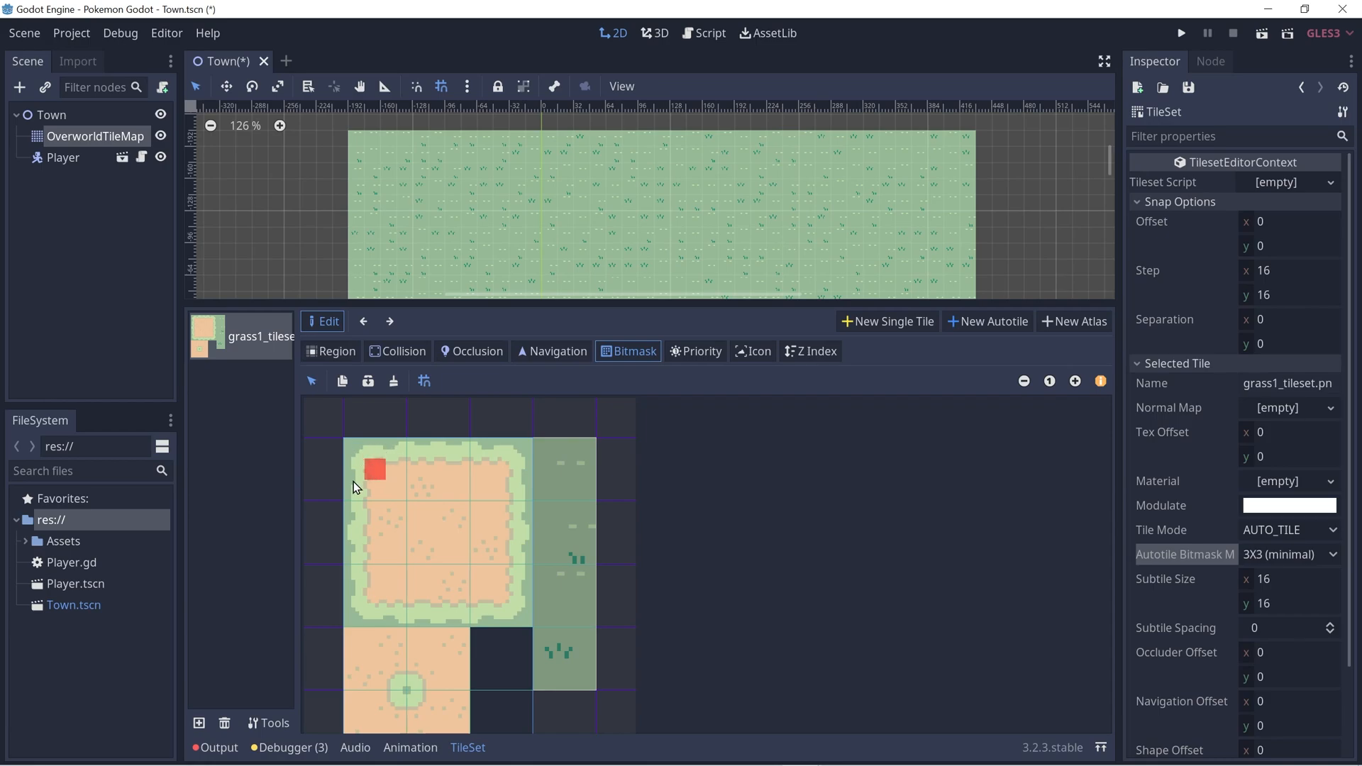
mouse_move(450, 426)
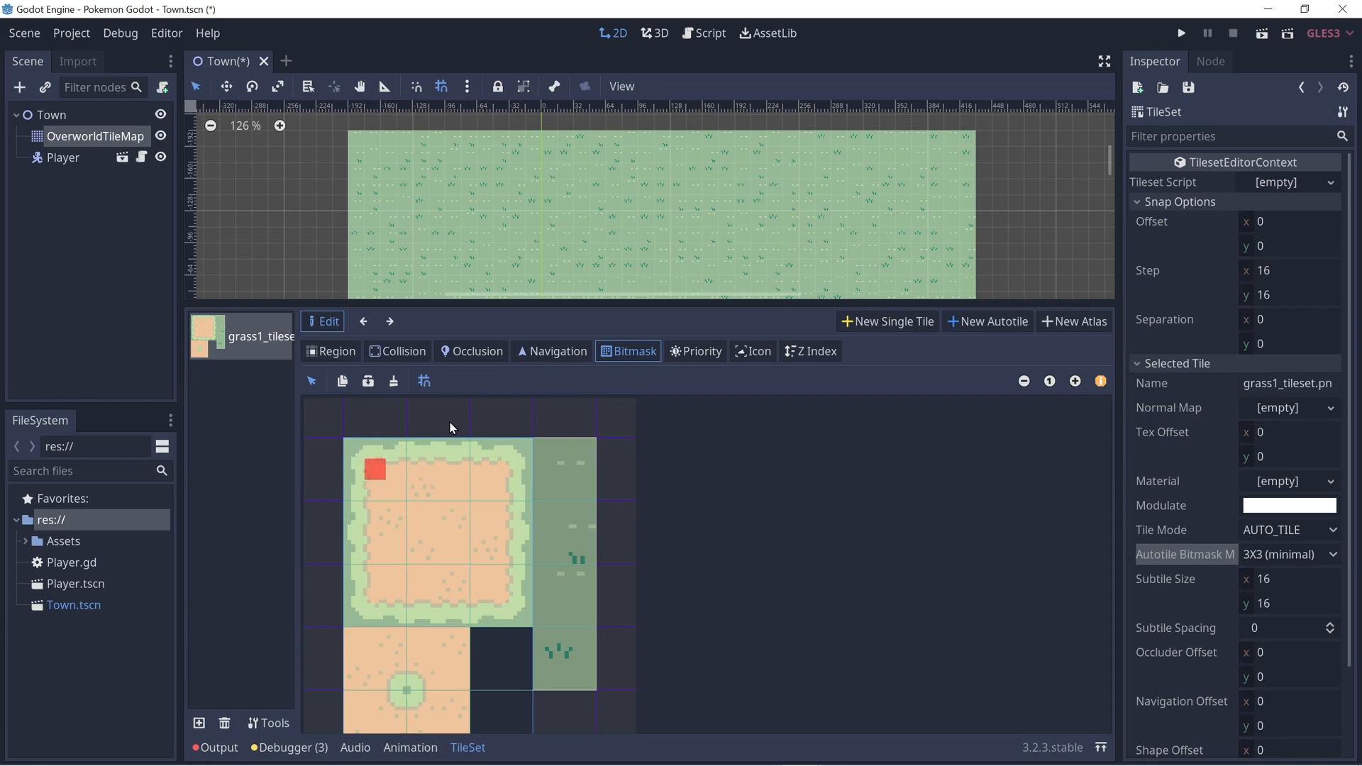
mouse_move(386, 538)
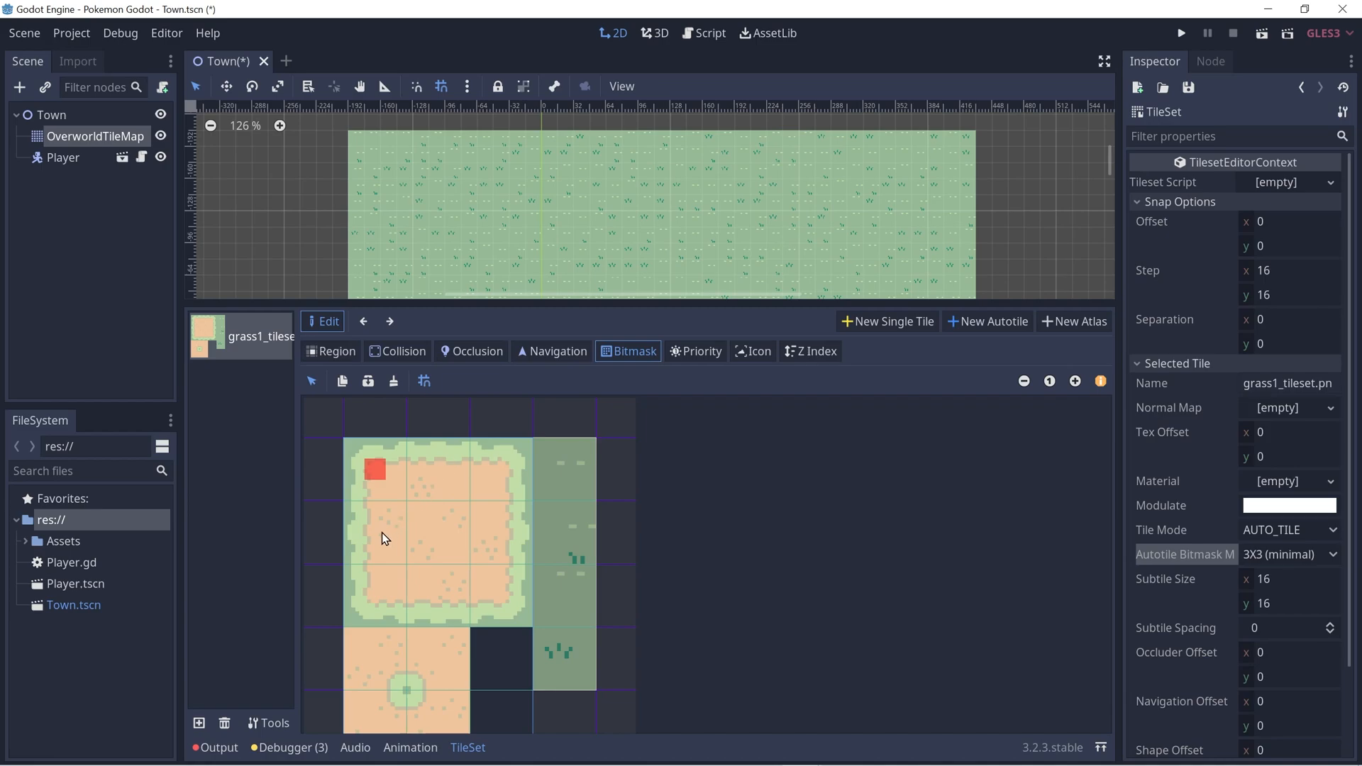
mouse_move(353, 550)
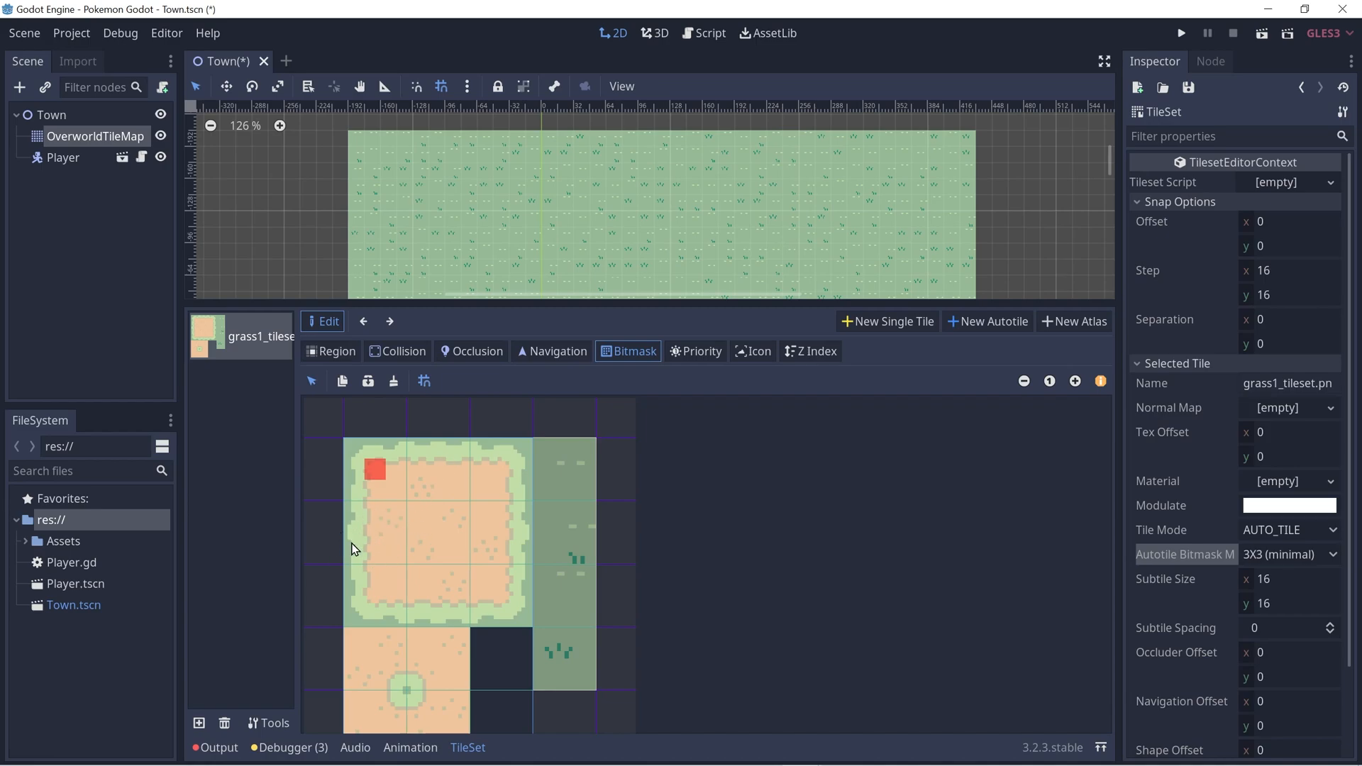
mouse_move(417, 549)
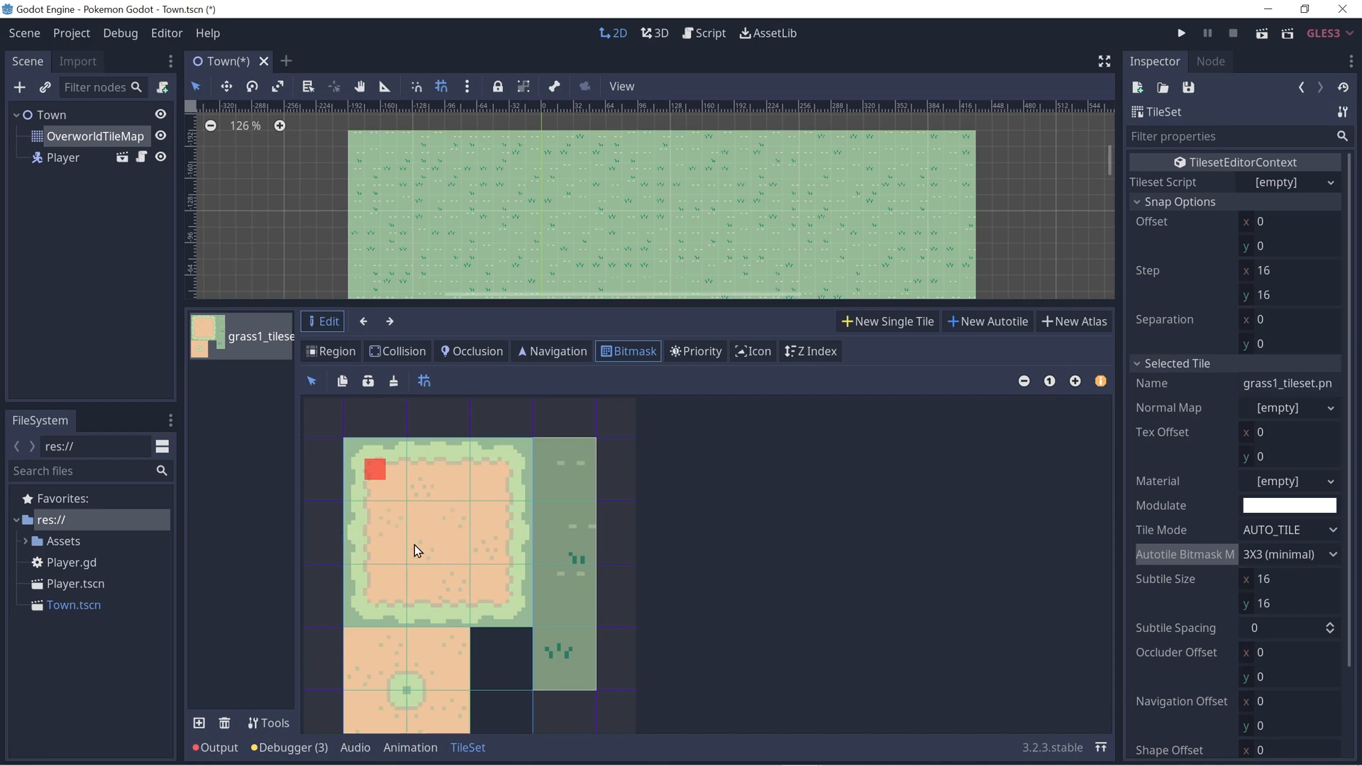
mouse_move(437, 527)
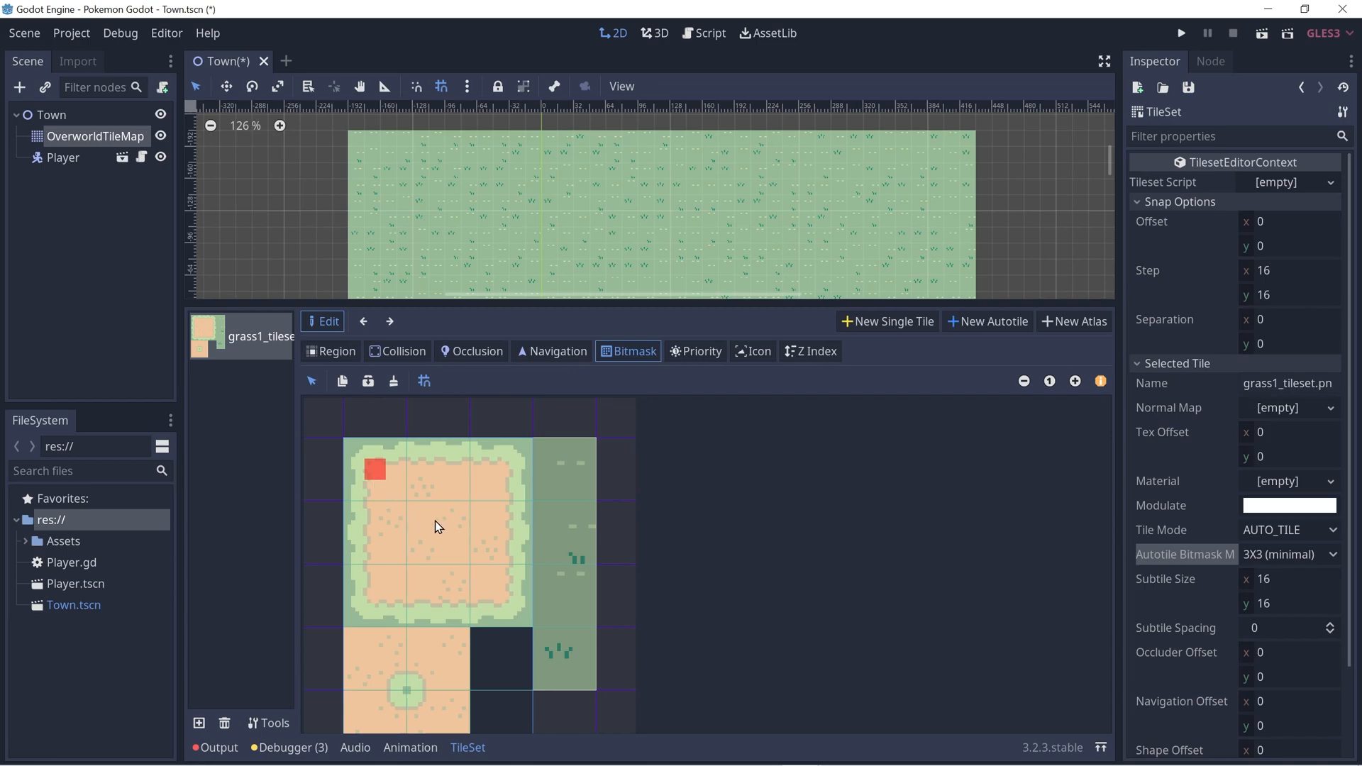
left_click(396, 470)
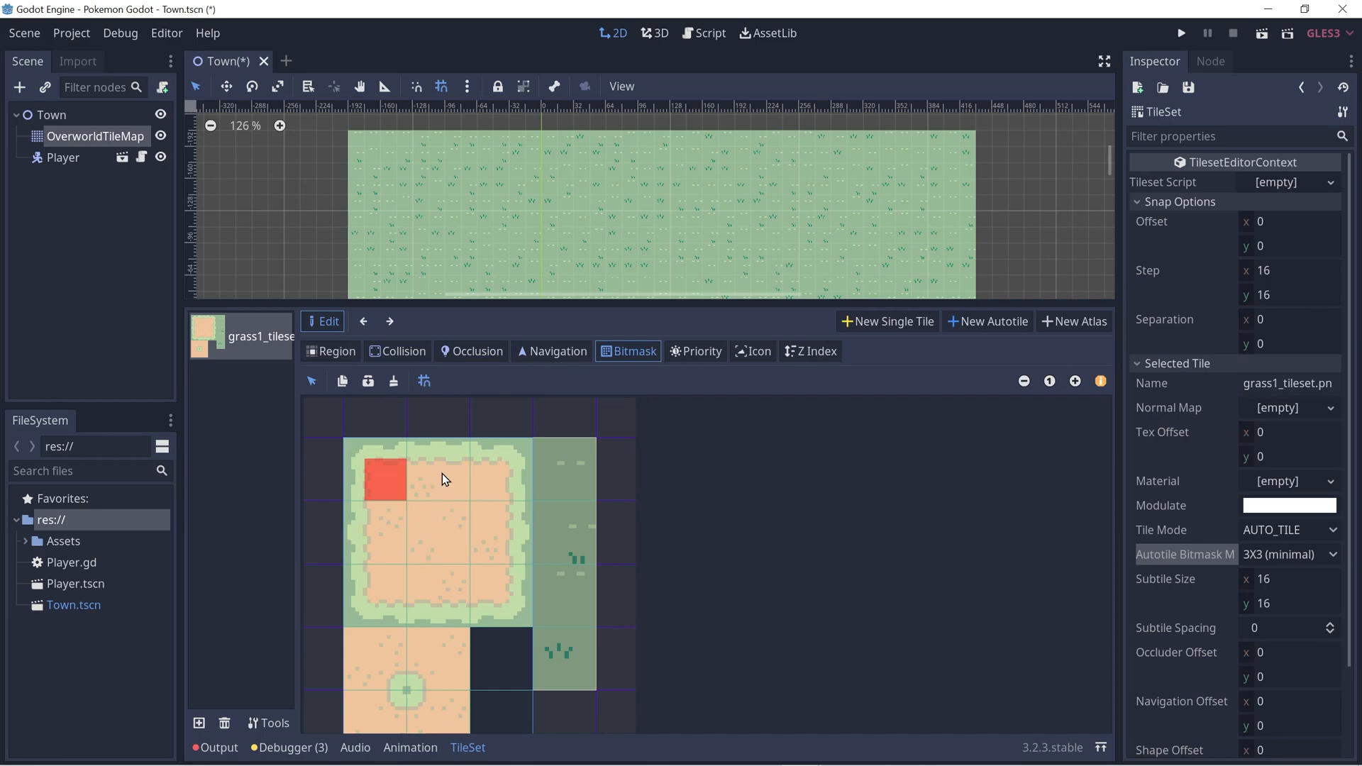
mouse_move(435, 470)
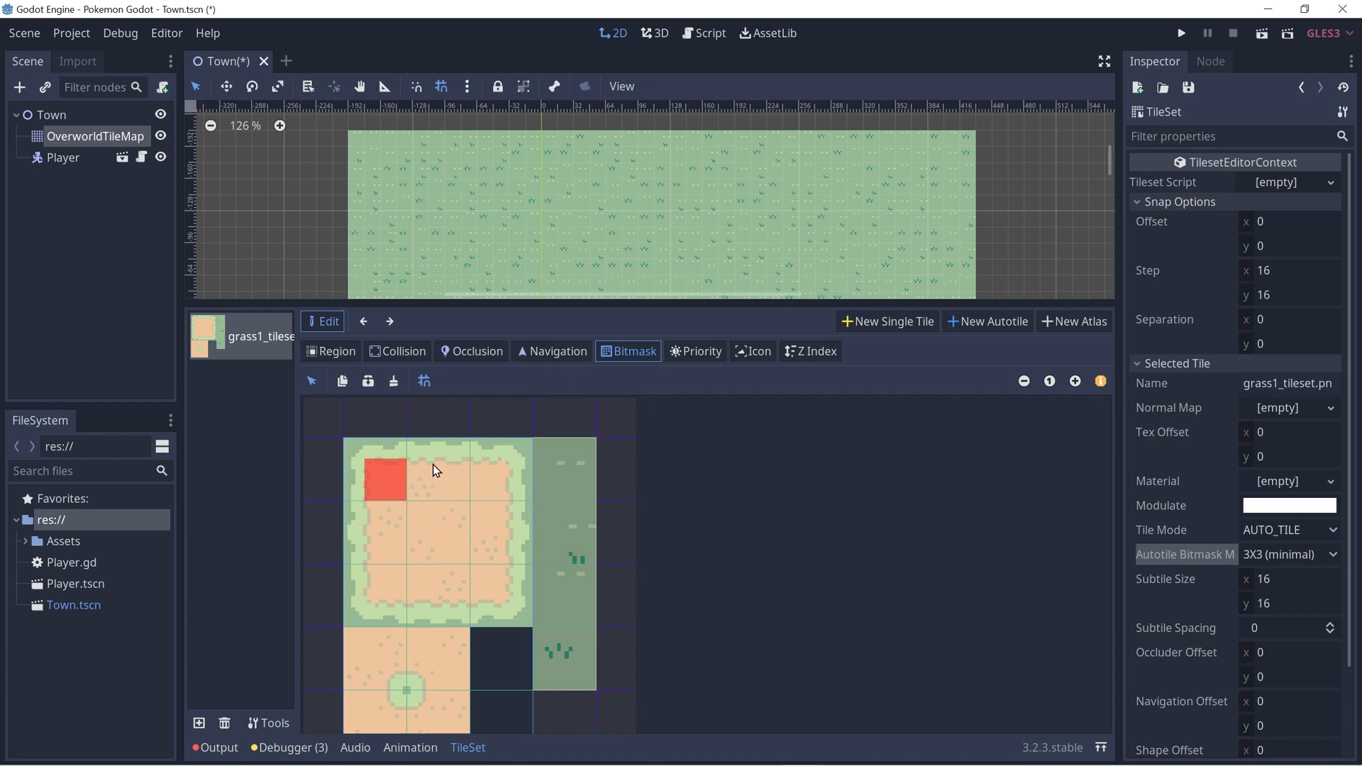
left_click(436, 469)
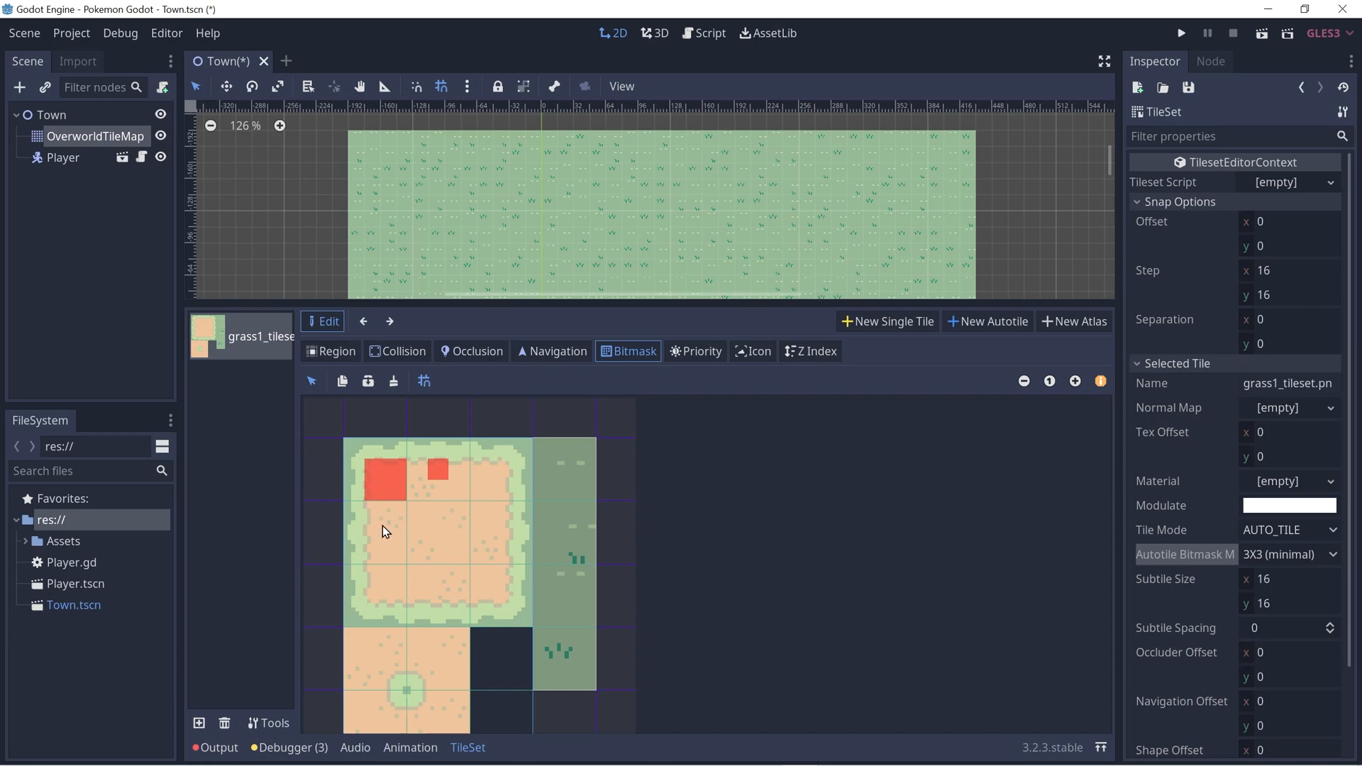
left_click(439, 479)
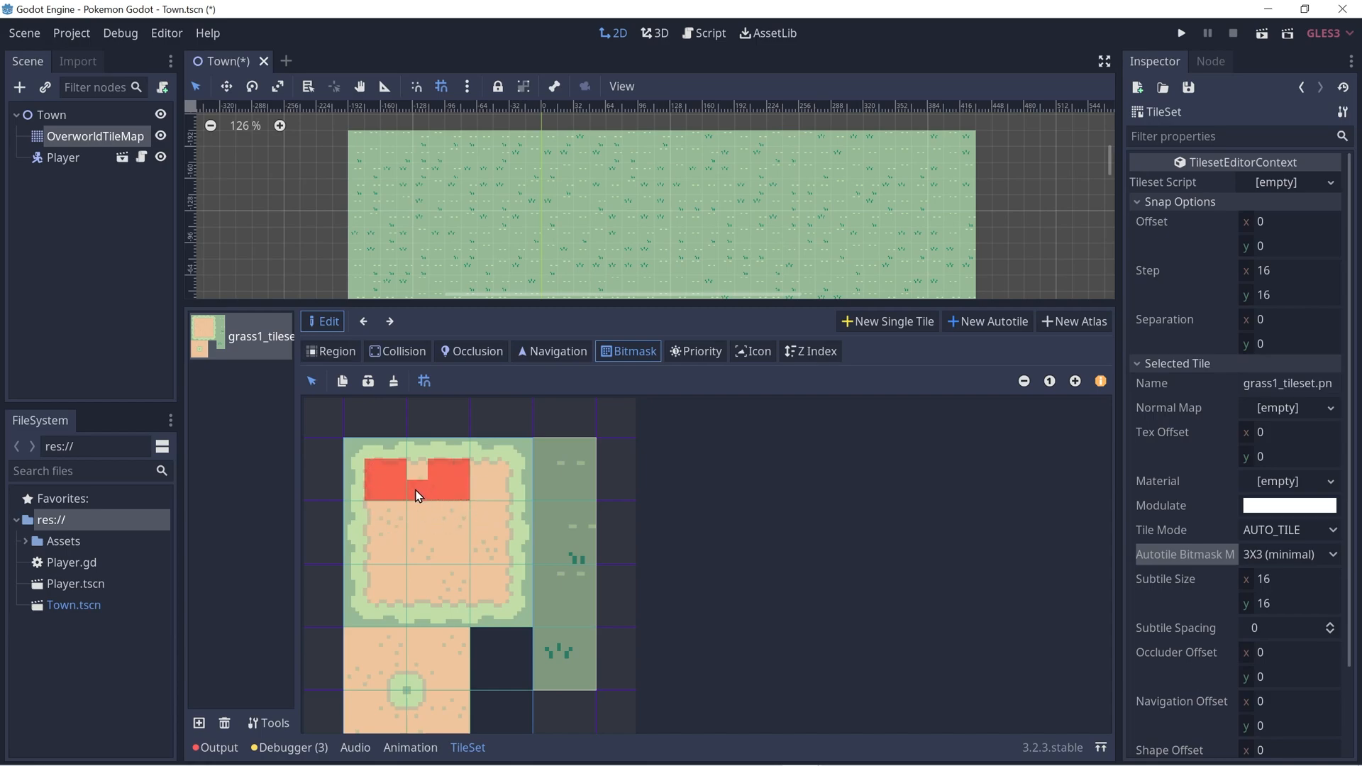
left_click(415, 469)
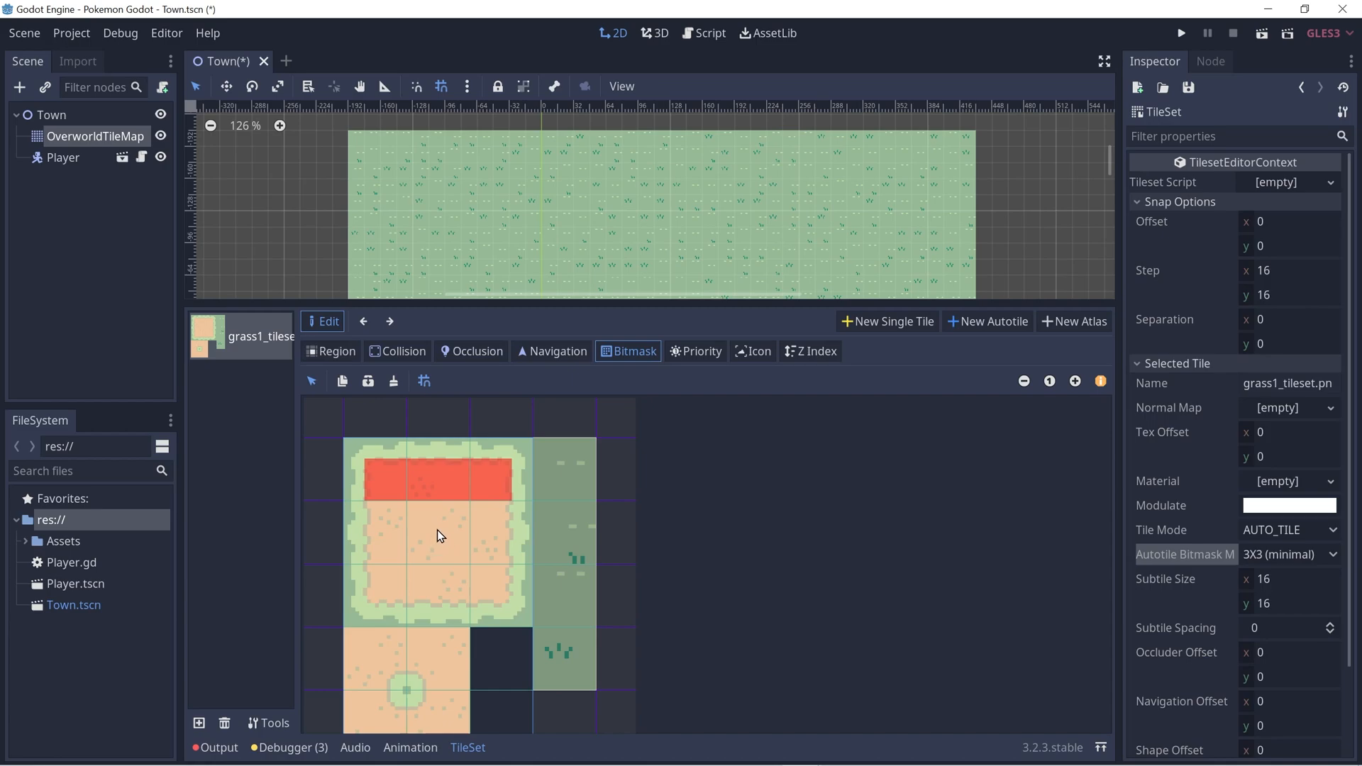
left_click(437, 532)
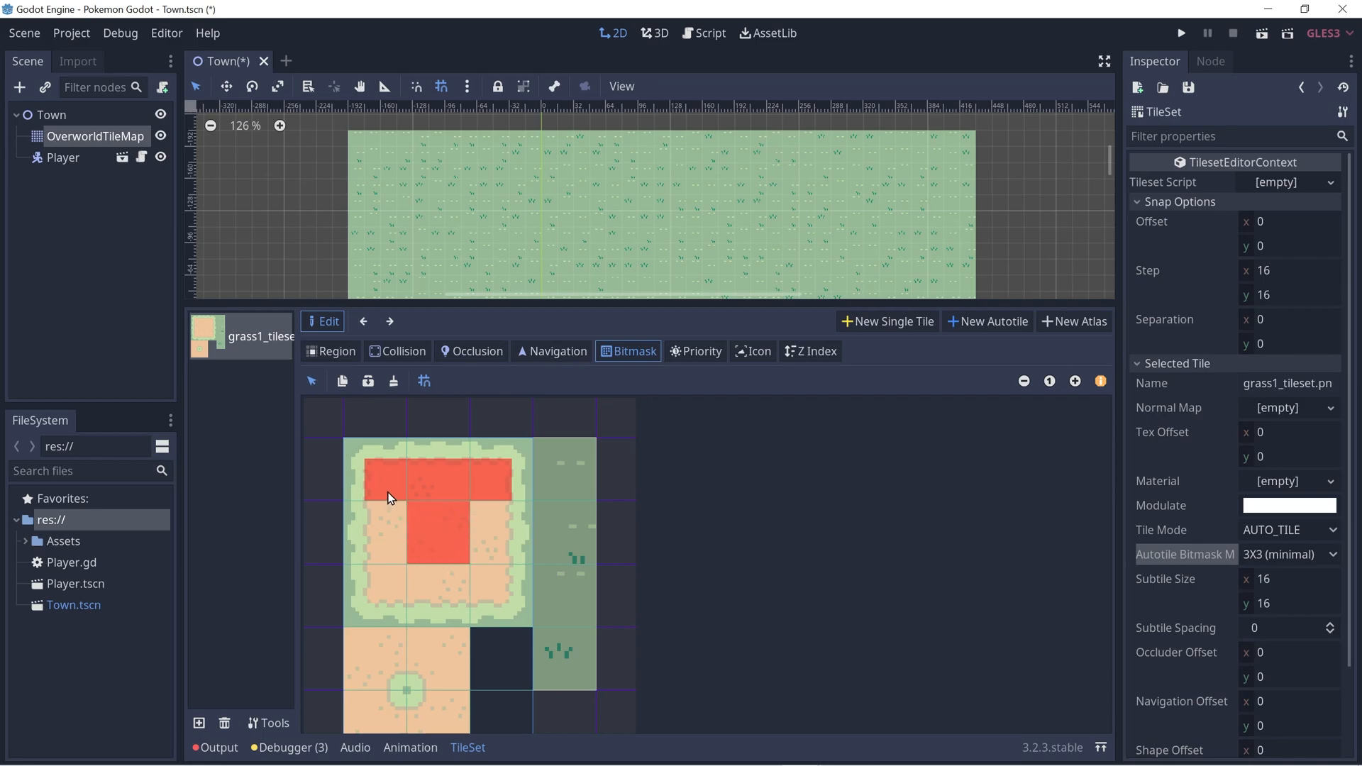
left_click(484, 534)
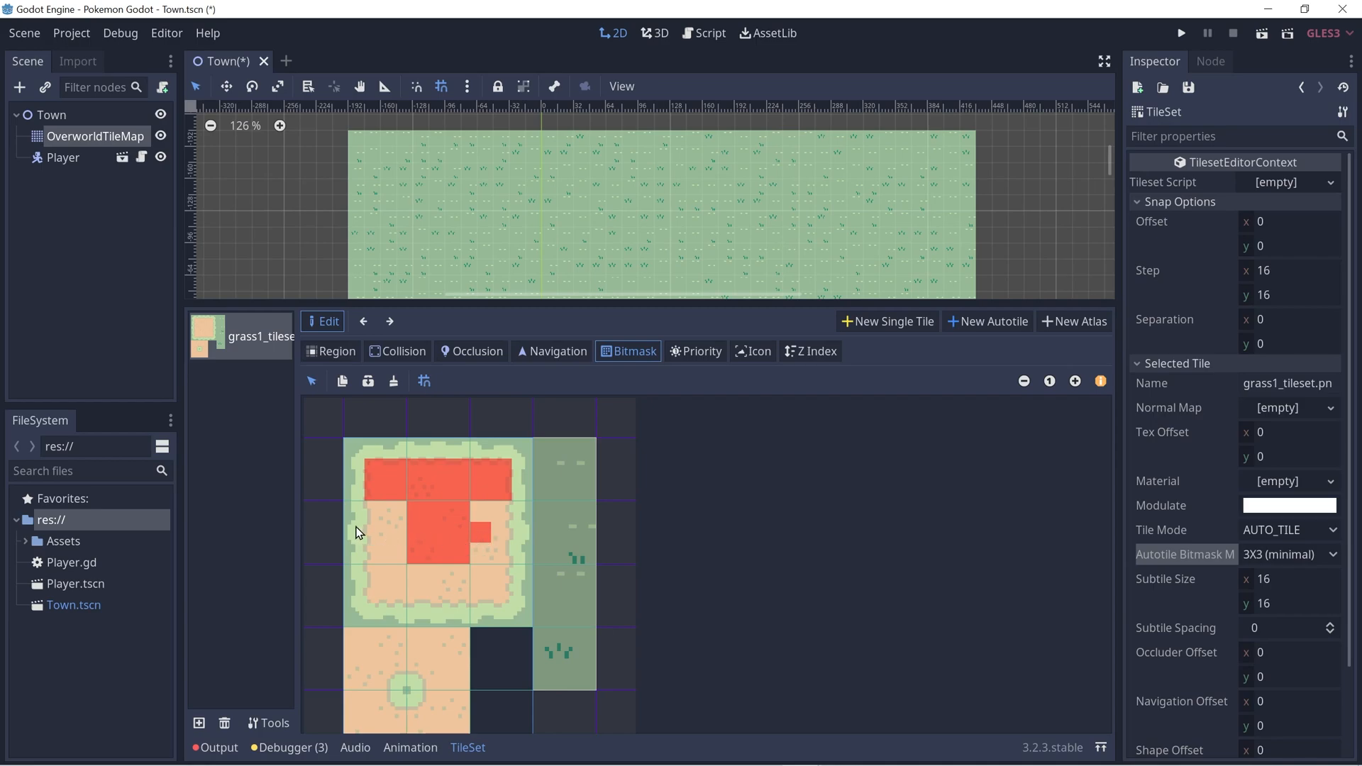
left_click(399, 538)
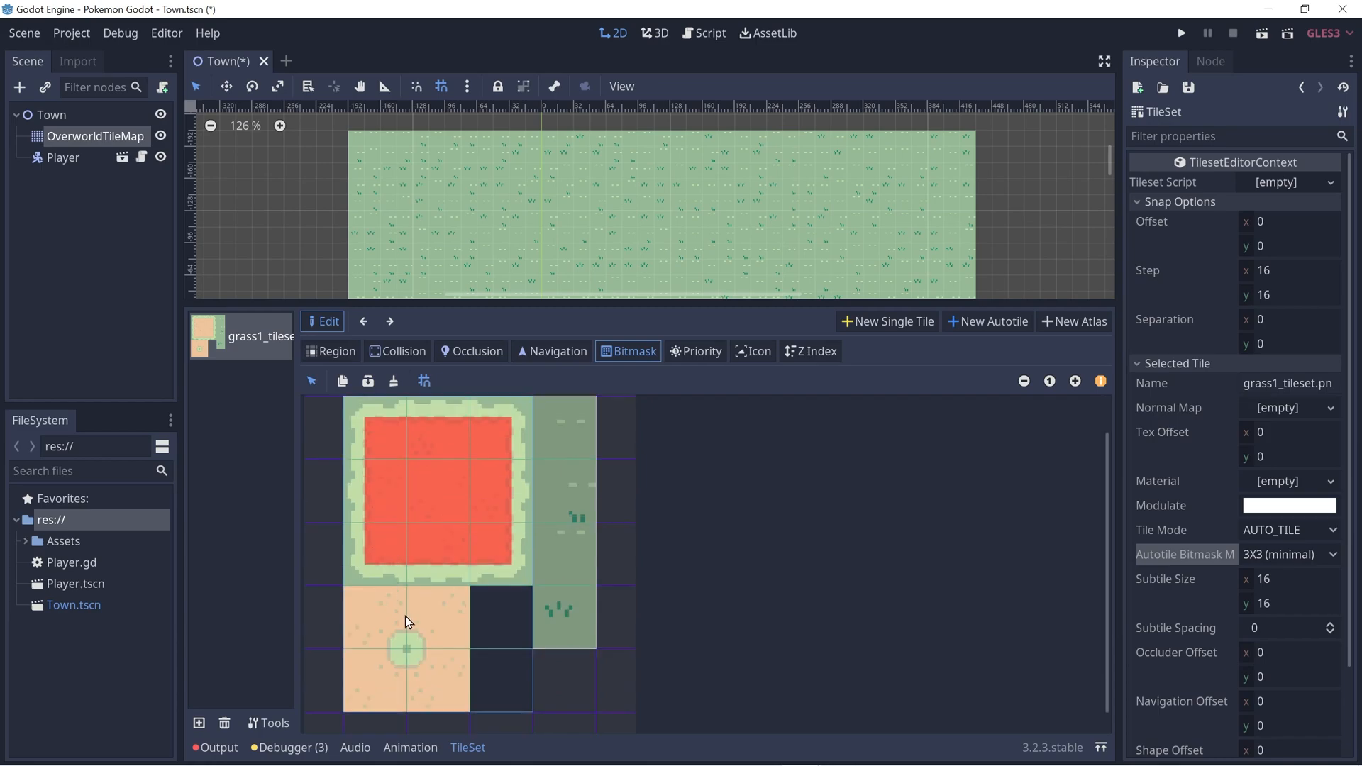
mouse_move(369, 626)
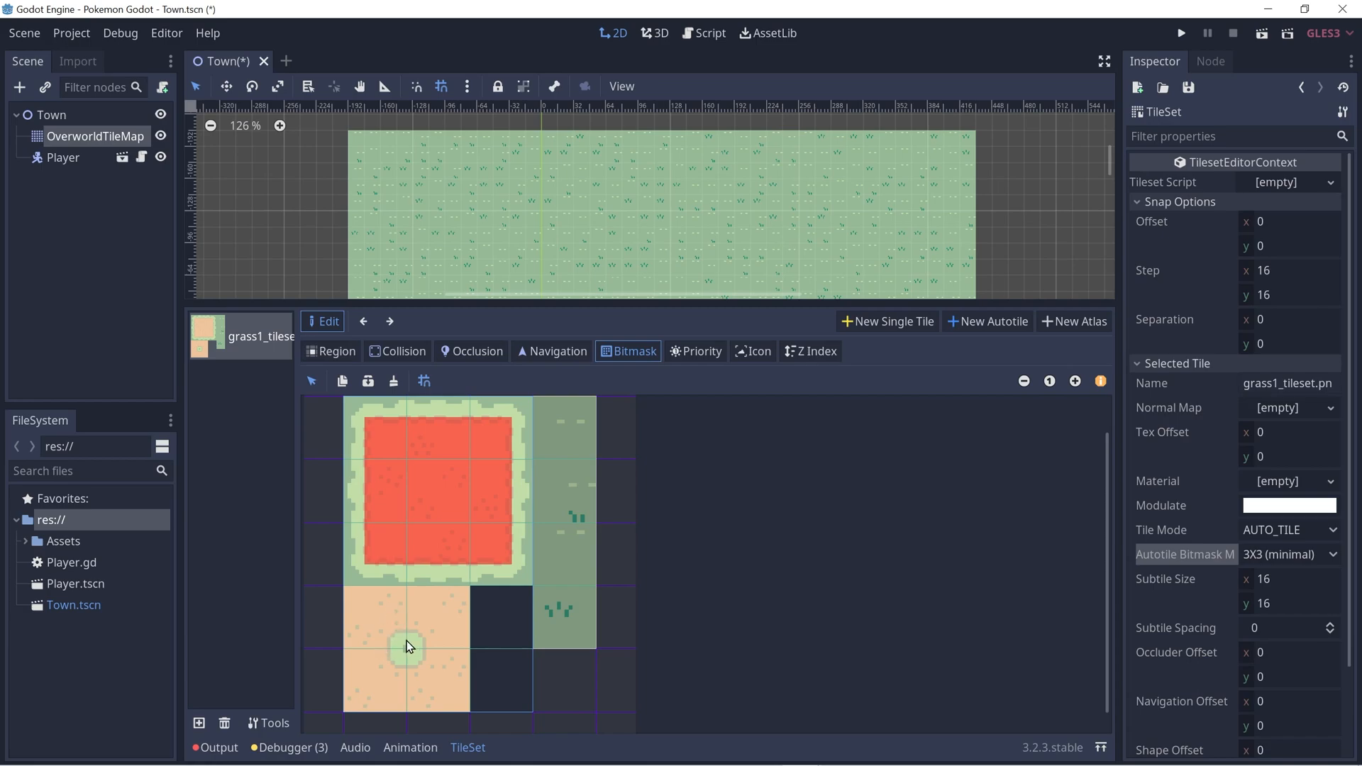
mouse_move(368, 643)
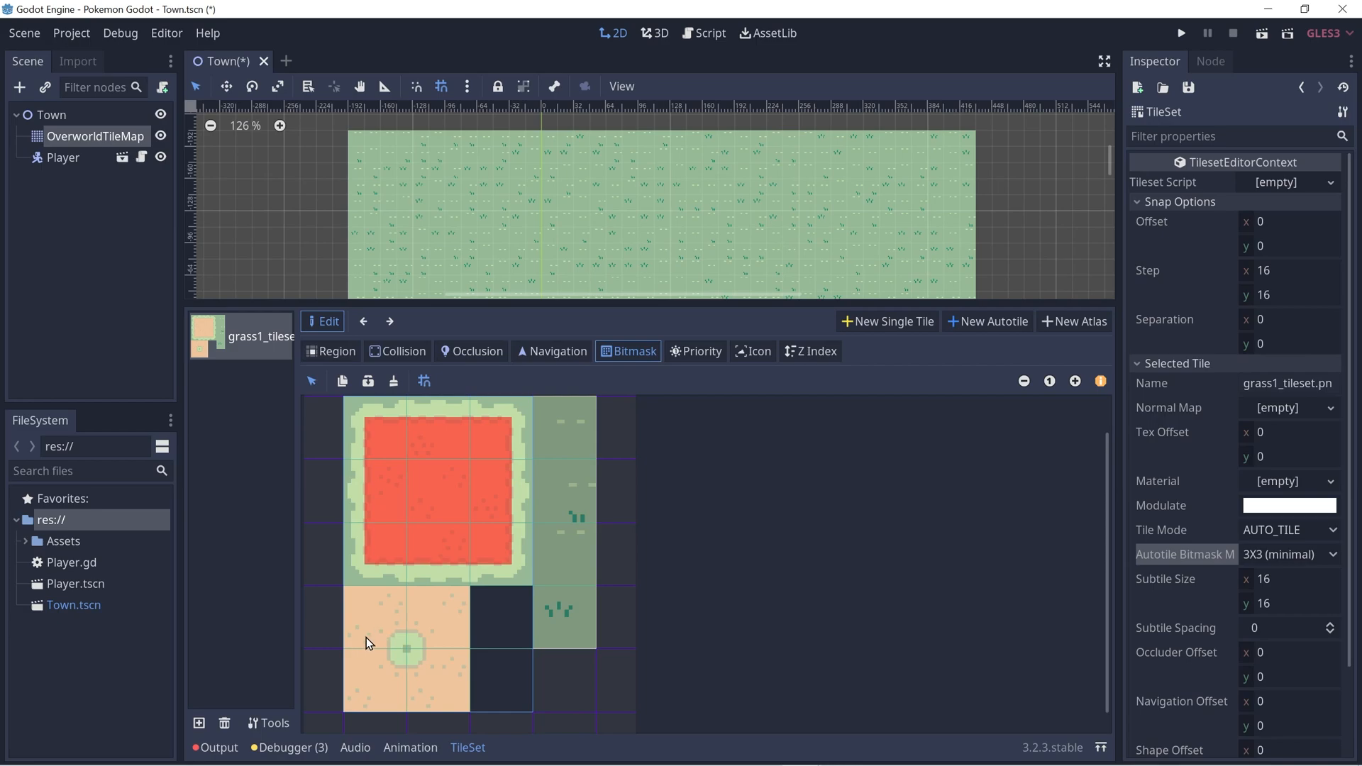
Paint the bitmask cells surrounding the small grass circle in the lower sand tile.
left_click(391, 616)
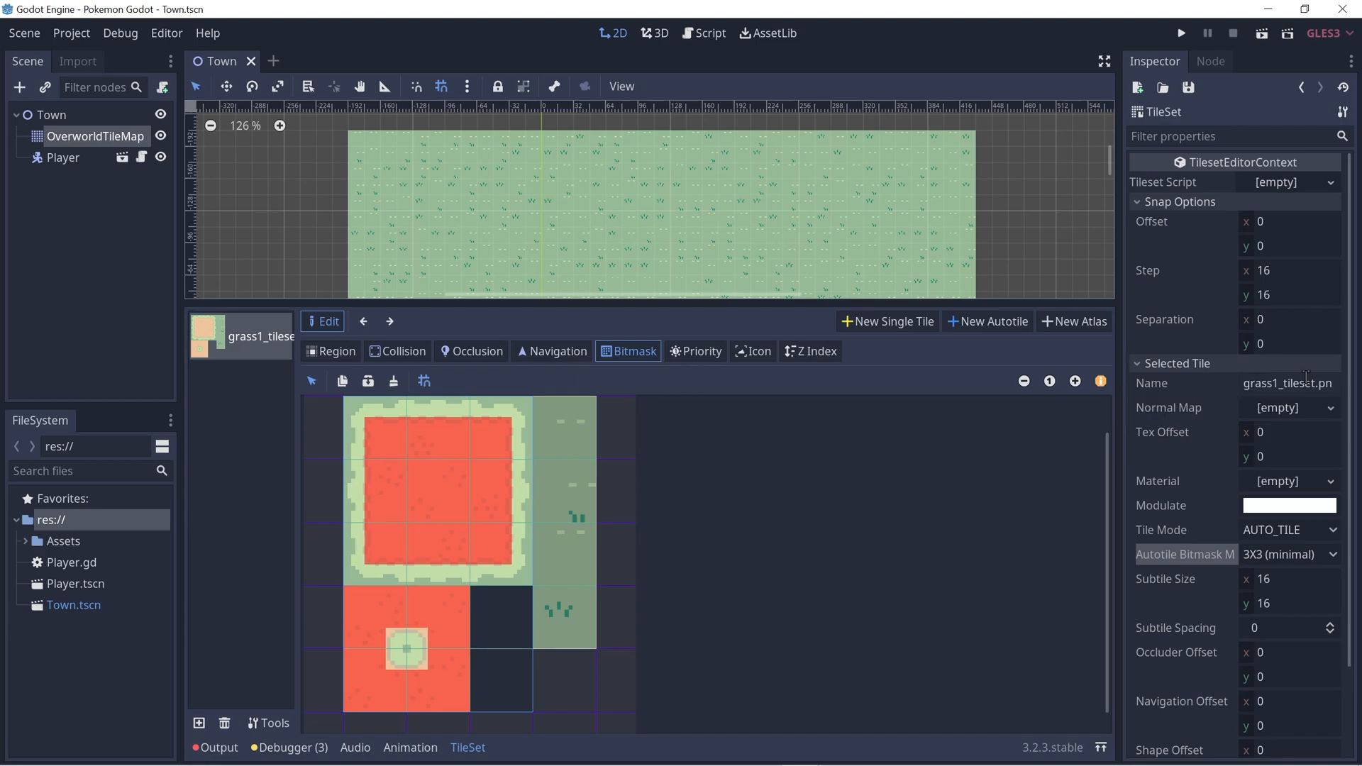
Name the selected sand tile 'Sand Autotile' in the Inspector.
type("Sand Autotile")
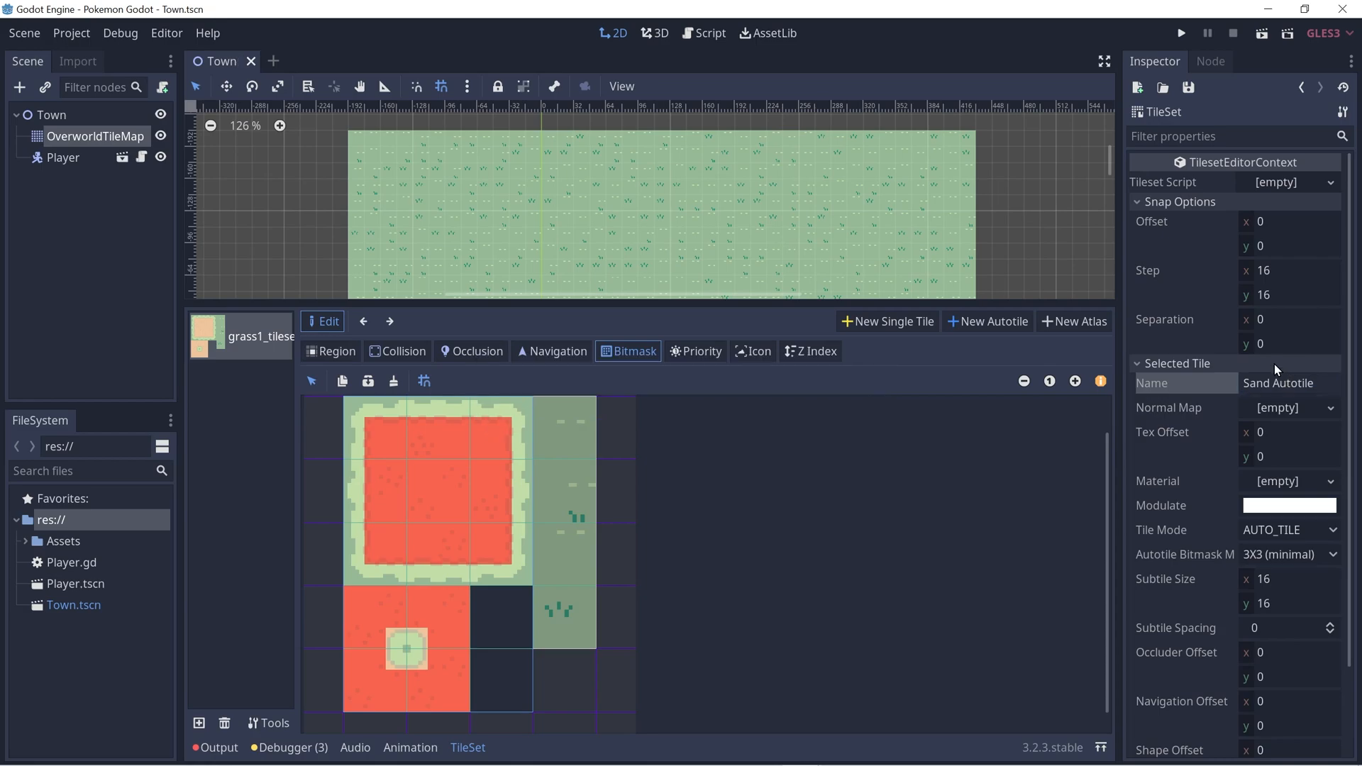
mouse_move(398, 328)
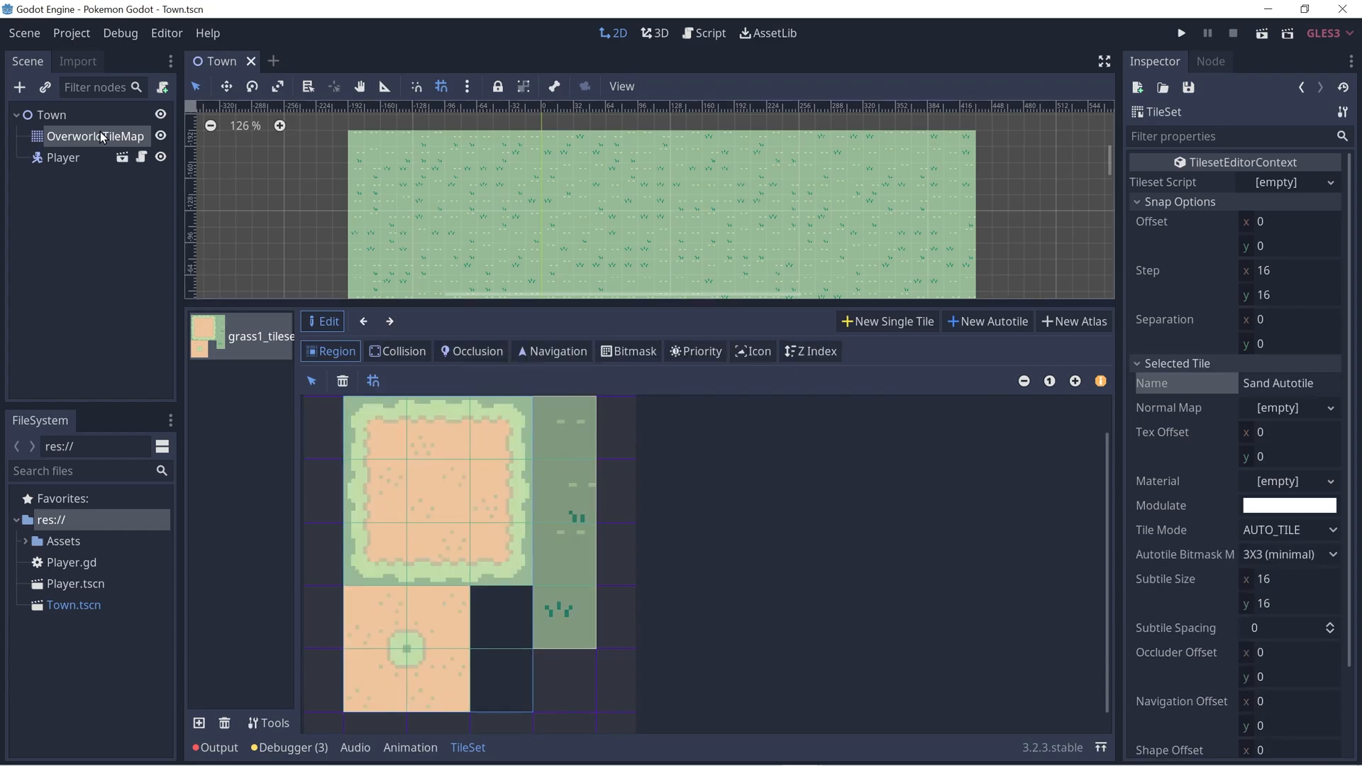
Select OverworldTileMap and paint Sand Autotile paths across the grass field.
left_click(94, 136)
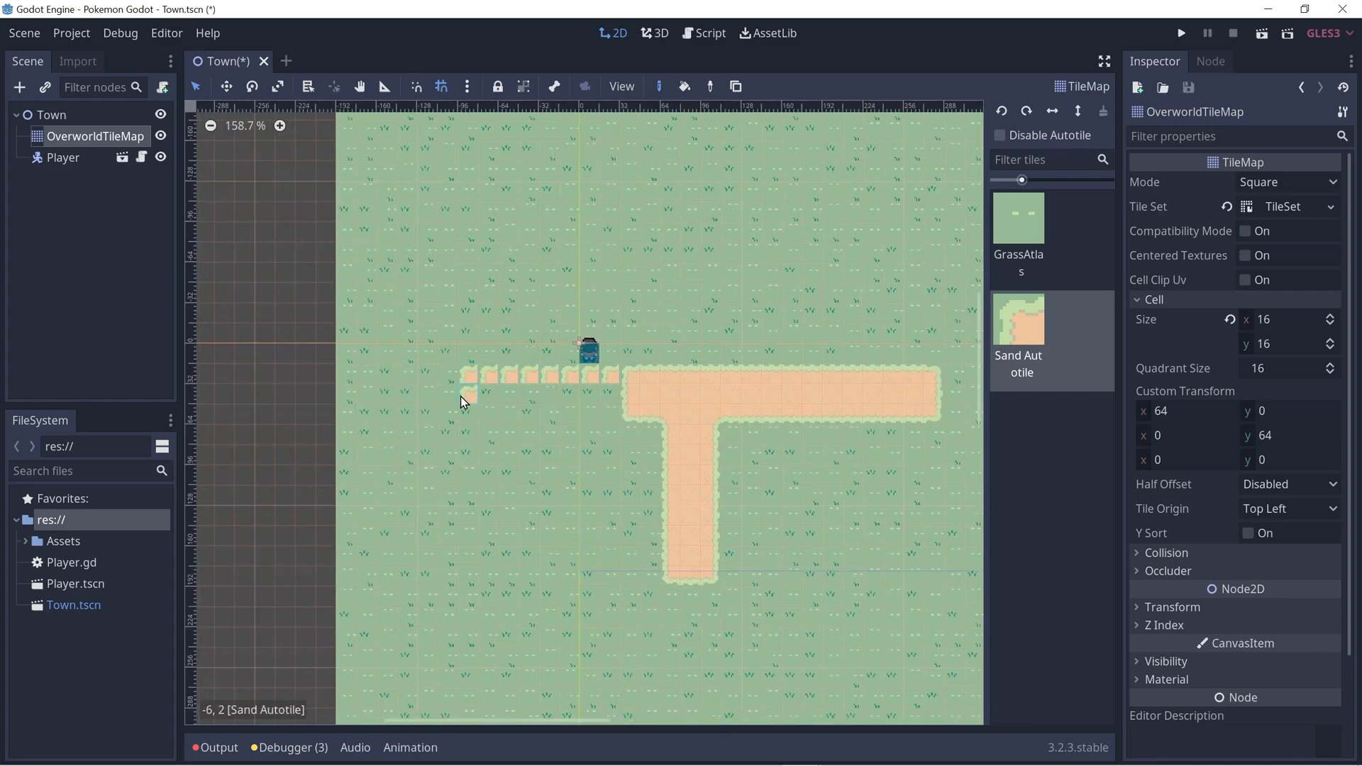
left_click(469, 413)
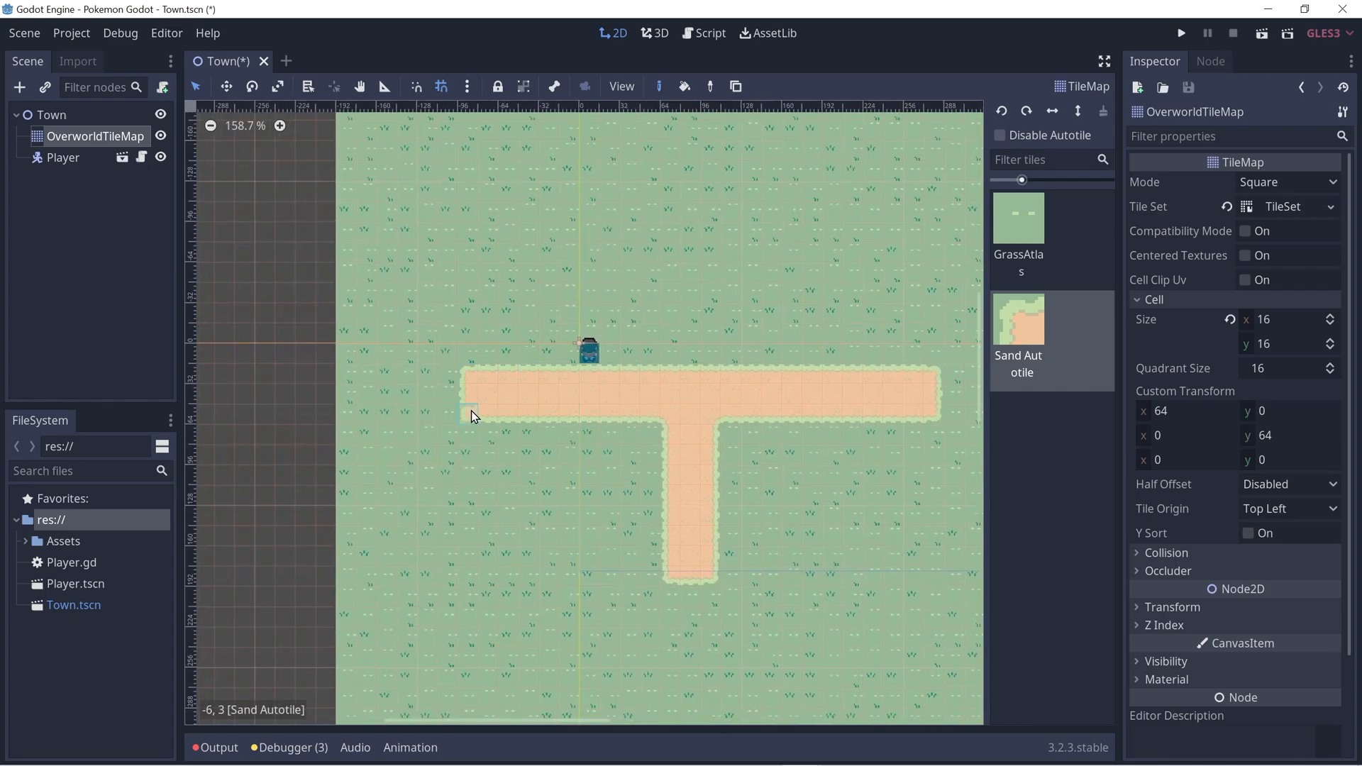
scroll("down", 3)
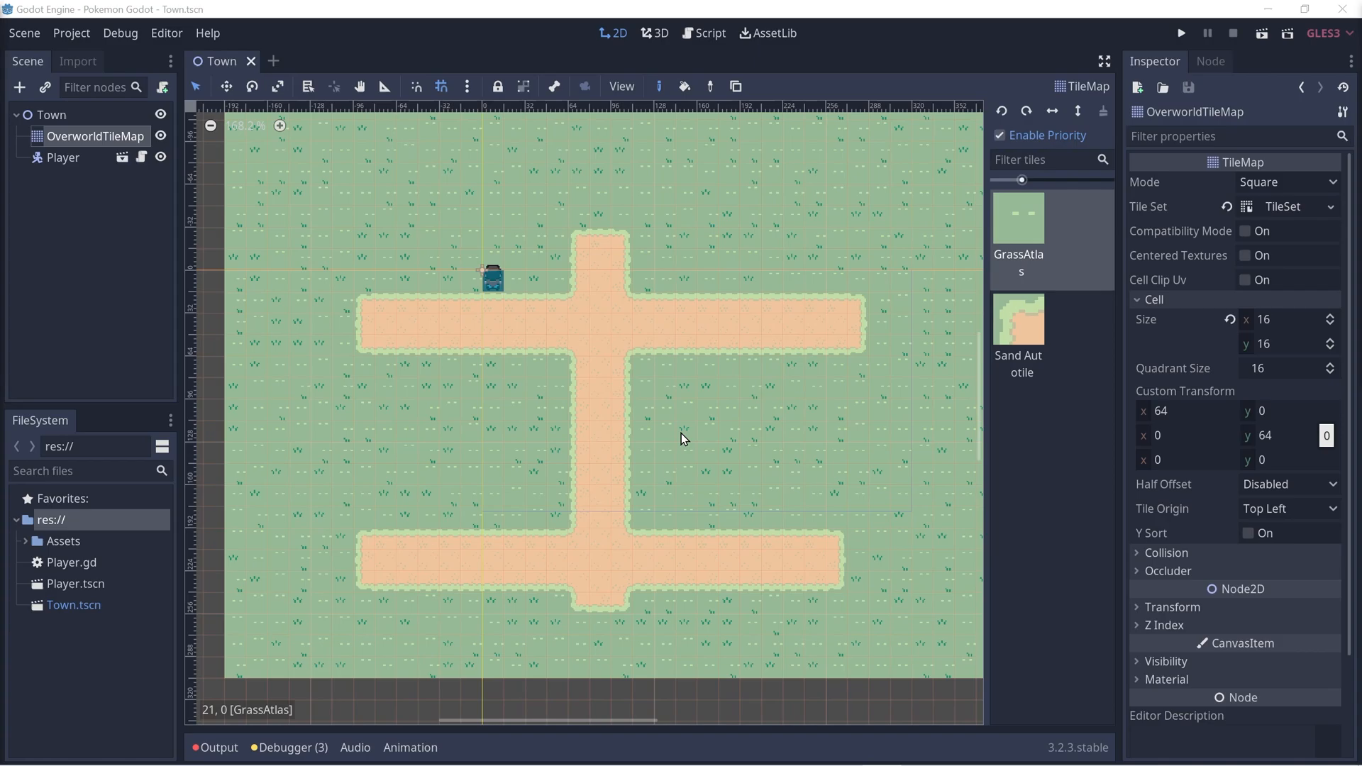
mouse_move(536, 596)
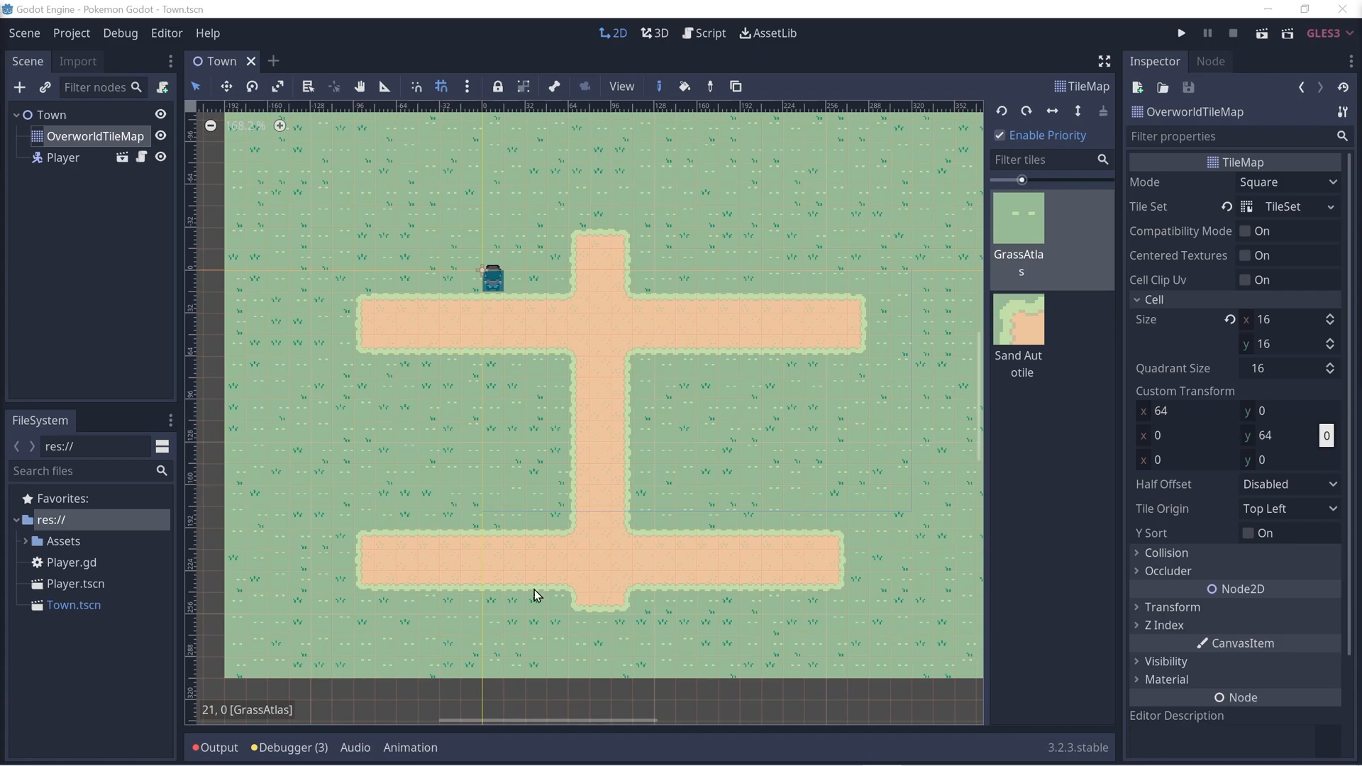
mouse_move(605, 446)
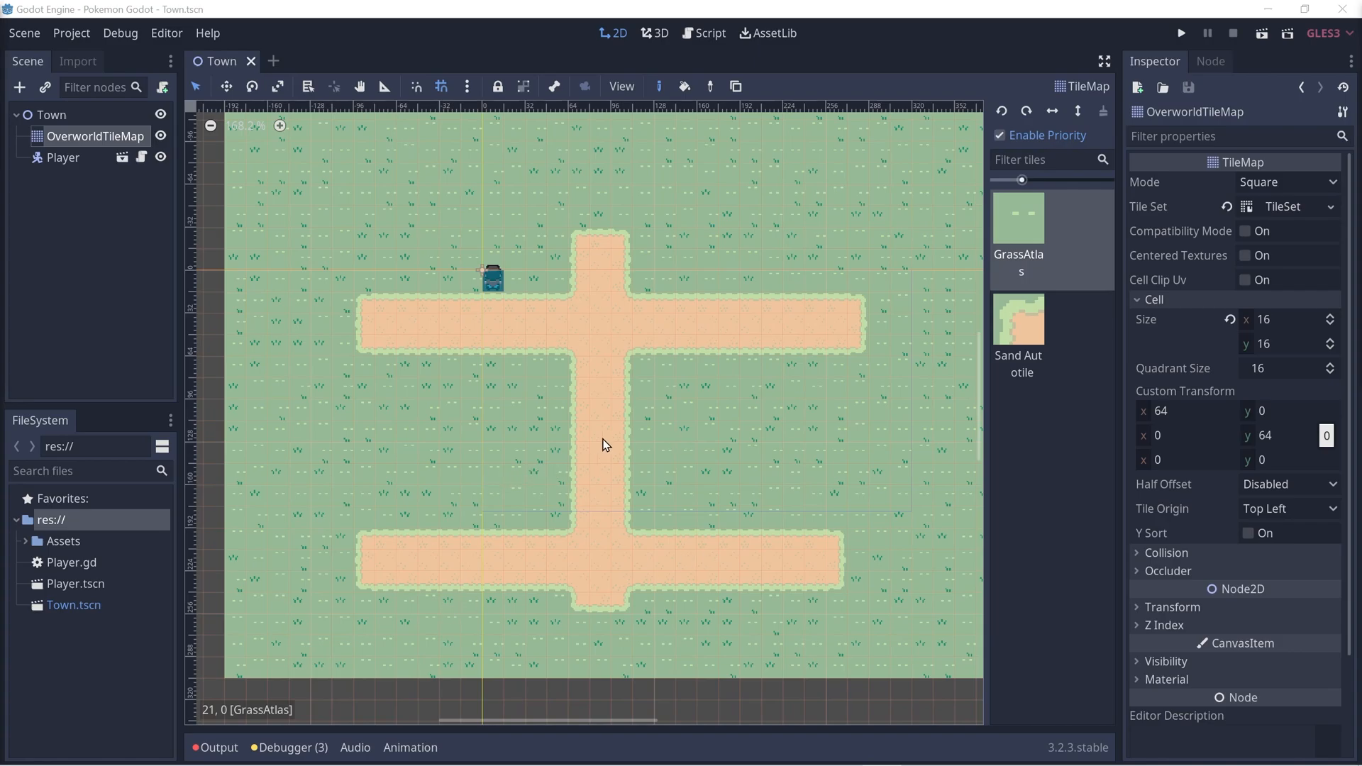
mouse_move(1187, 108)
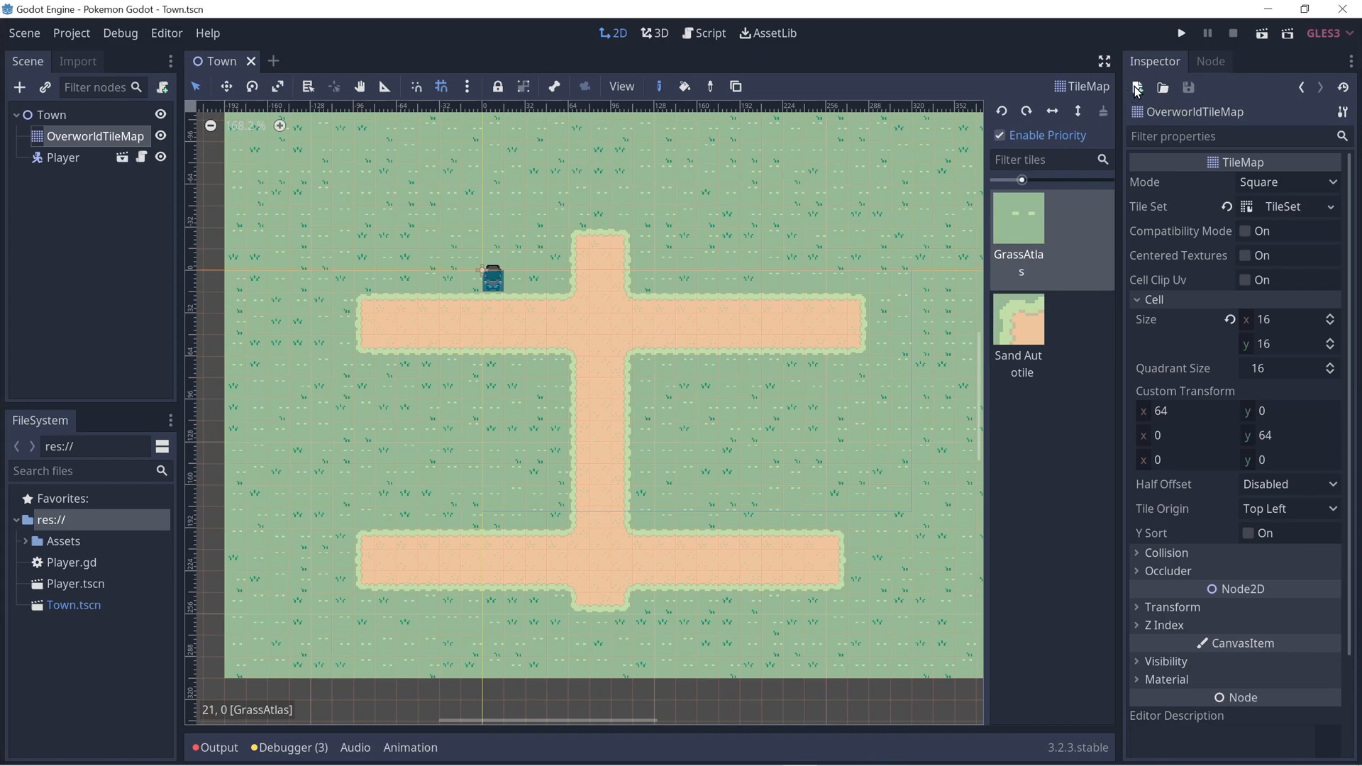
mouse_move(1138, 89)
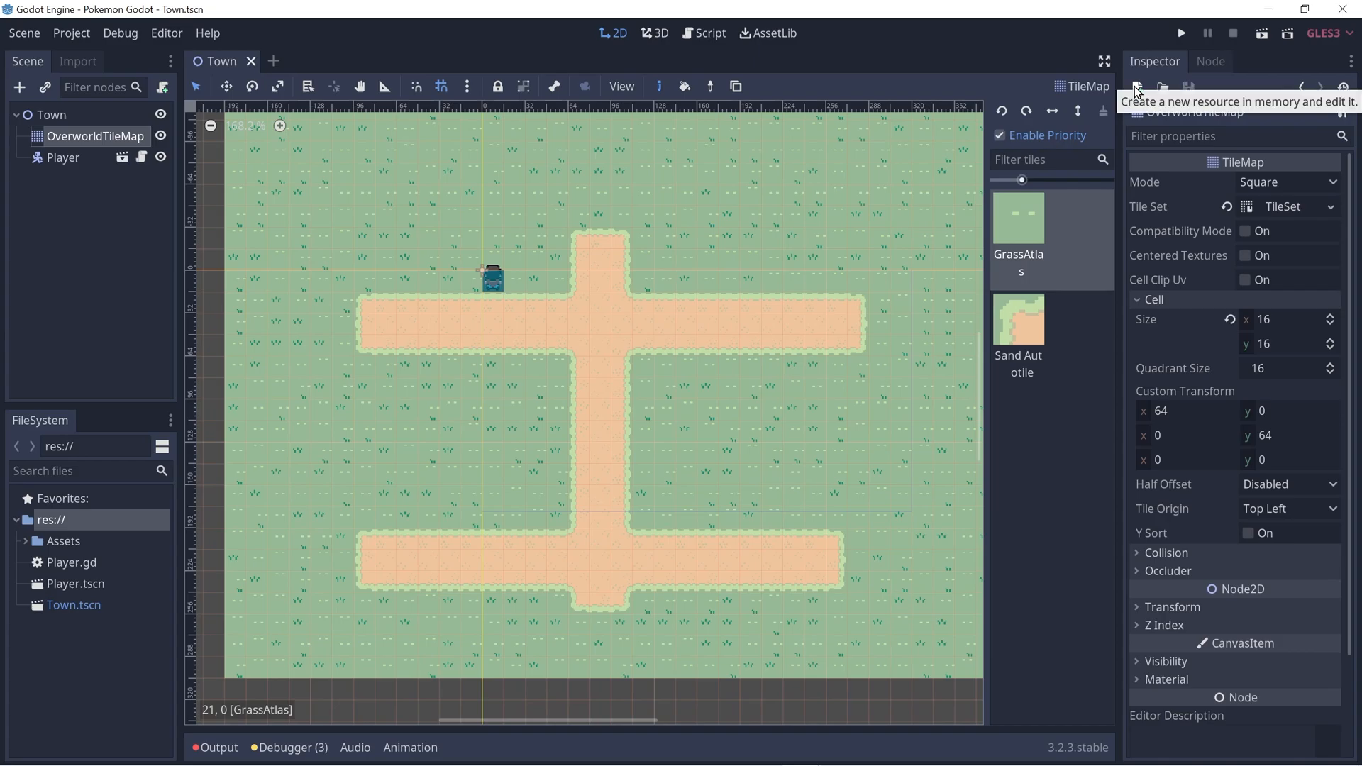
Create a new AnimatedTexture resource in the Inspector with 8 frames.
left_click(1135, 86)
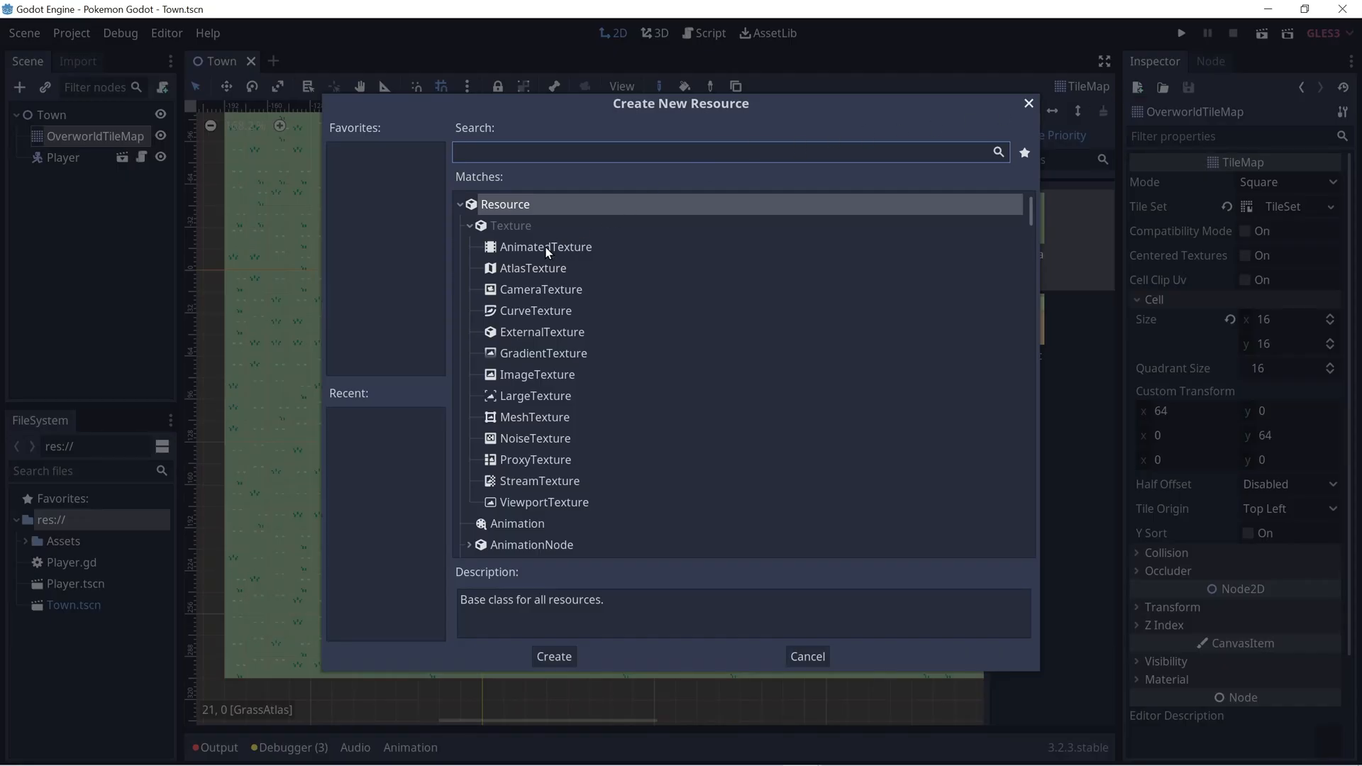
left_click(546, 246)
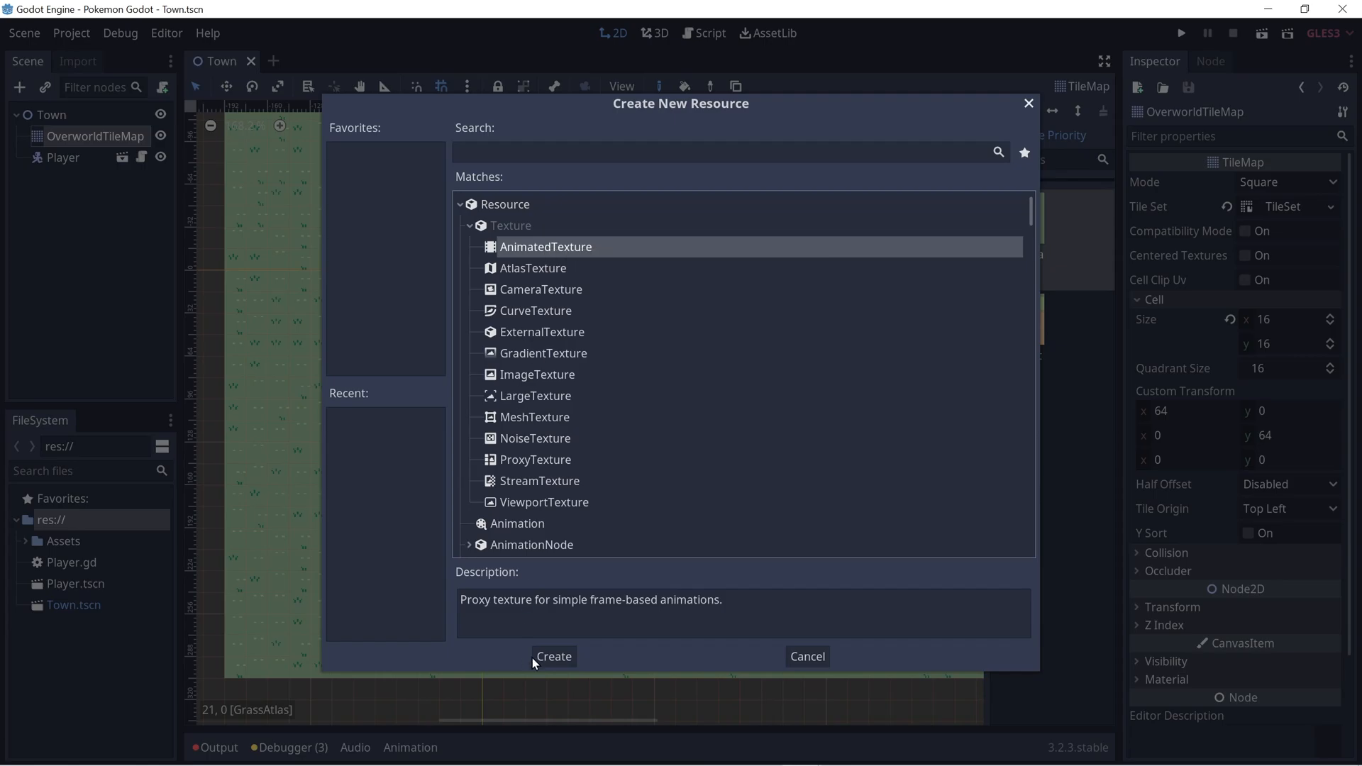
left_click(554, 656)
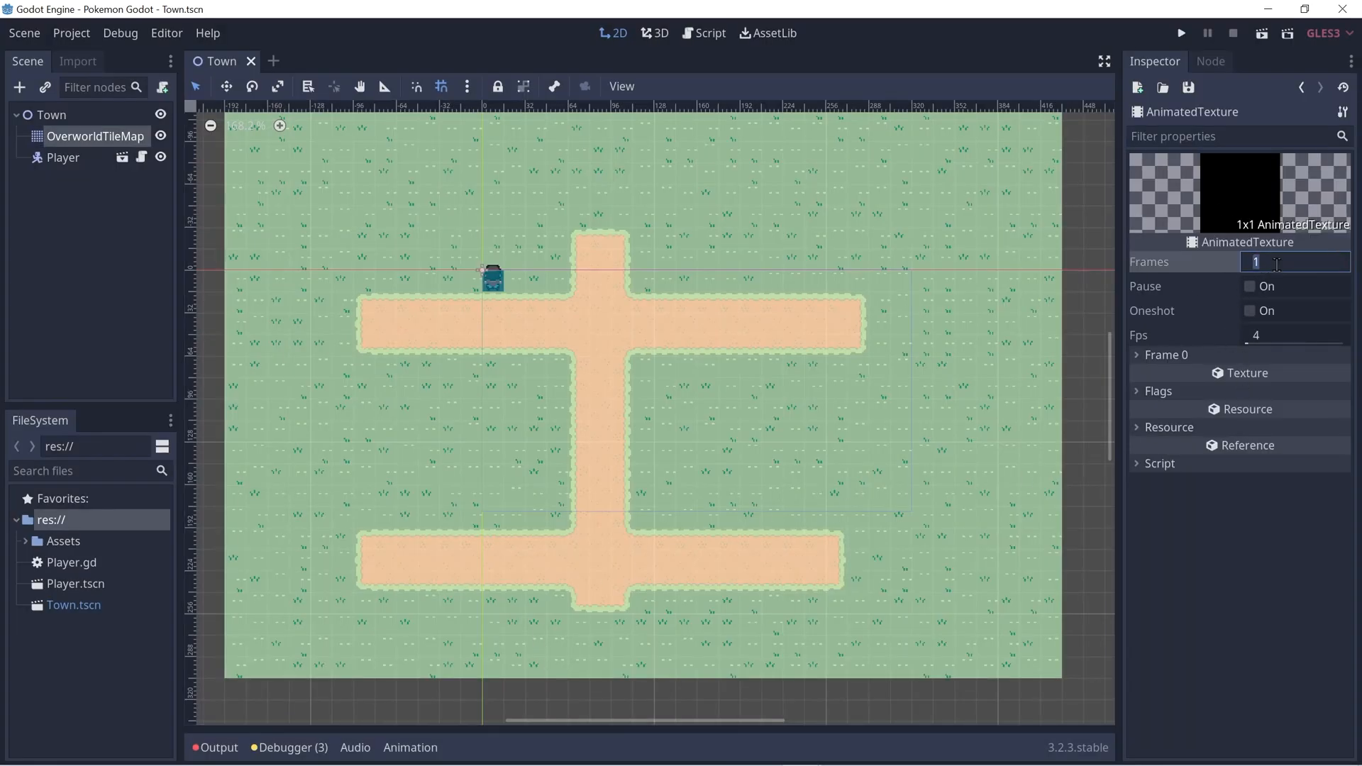
type("8")
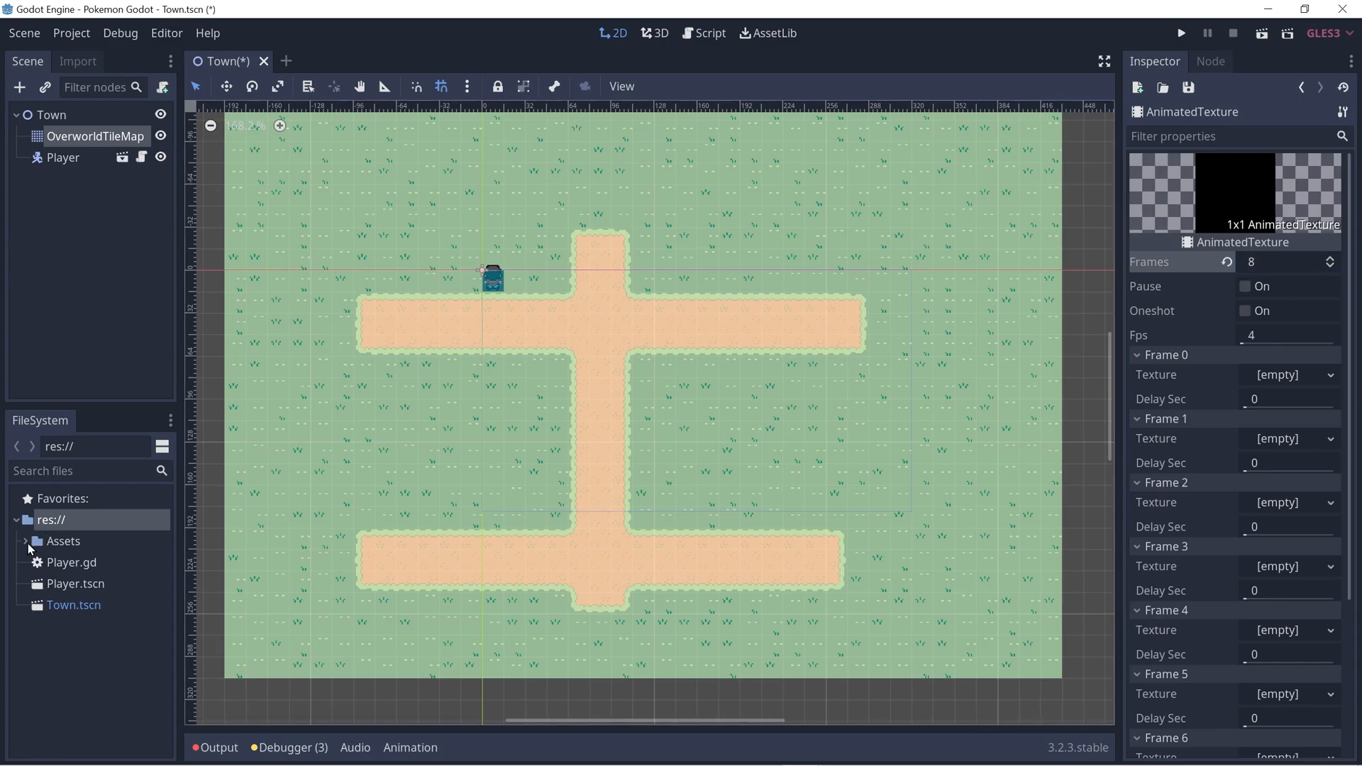
Fill the frame Texture slots with the water_tileset images from Assets/Water.
left_click(26, 541)
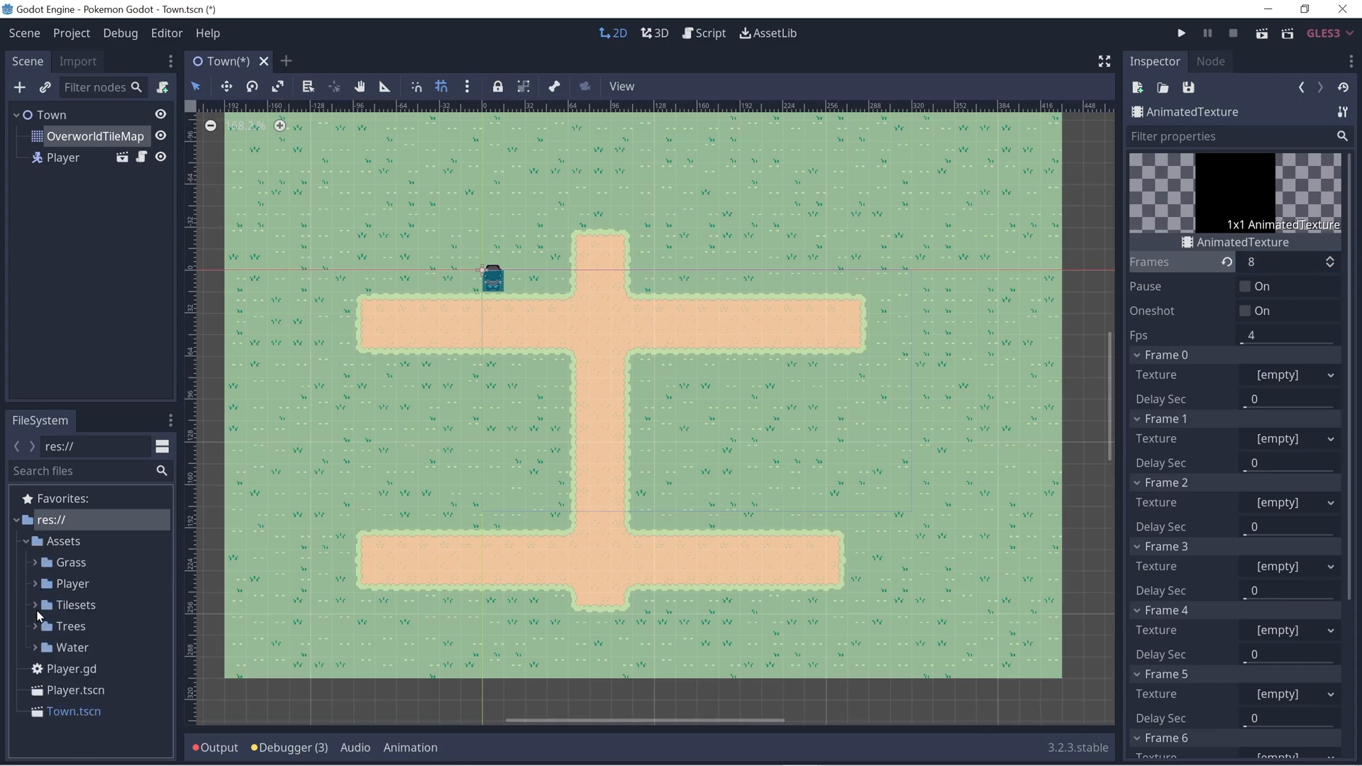
scroll("down", 3)
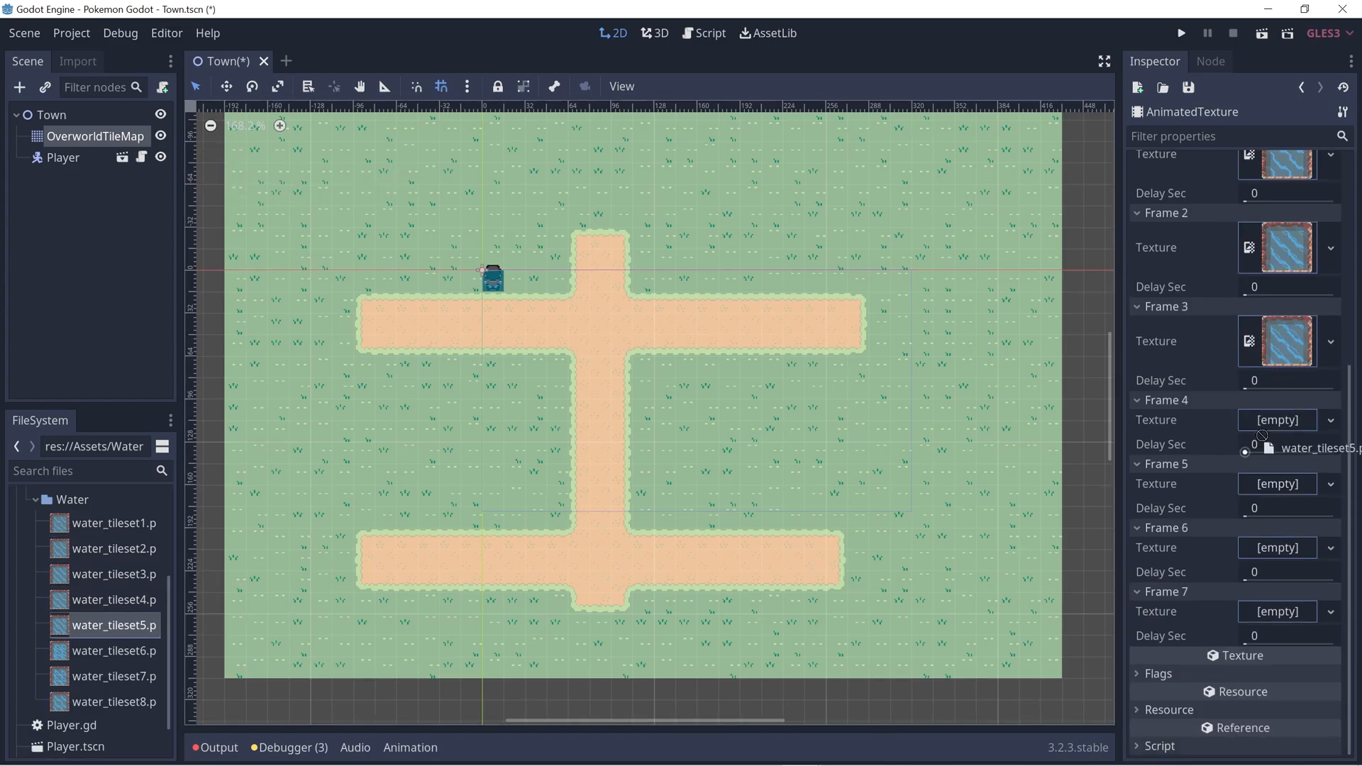
left_click(113, 676)
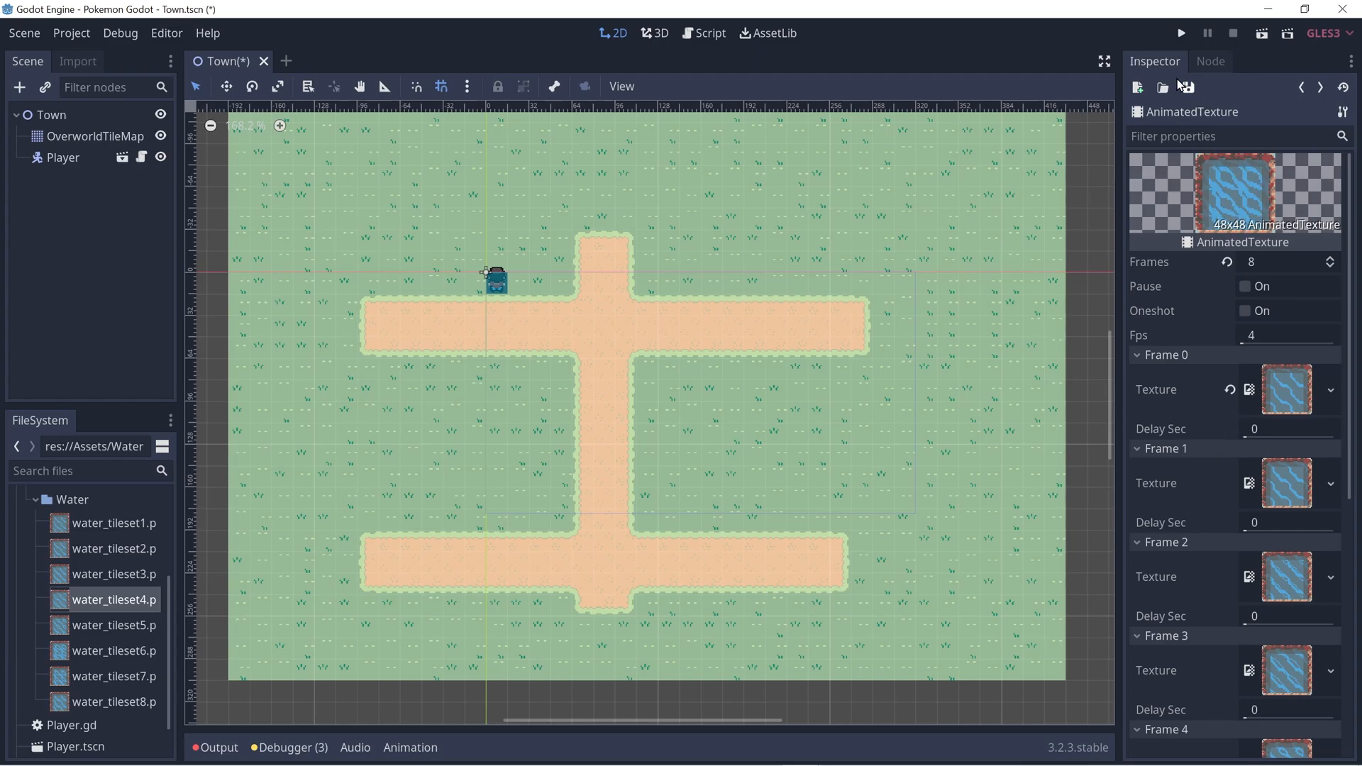
Save the animated texture as WaterTexture.tres inside Assets/Water.
left_click(1188, 86)
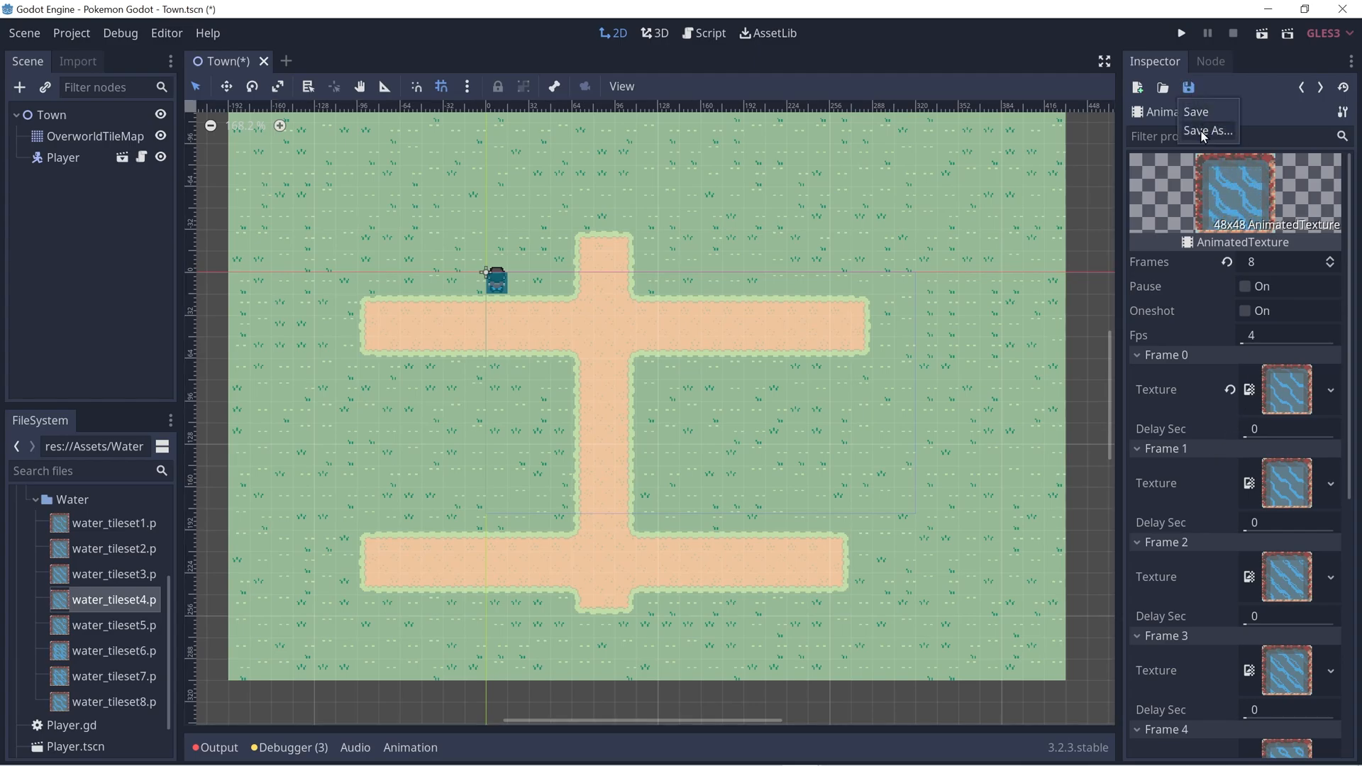
left_click(1208, 131)
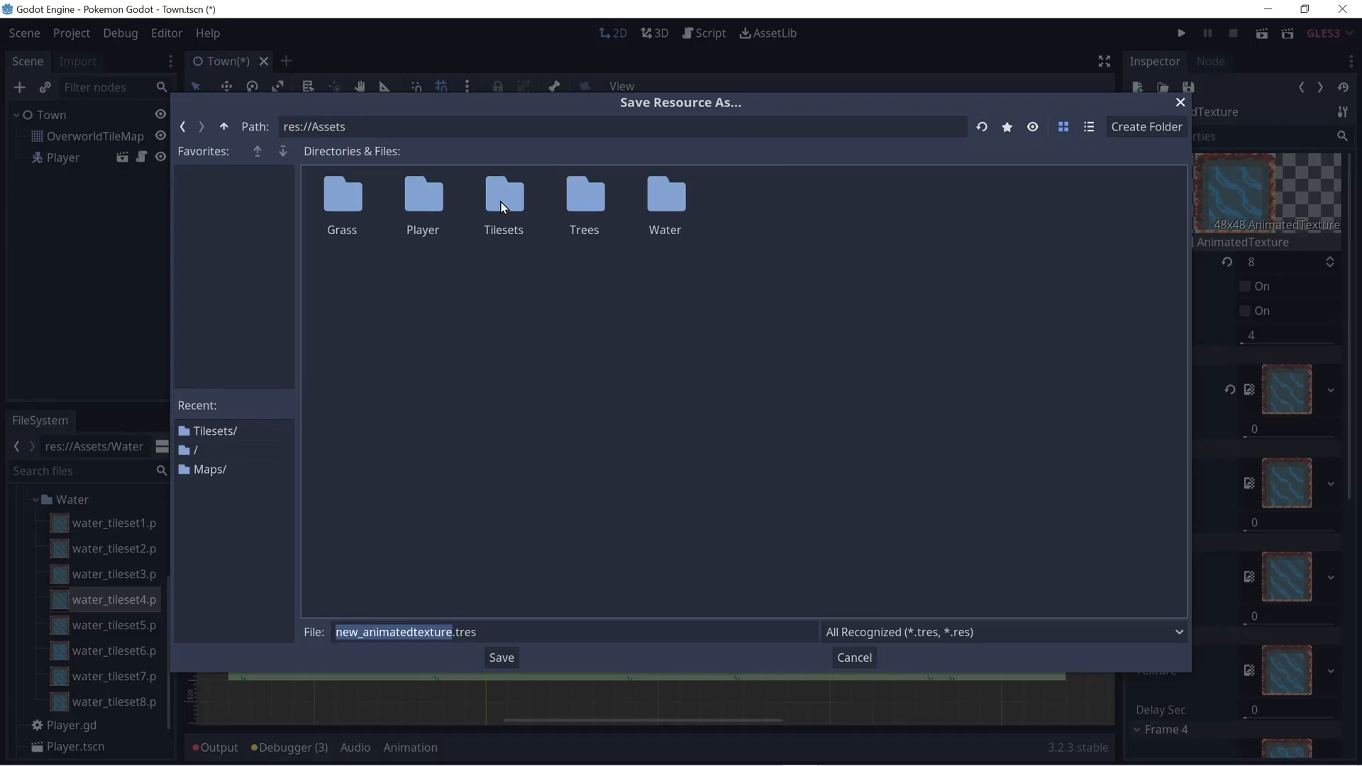
double_click(665, 194)
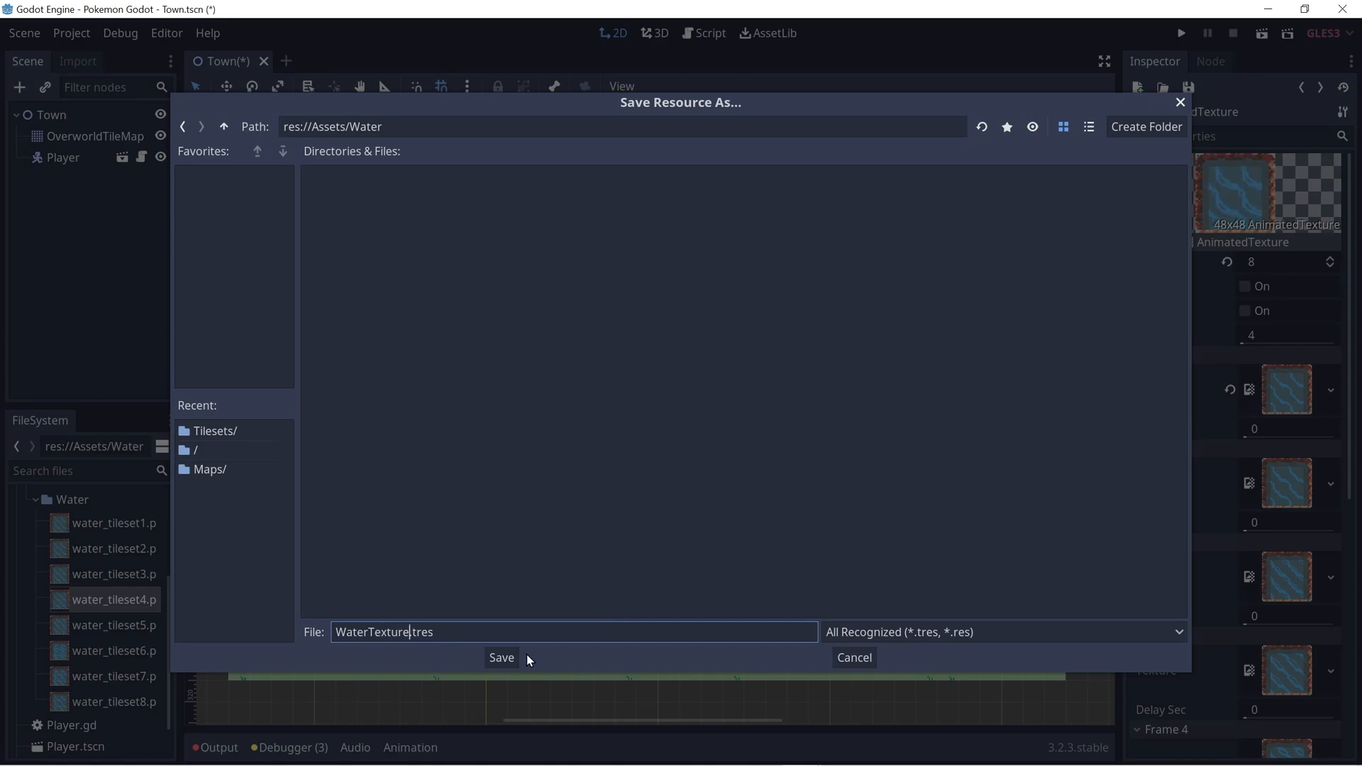
left_click(502, 658)
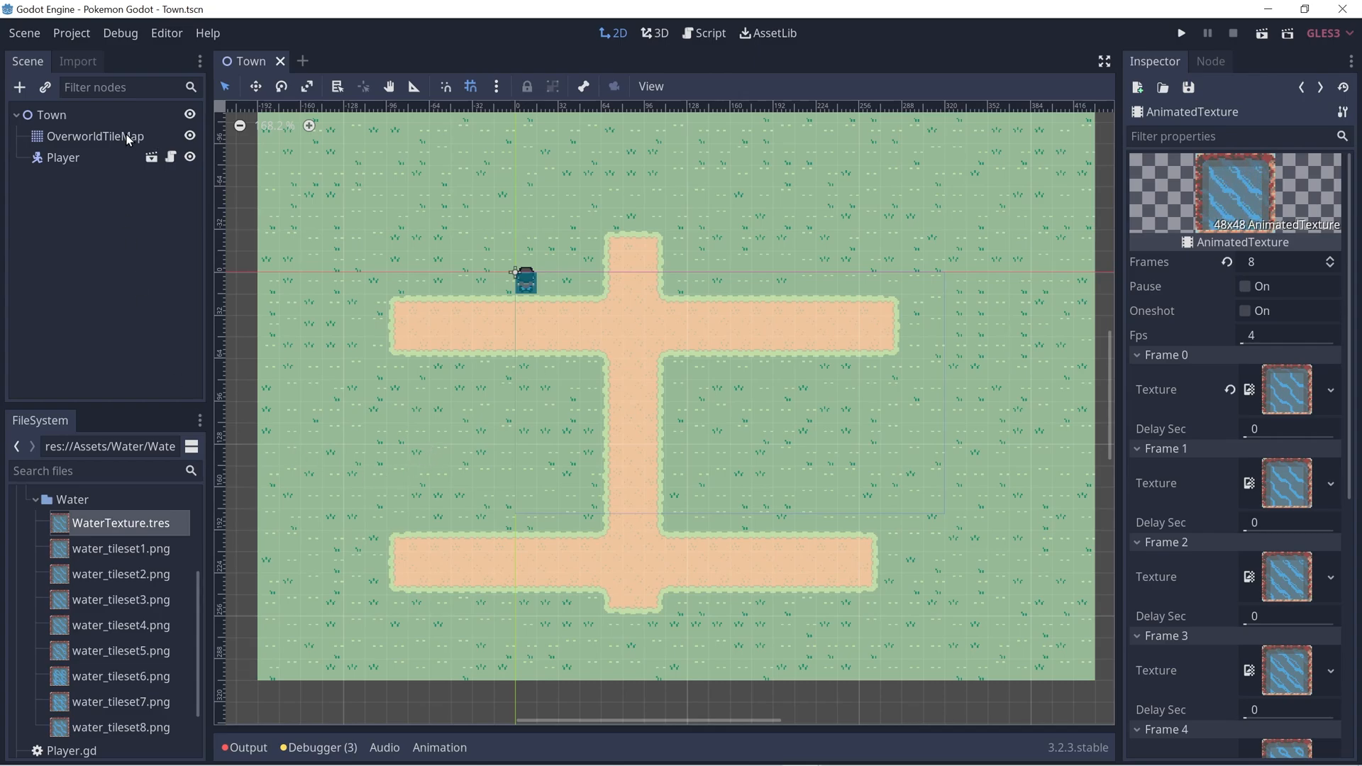
Add Assets/Water/WaterTexture.tres as a new texture in the town TileMap's TileSet.
left_click(94, 137)
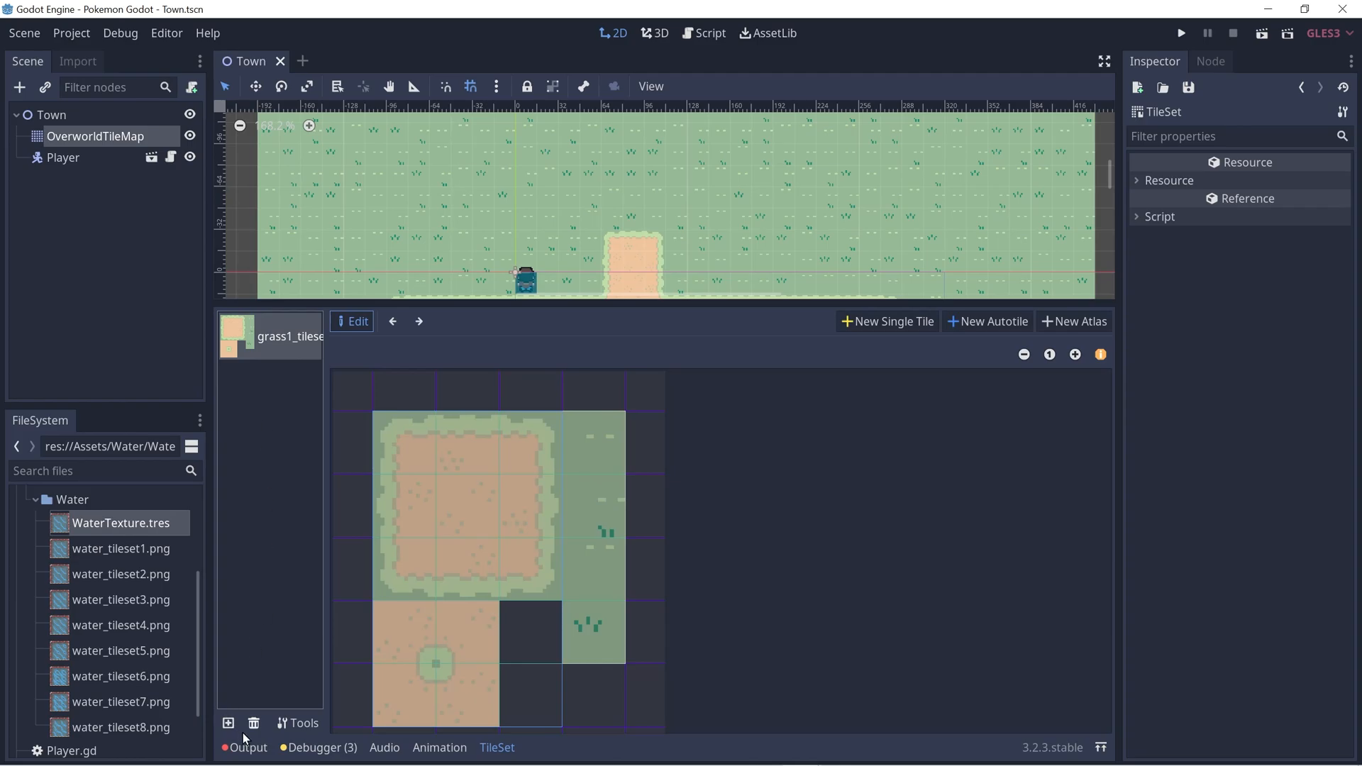
mouse_move(228, 724)
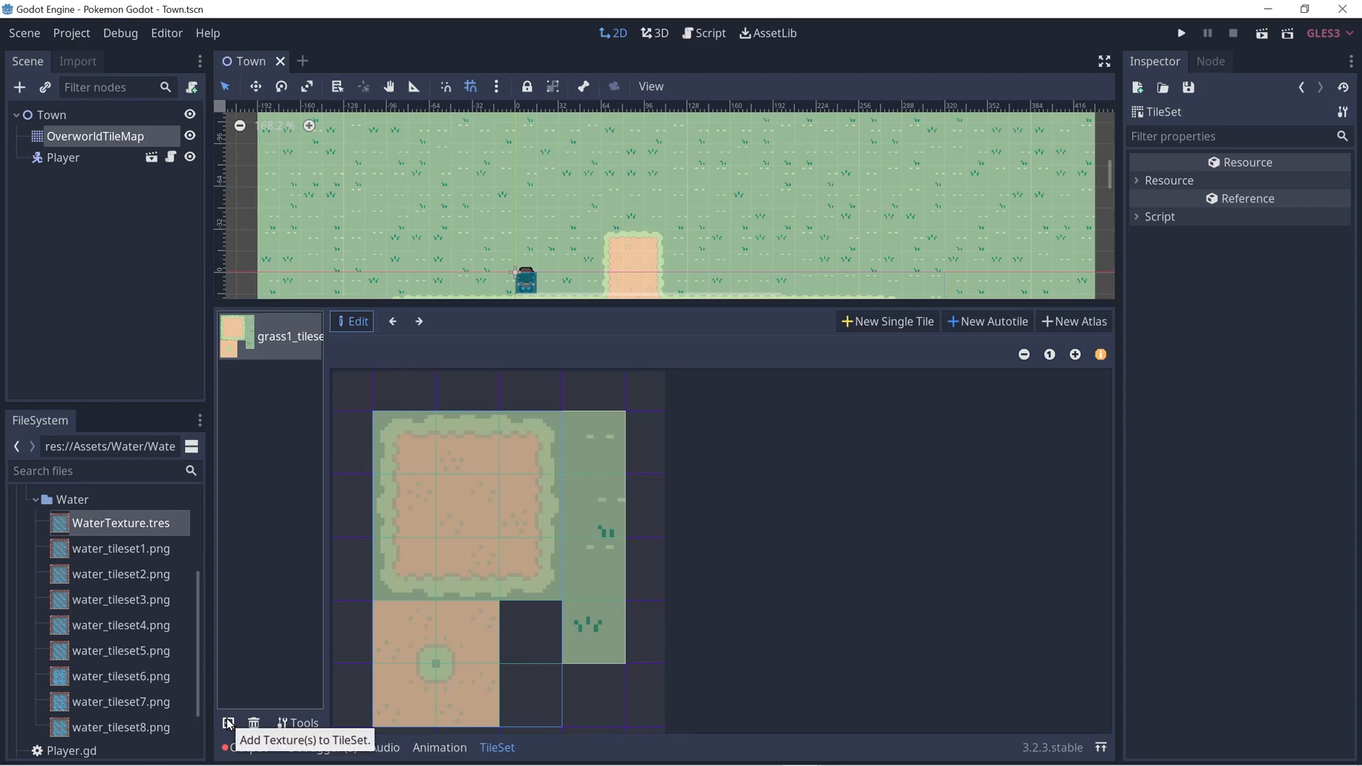
left_click(228, 724)
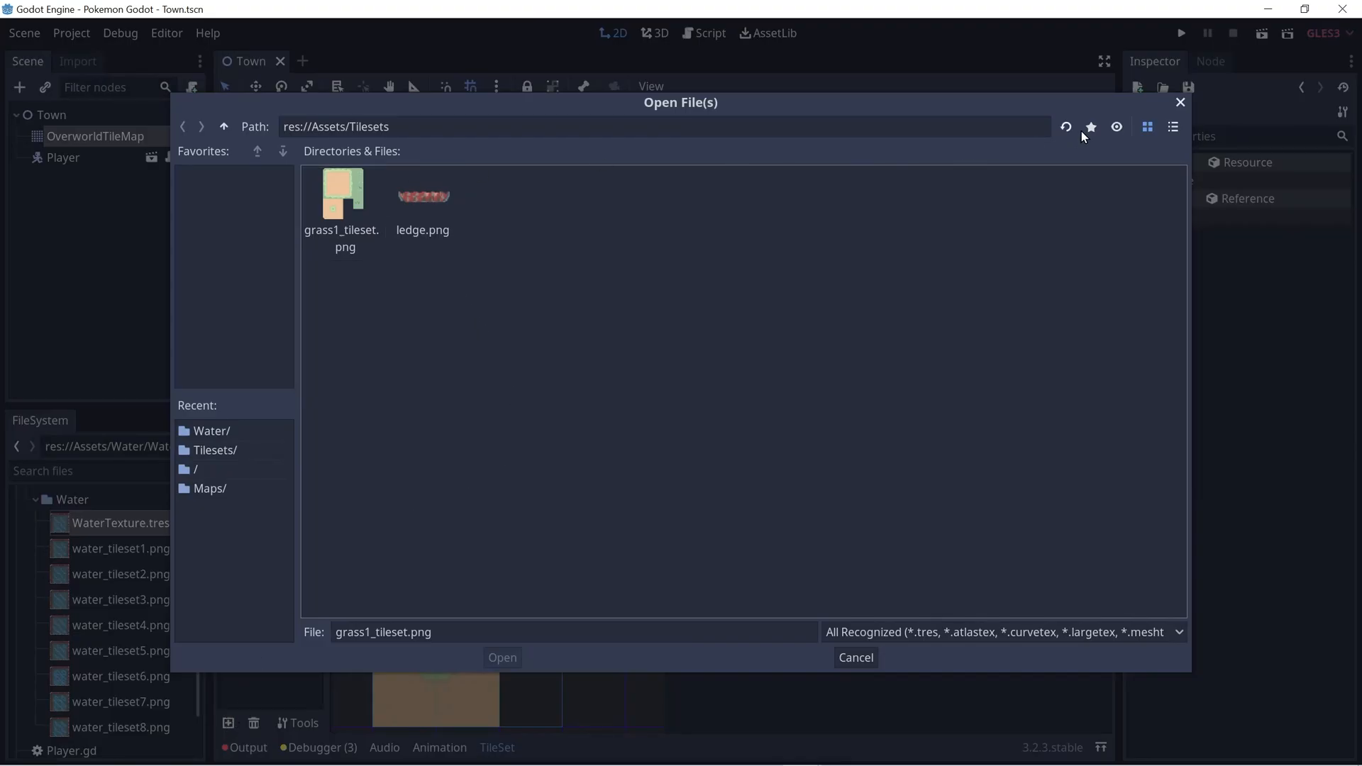
left_click(224, 127)
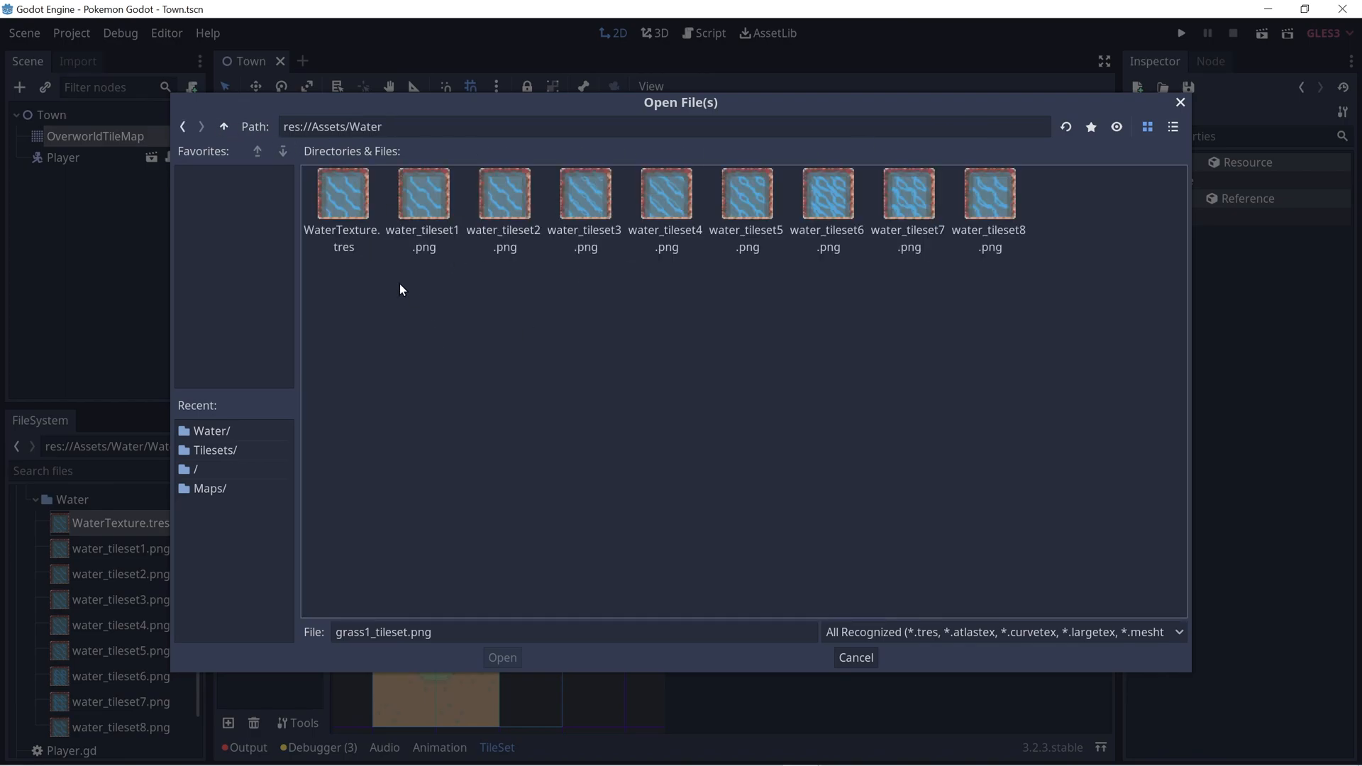
left_click(501, 658)
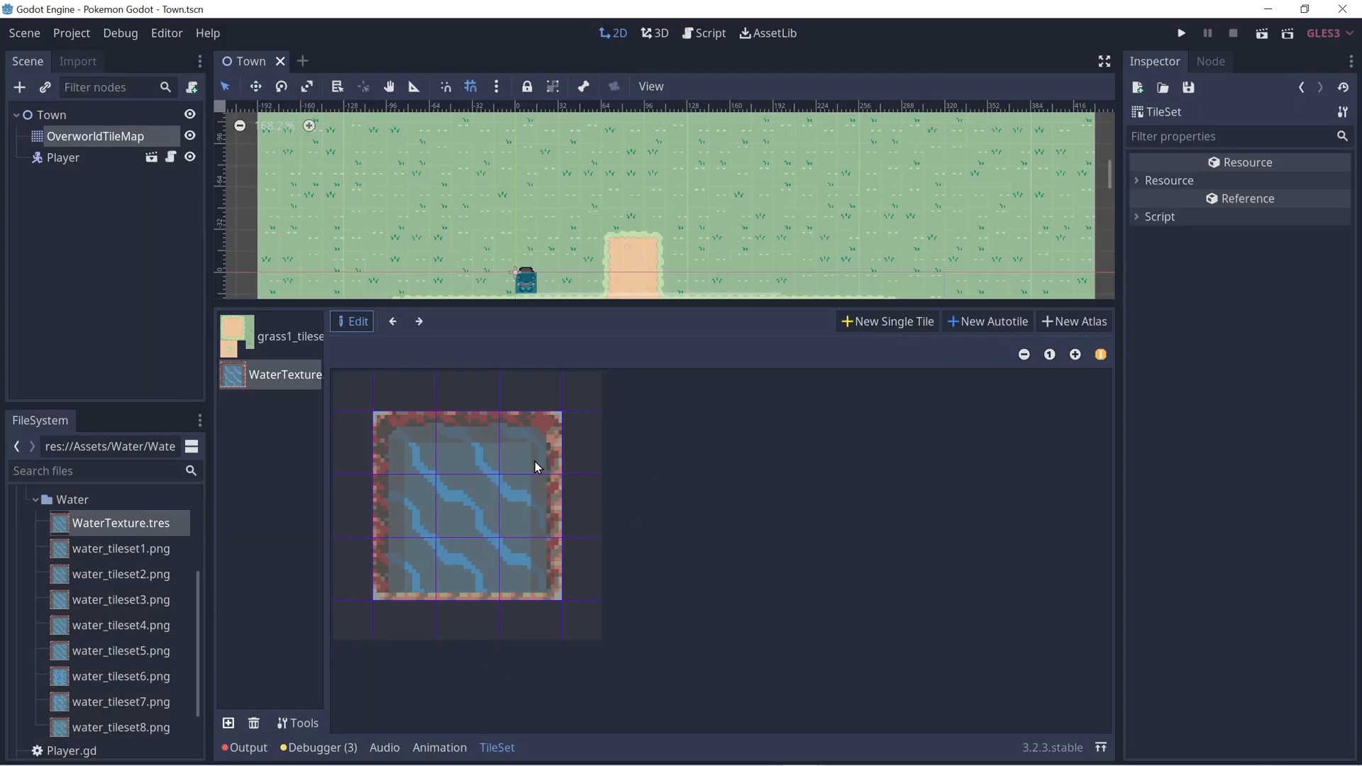
mouse_move(458, 484)
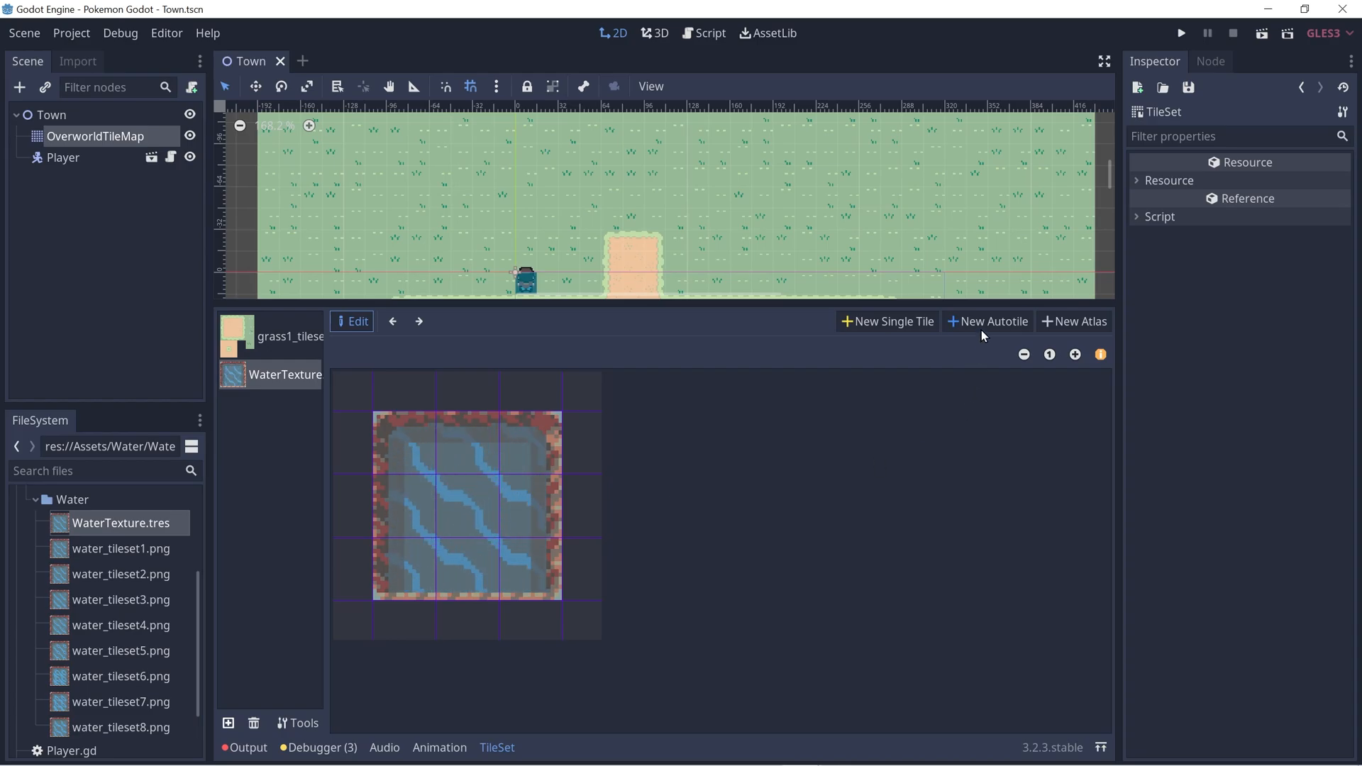
Make the water texture a 3x3 (minimal) autotile, paint its bitmask and name it Water.
left_click(987, 321)
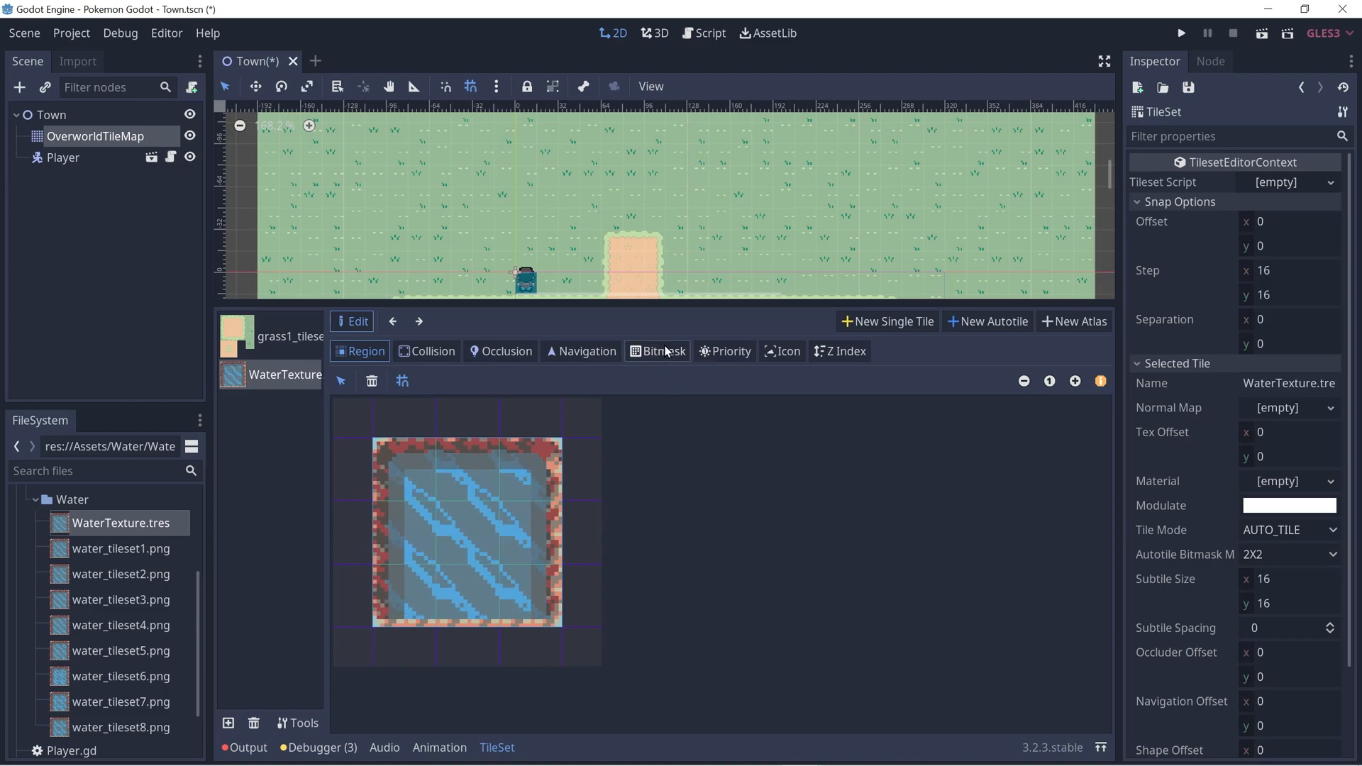
left_click(662, 351)
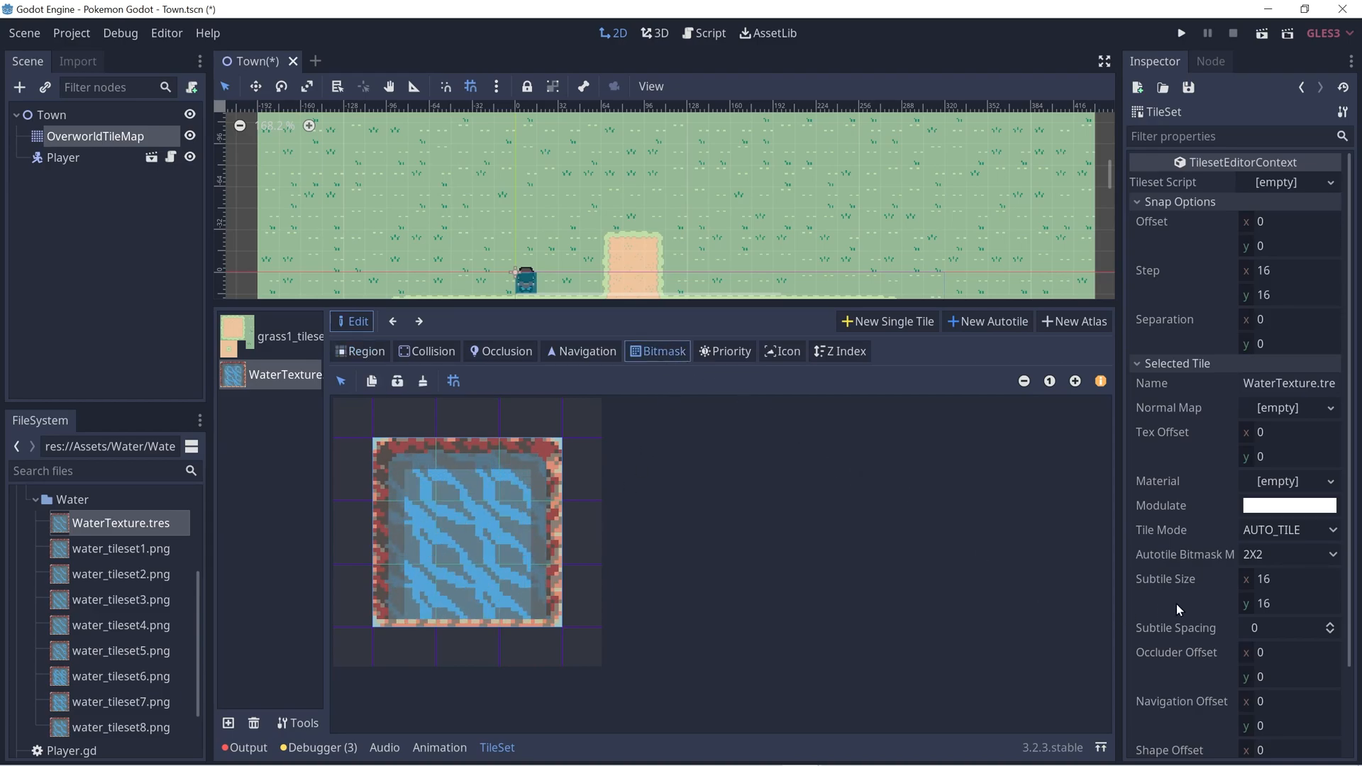
left_click(1289, 554)
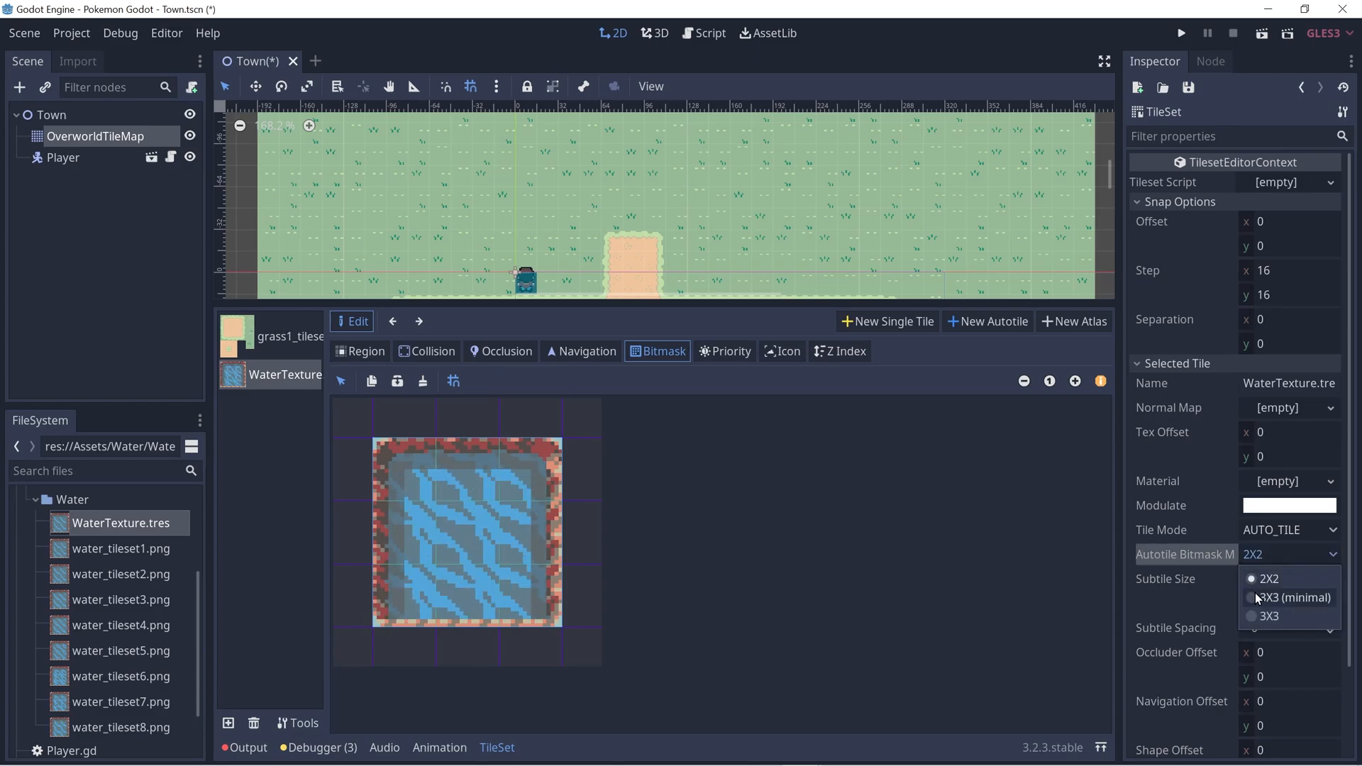
left_click(1294, 598)
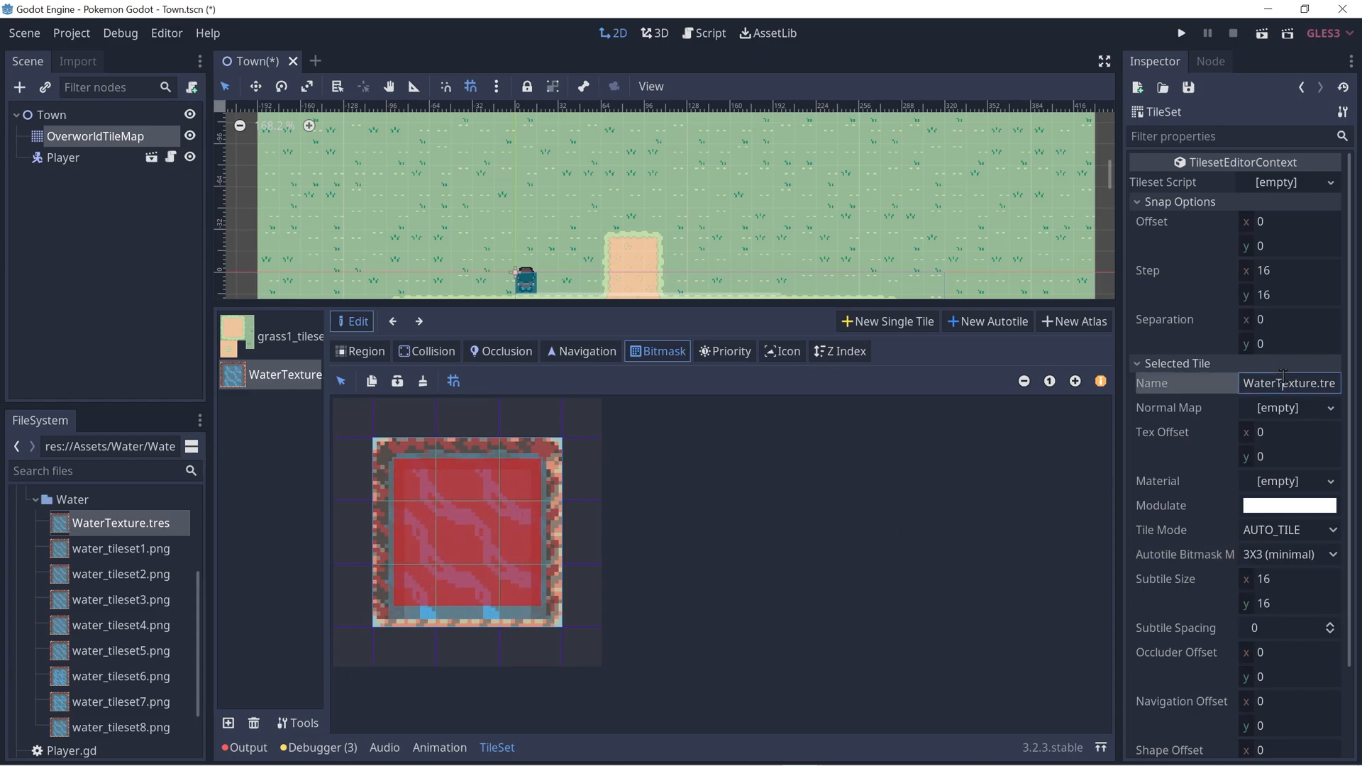
type("Water")
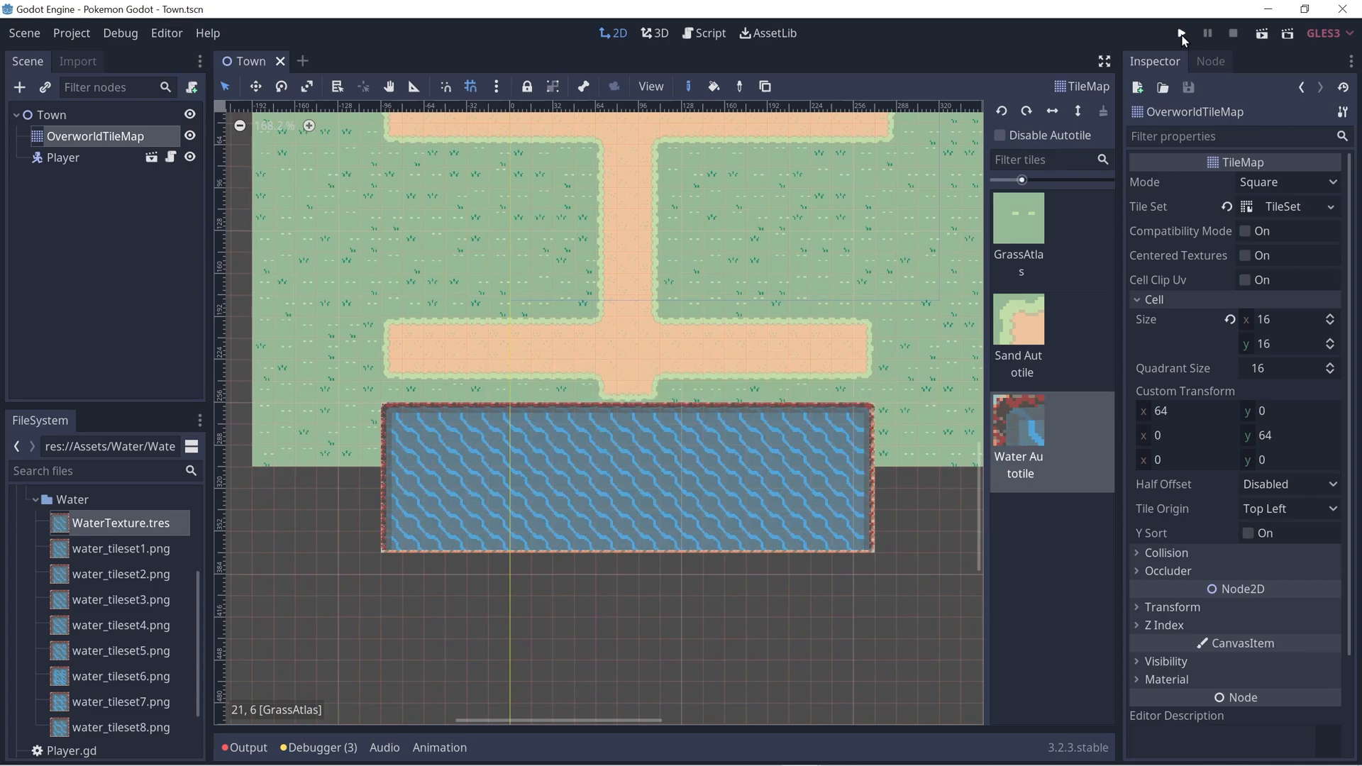
left_click(1181, 33)
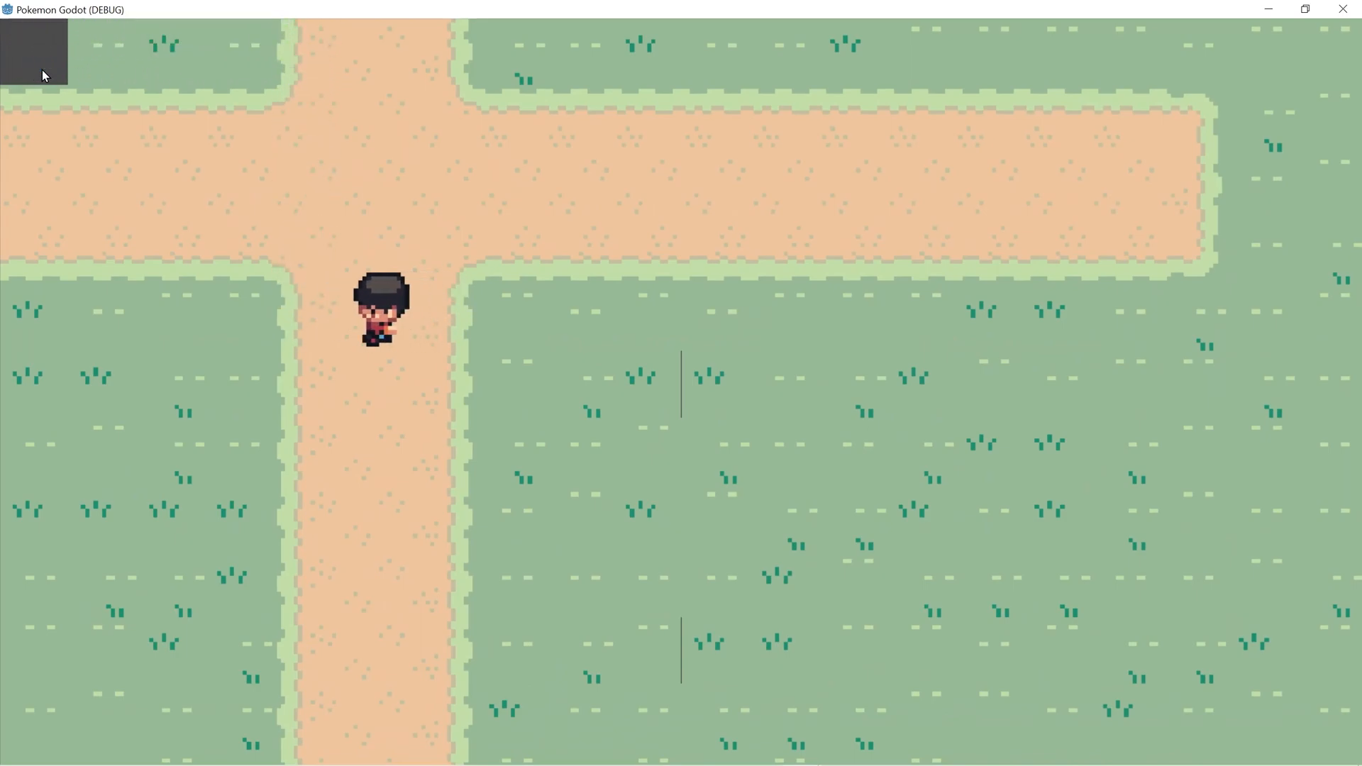
key("Down")
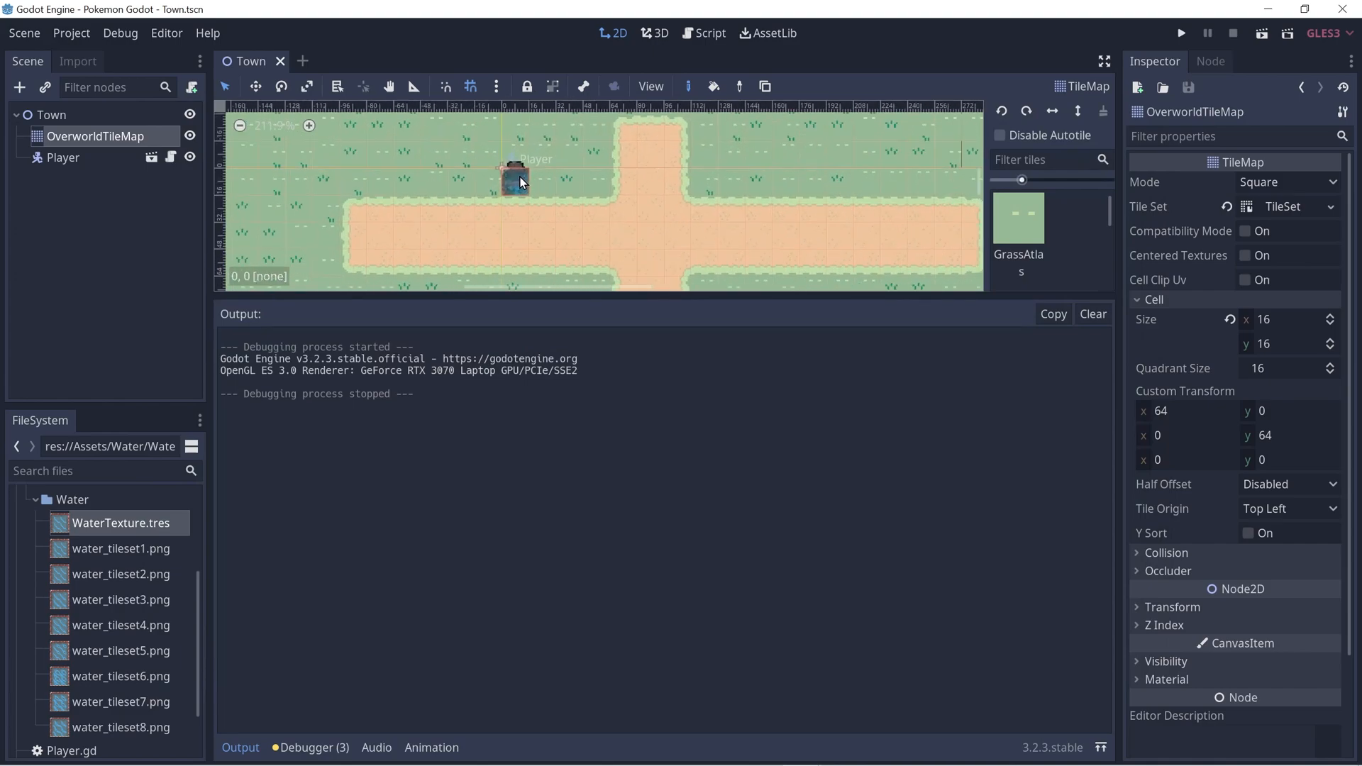
left_click(507, 189)
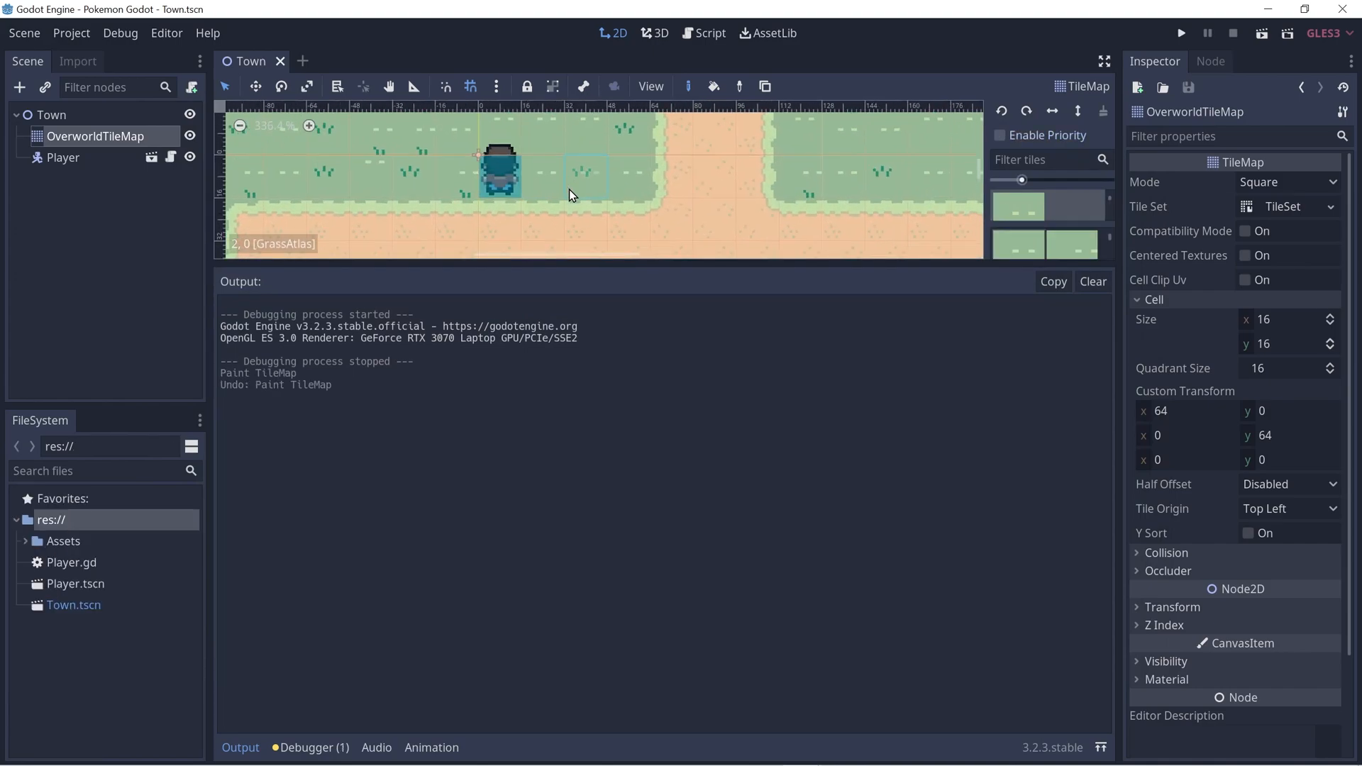
Add a Camera2D child to the Player scene and tick Current.
left_click(310, 61)
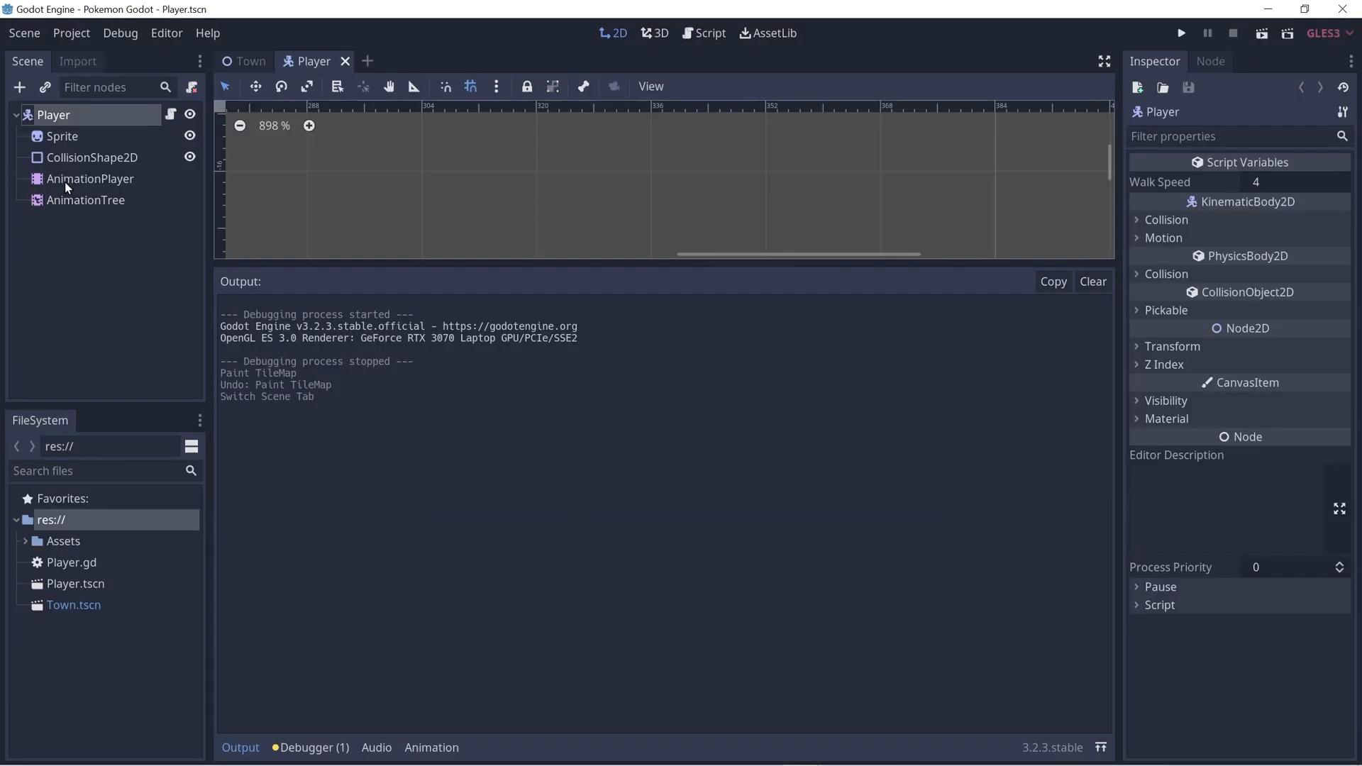
left_click(19, 86)
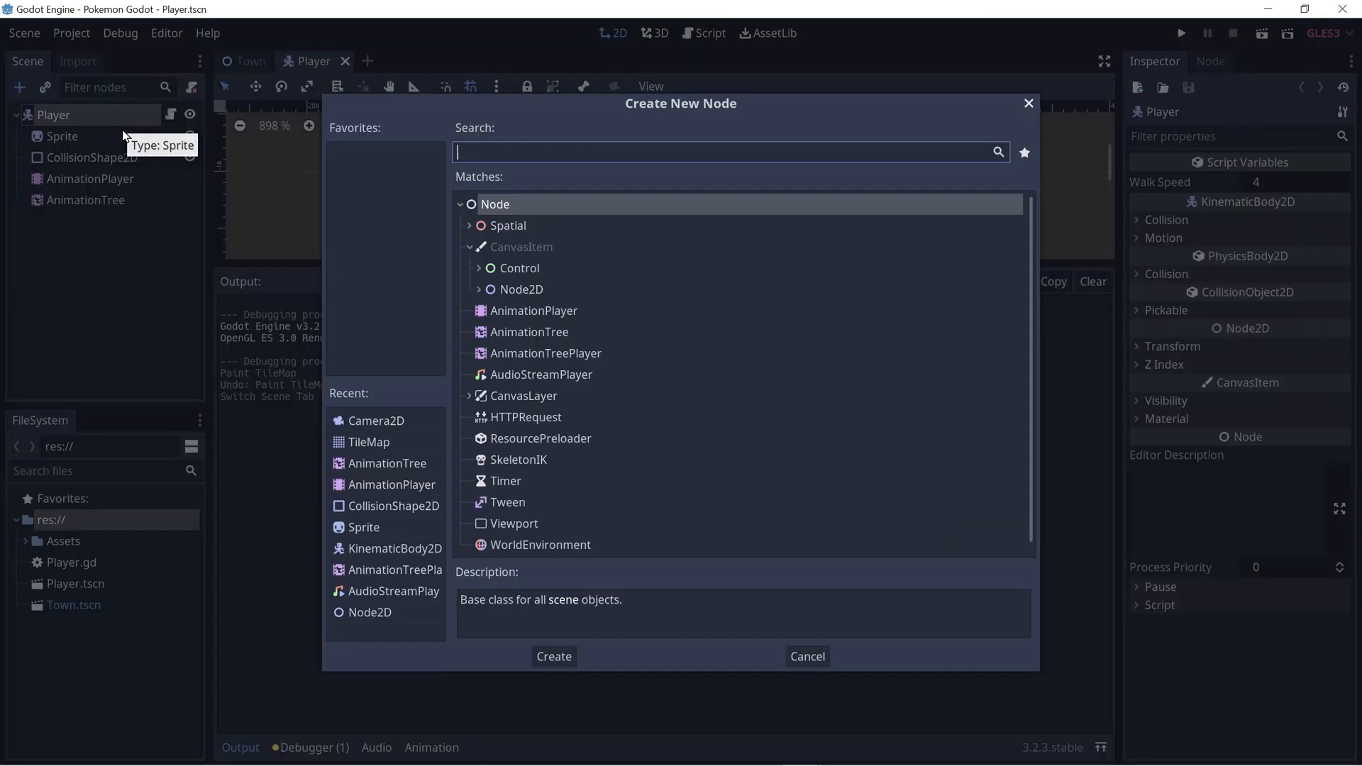
type("Camera")
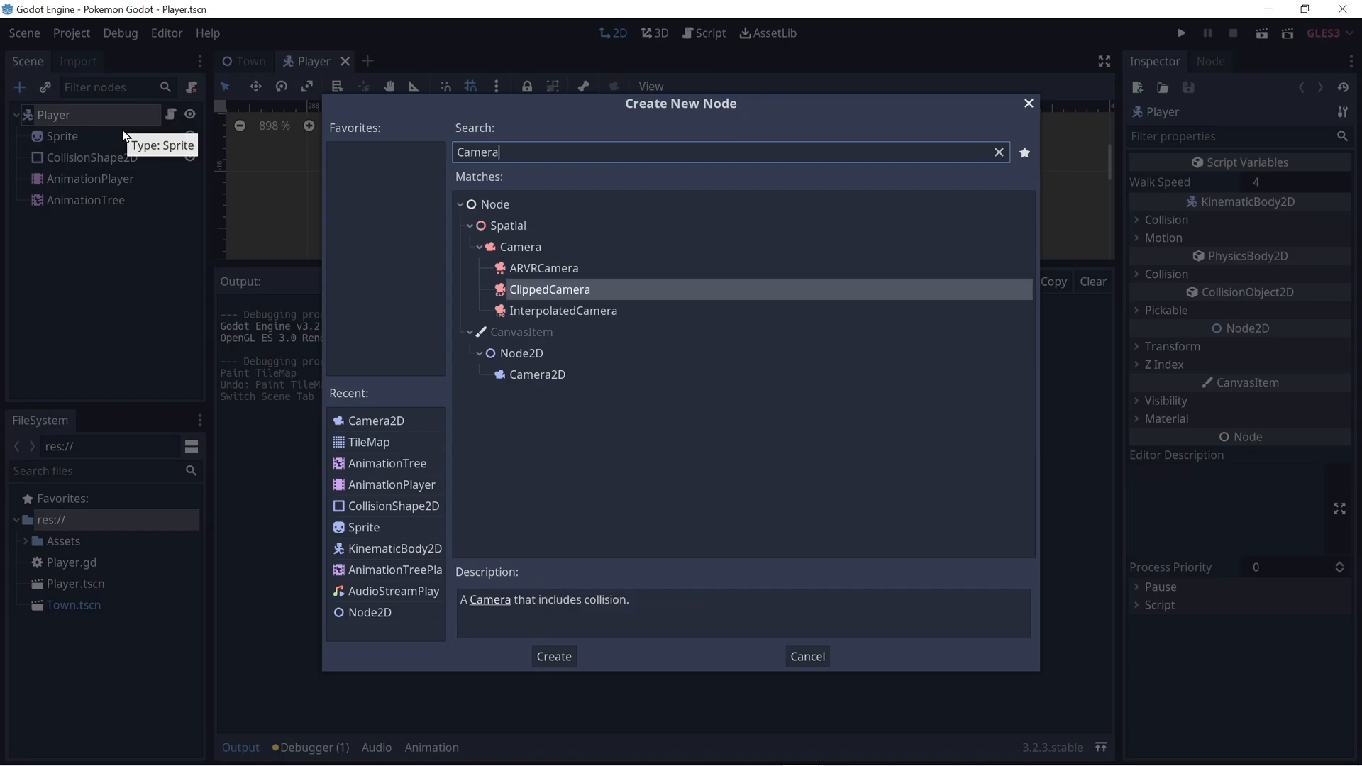
left_click(537, 375)
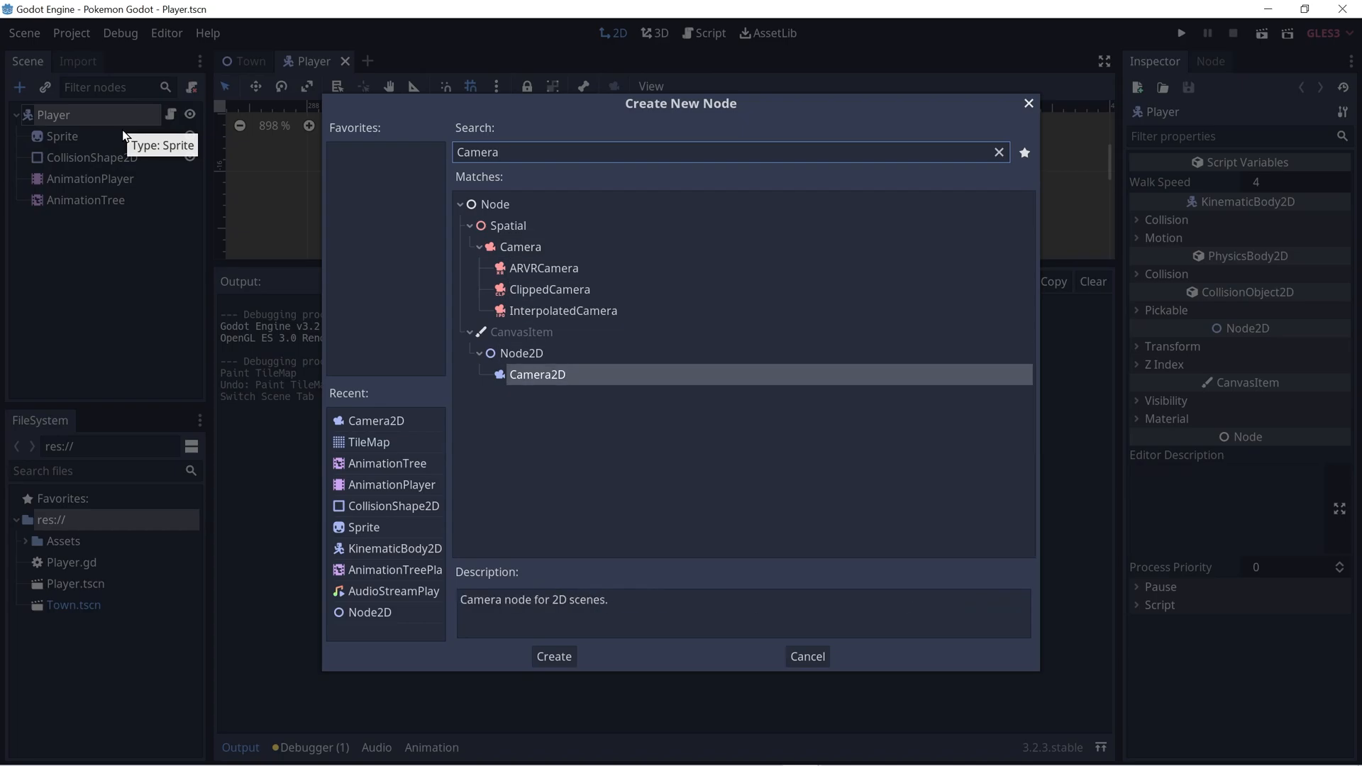
left_click(554, 655)
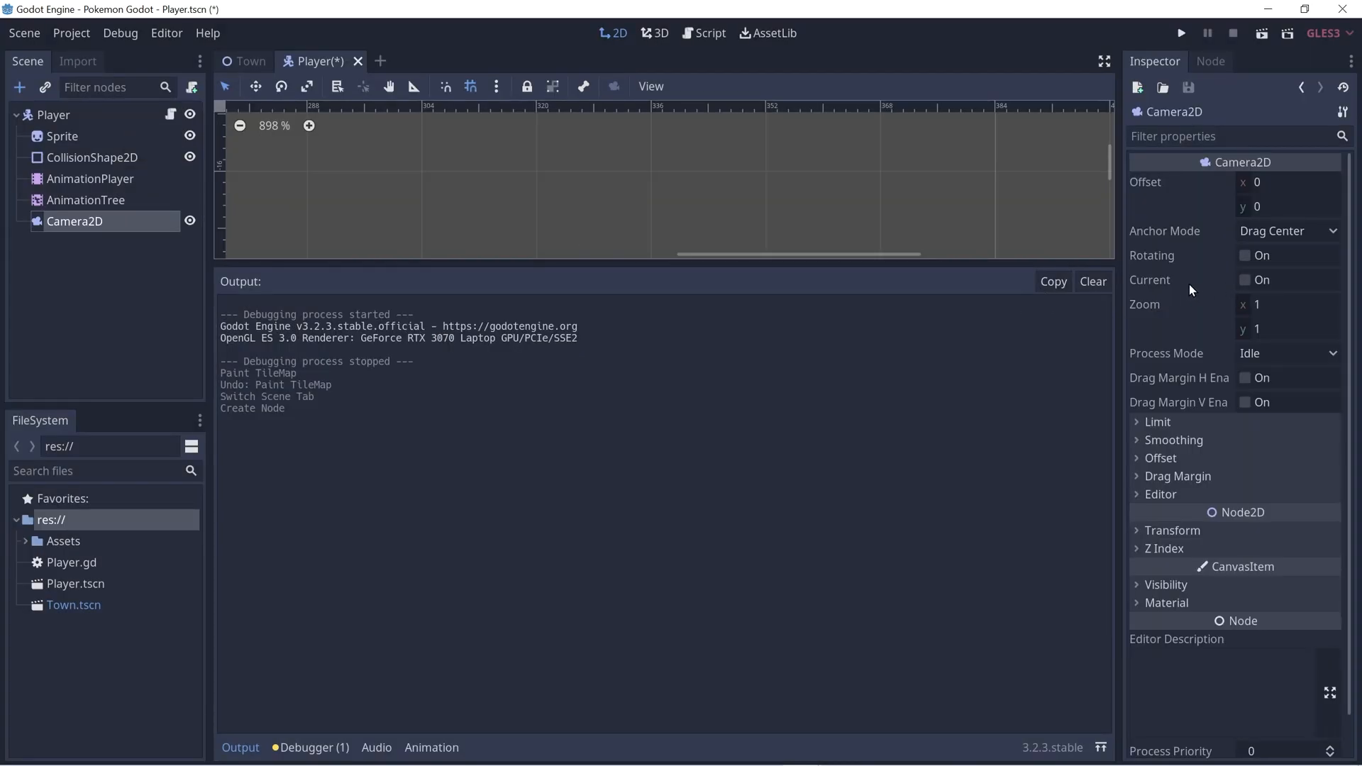
left_click(1246, 279)
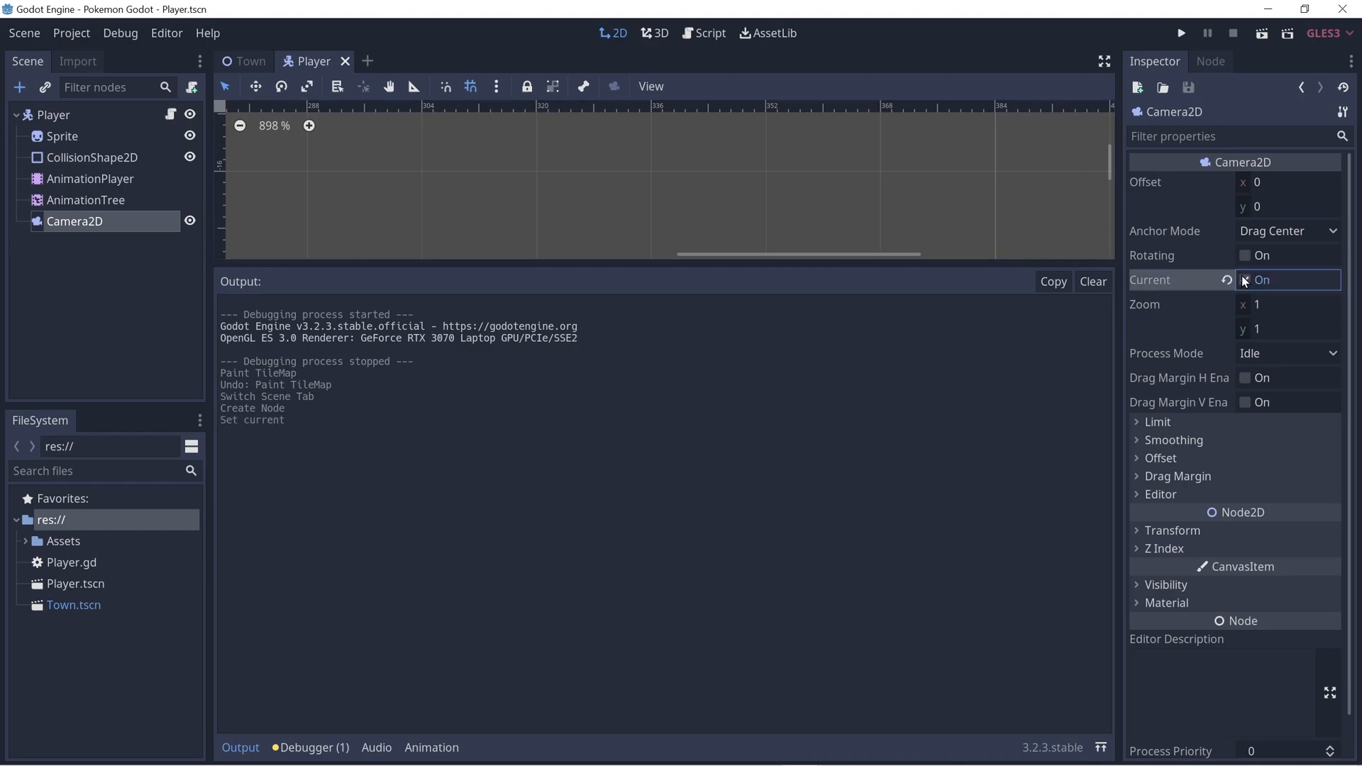
left_click(1246, 279)
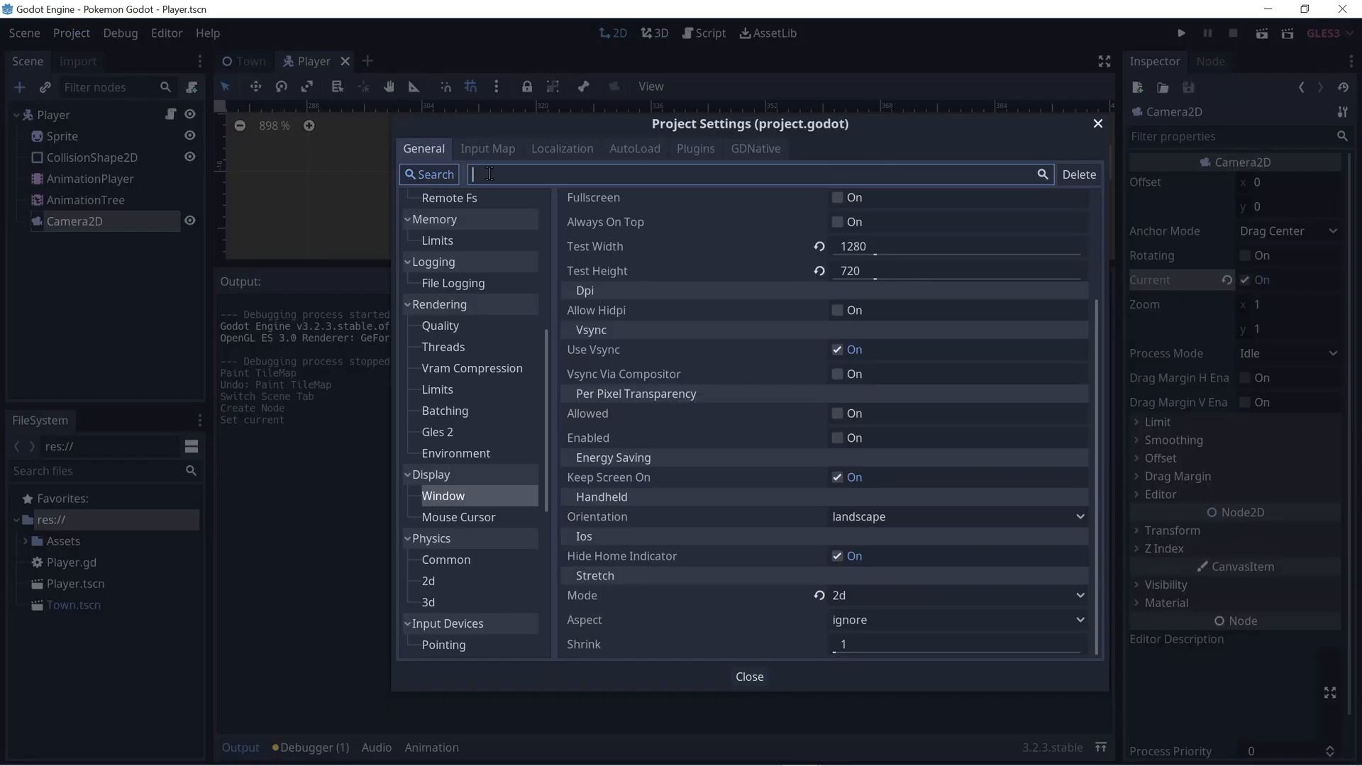
Enable Use Pixel Snap under Rendering > Quality in Project Settings.
type("pixel snap")
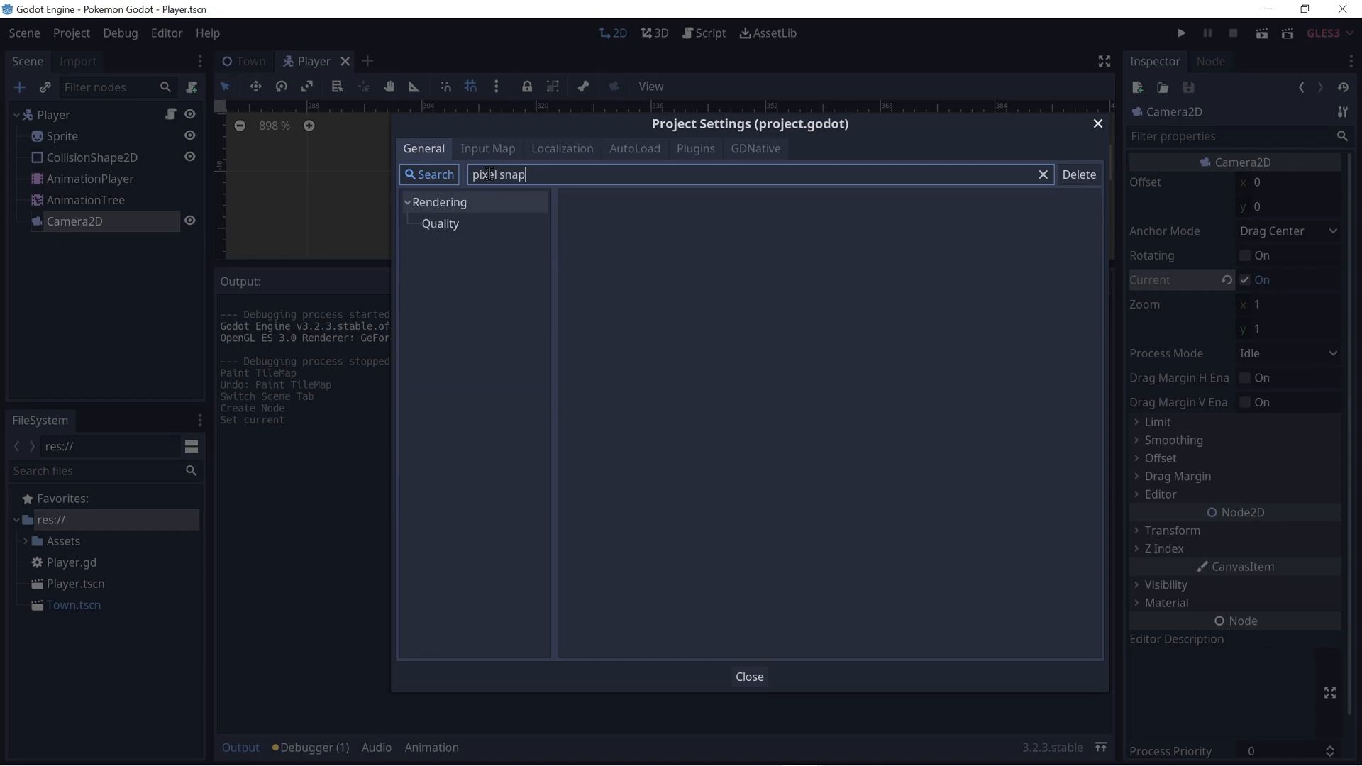
mouse_move(434, 226)
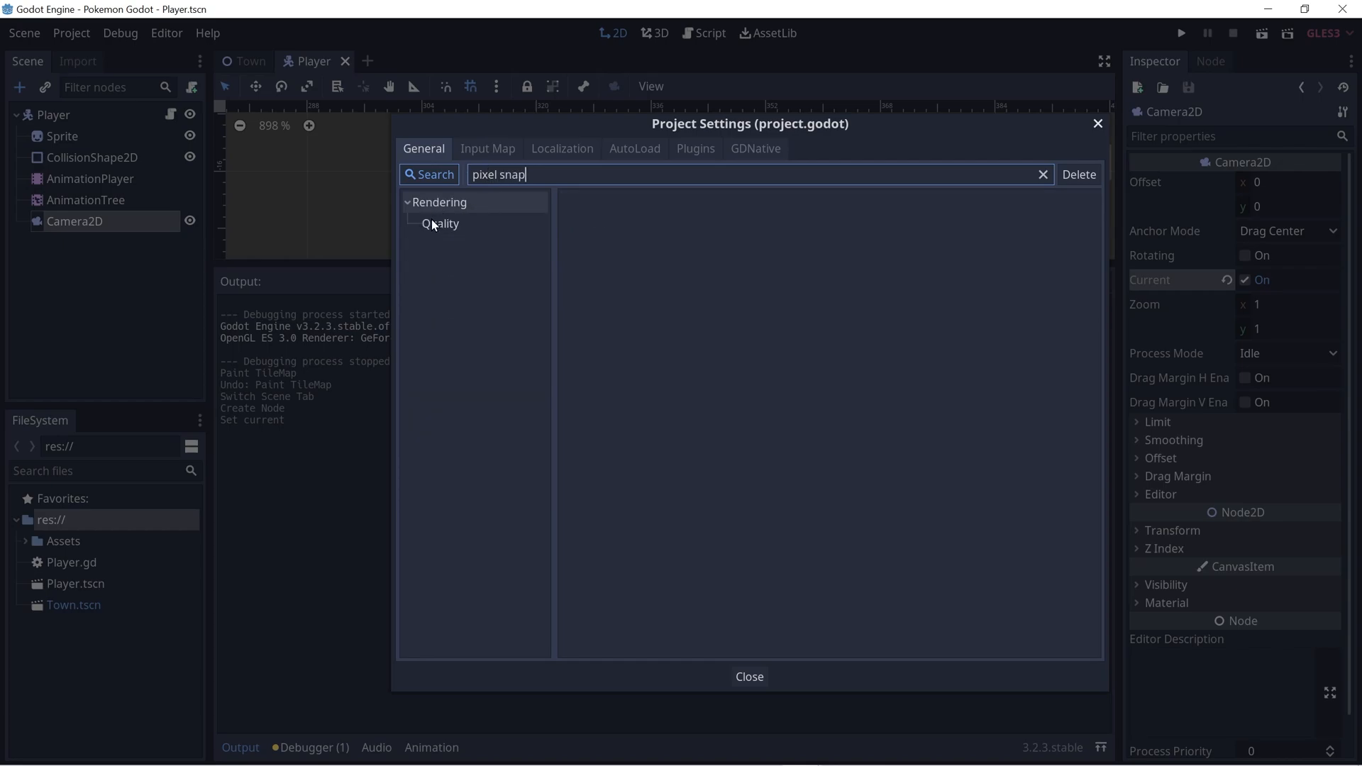
left_click(441, 224)
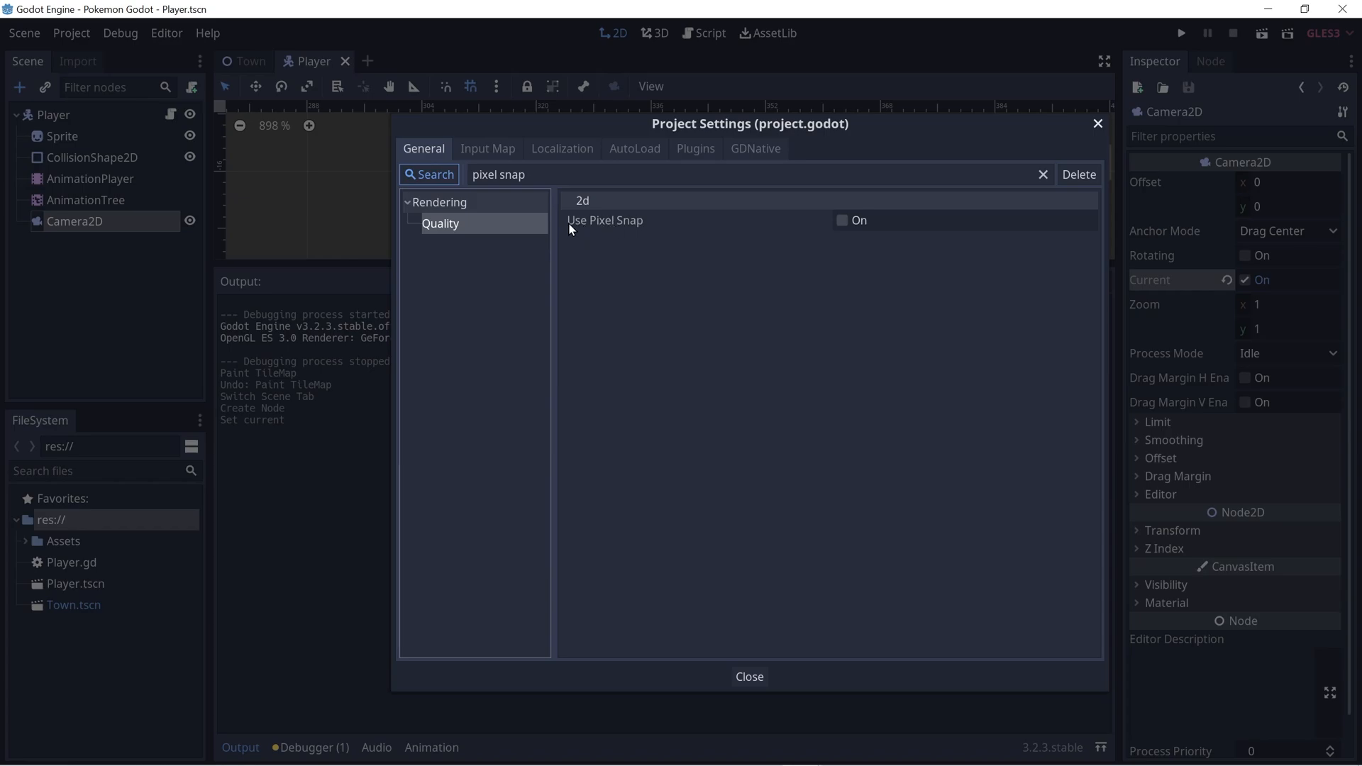
left_click(840, 220)
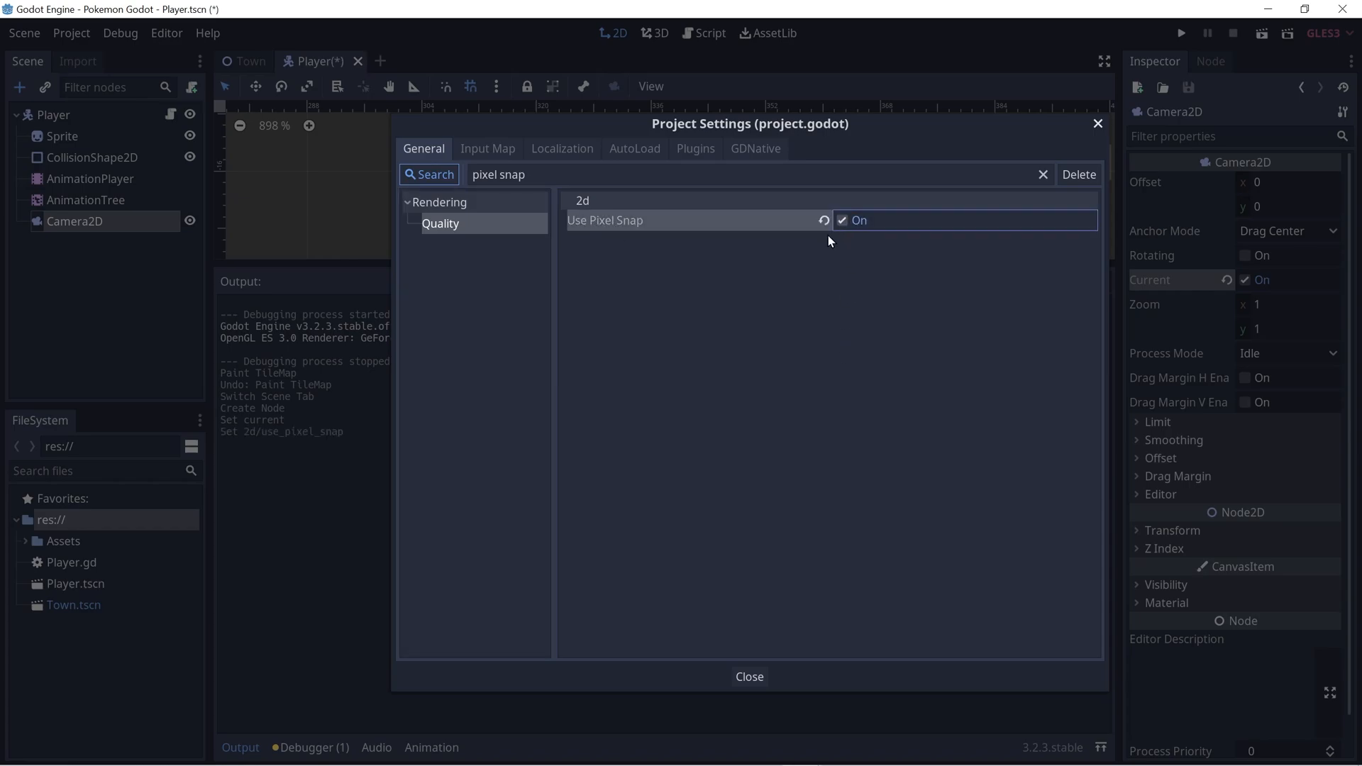
left_click(748, 676)
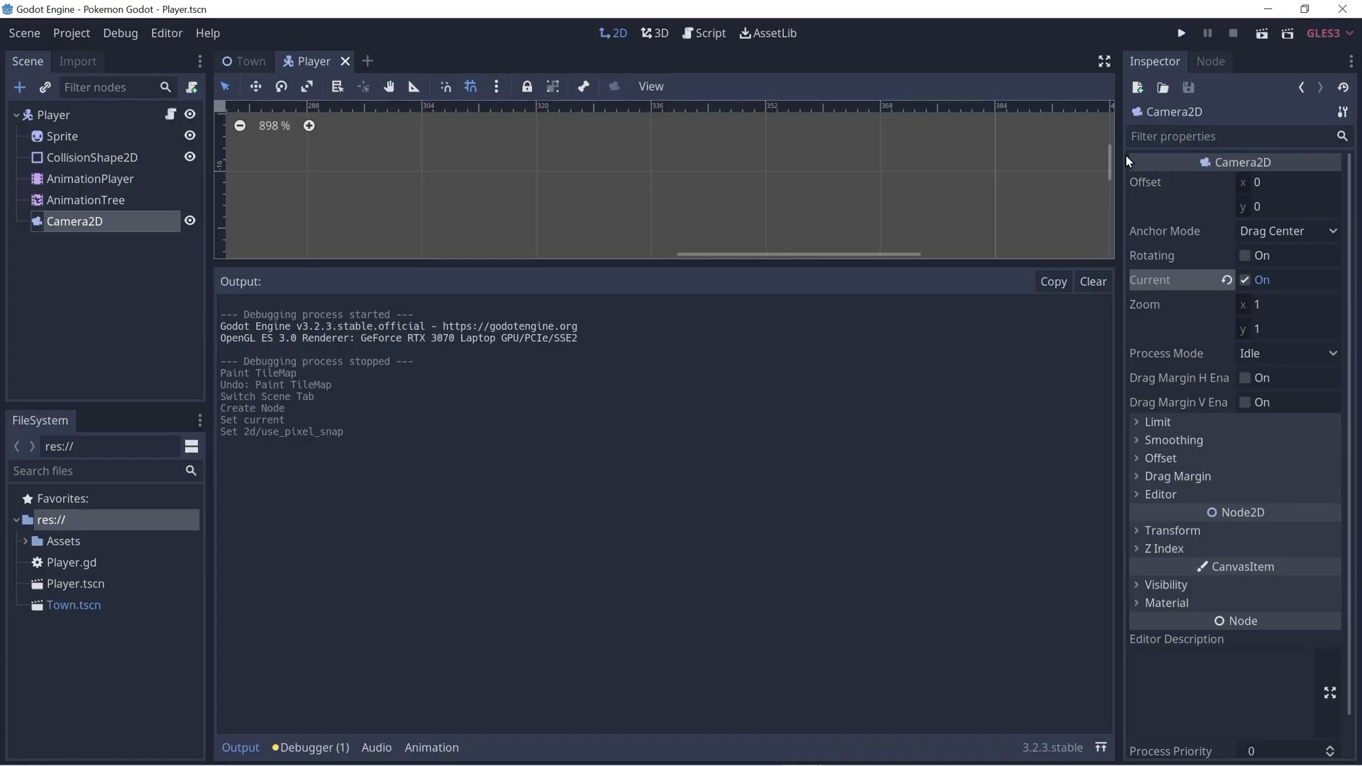
Run the game and walk the player south across the sand path onto the water pond.
left_click(1180, 34)
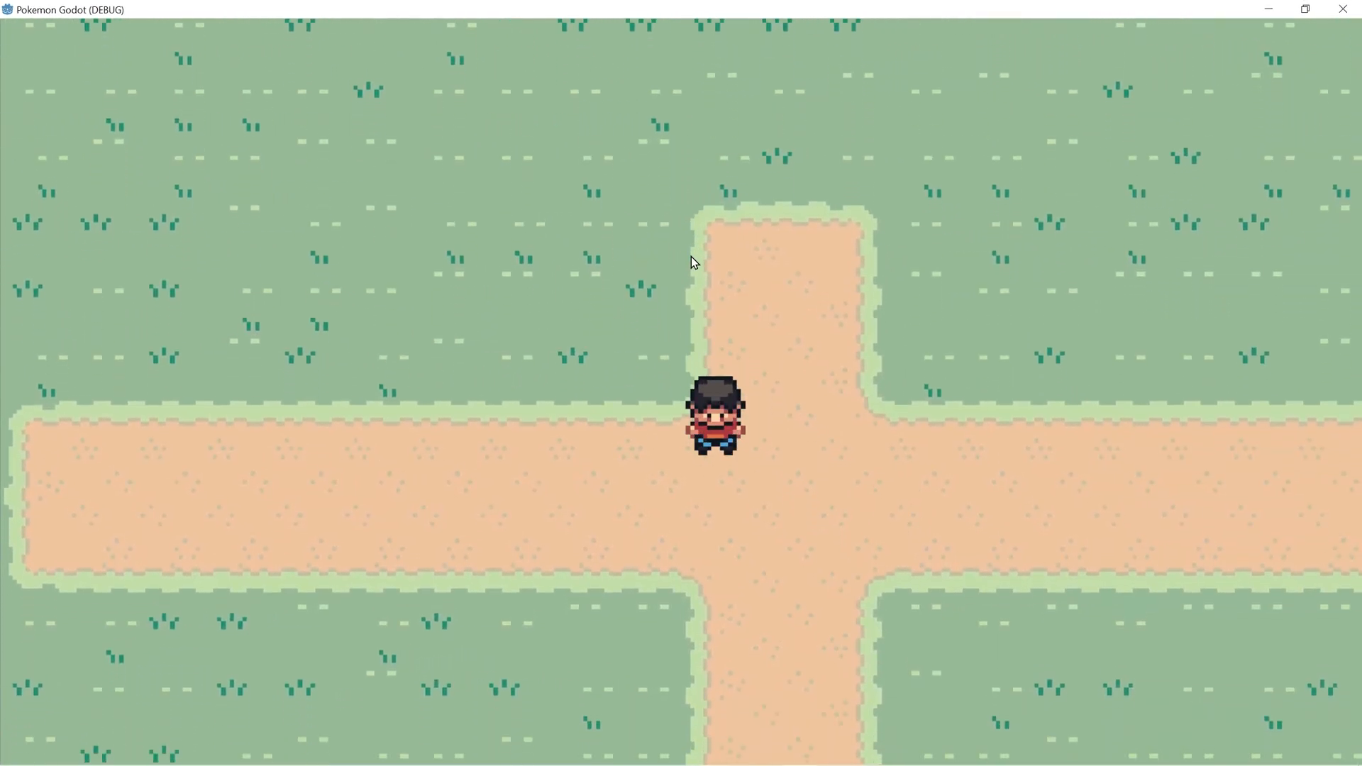
key("up")
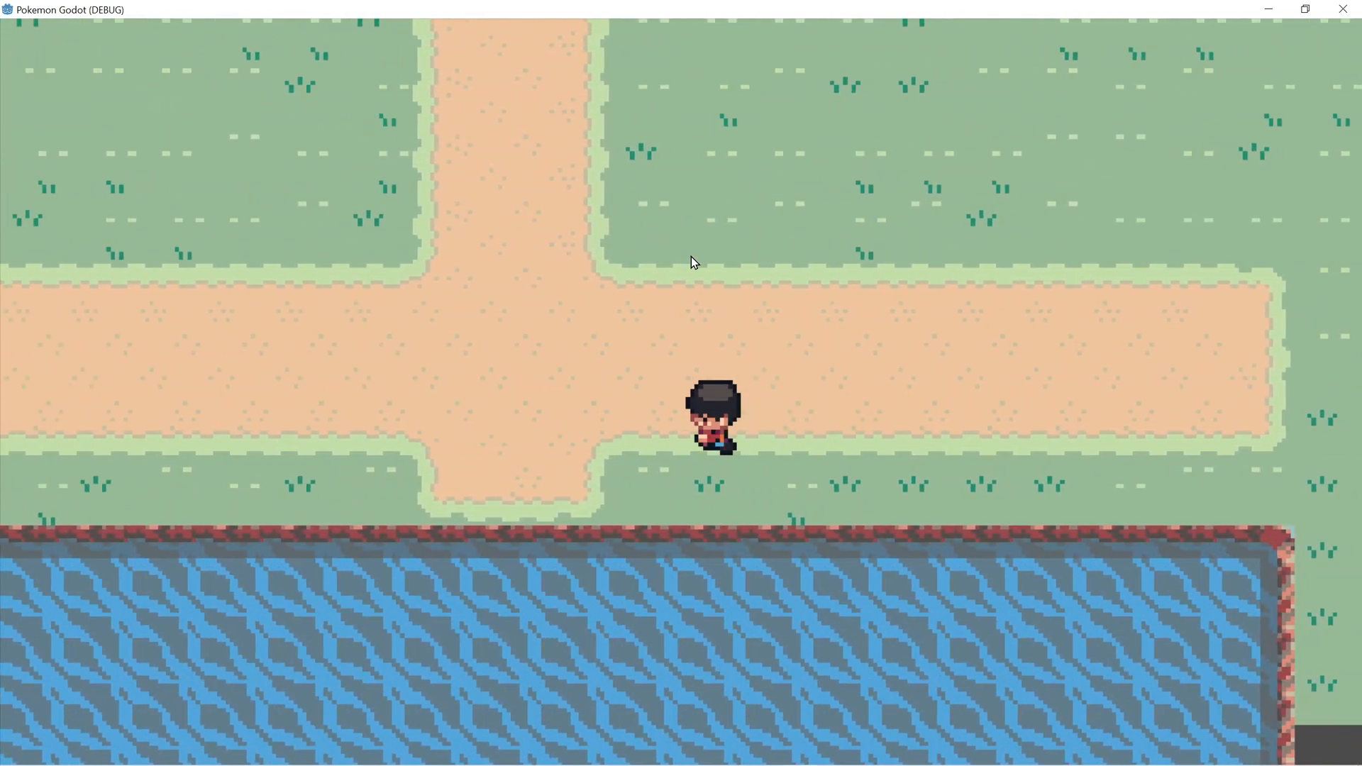
key("Down")
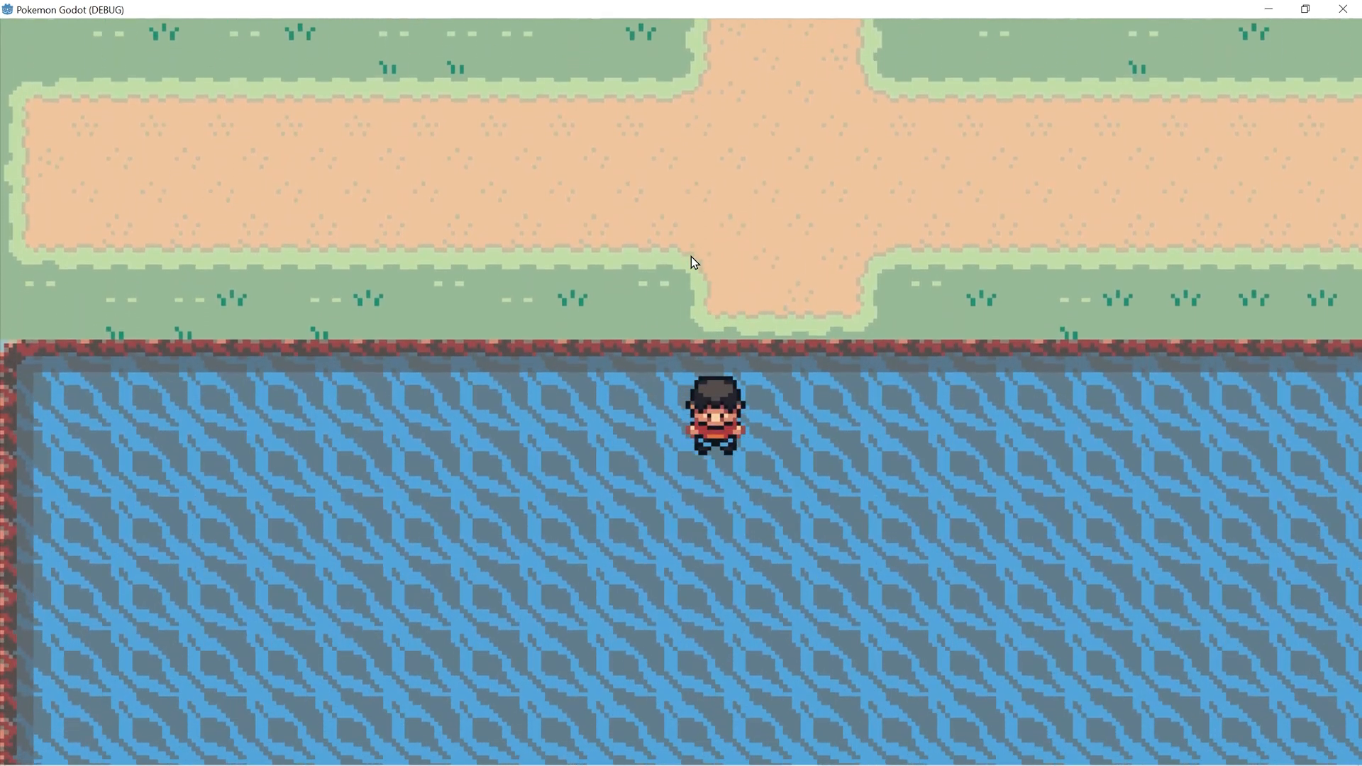
key("Down")
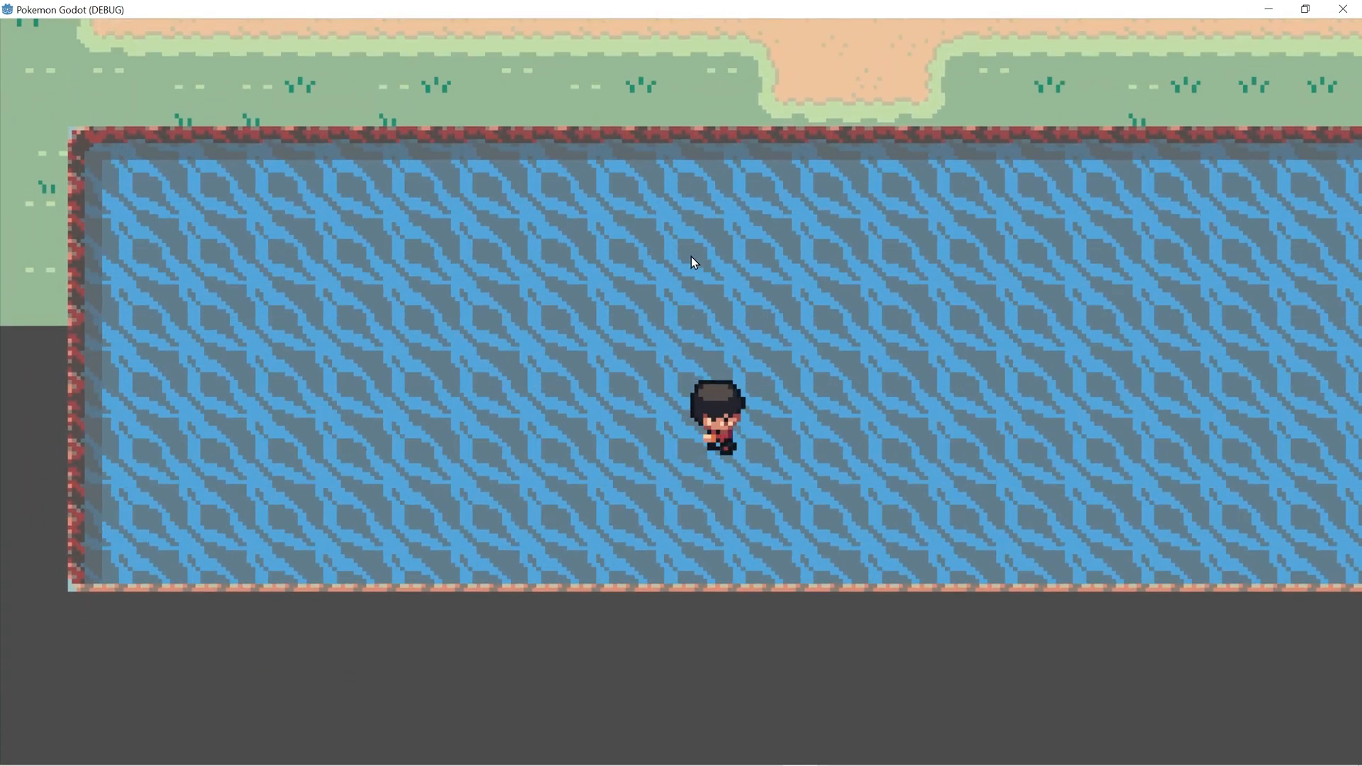